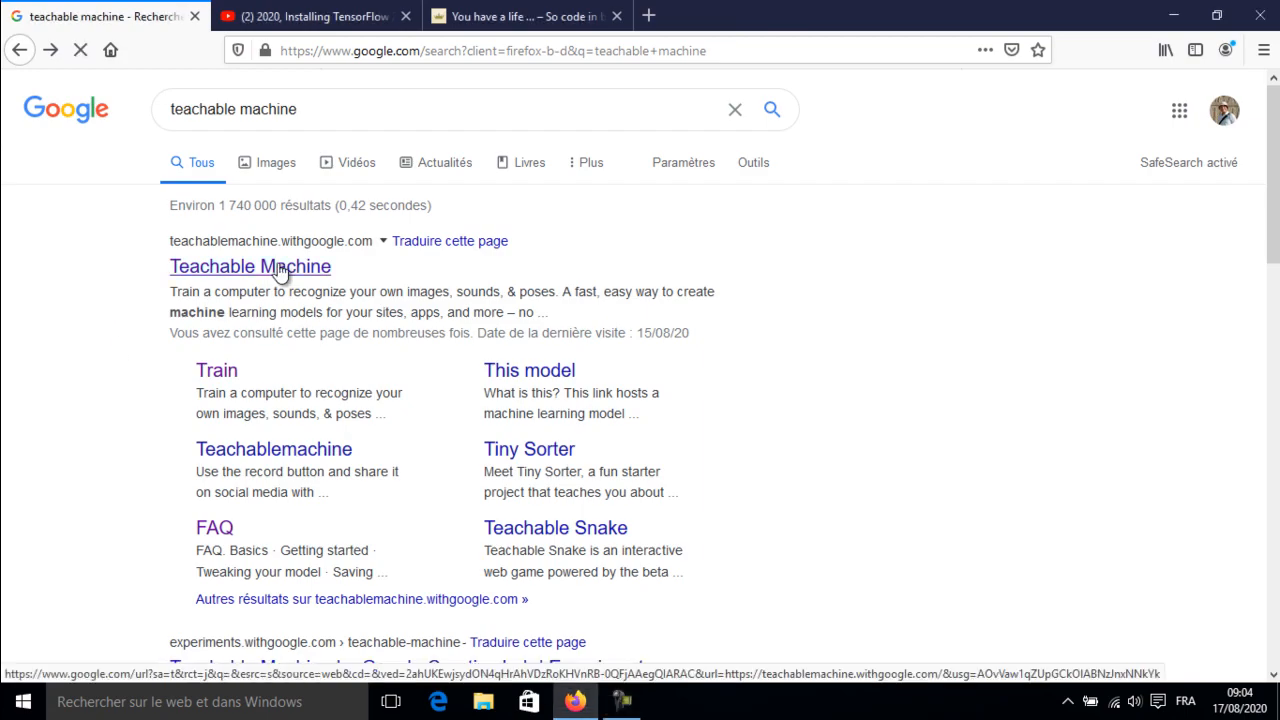
Open the Teachable Machine website from the Google search results.
{"action": "left_click", "coordinate": [250, 266]}
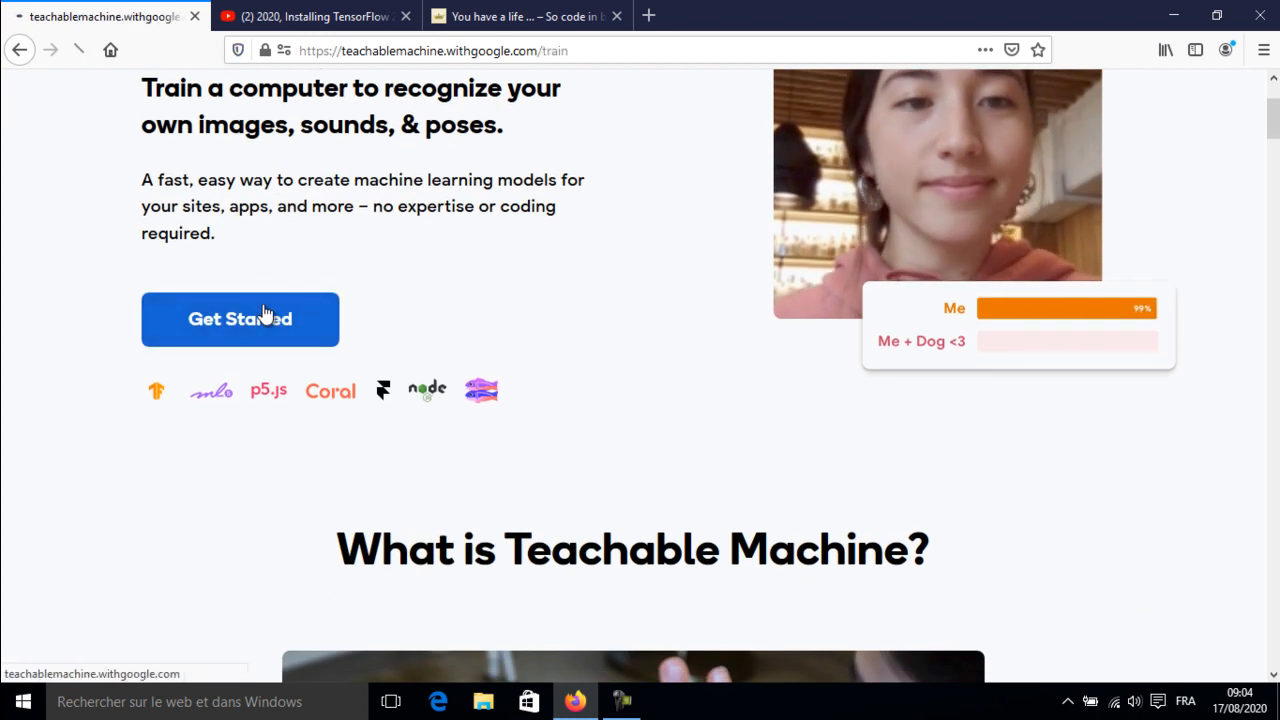
Get started and create a new Image Project with two empty classes.
{"action": "left_click", "coordinate": [240, 320]}
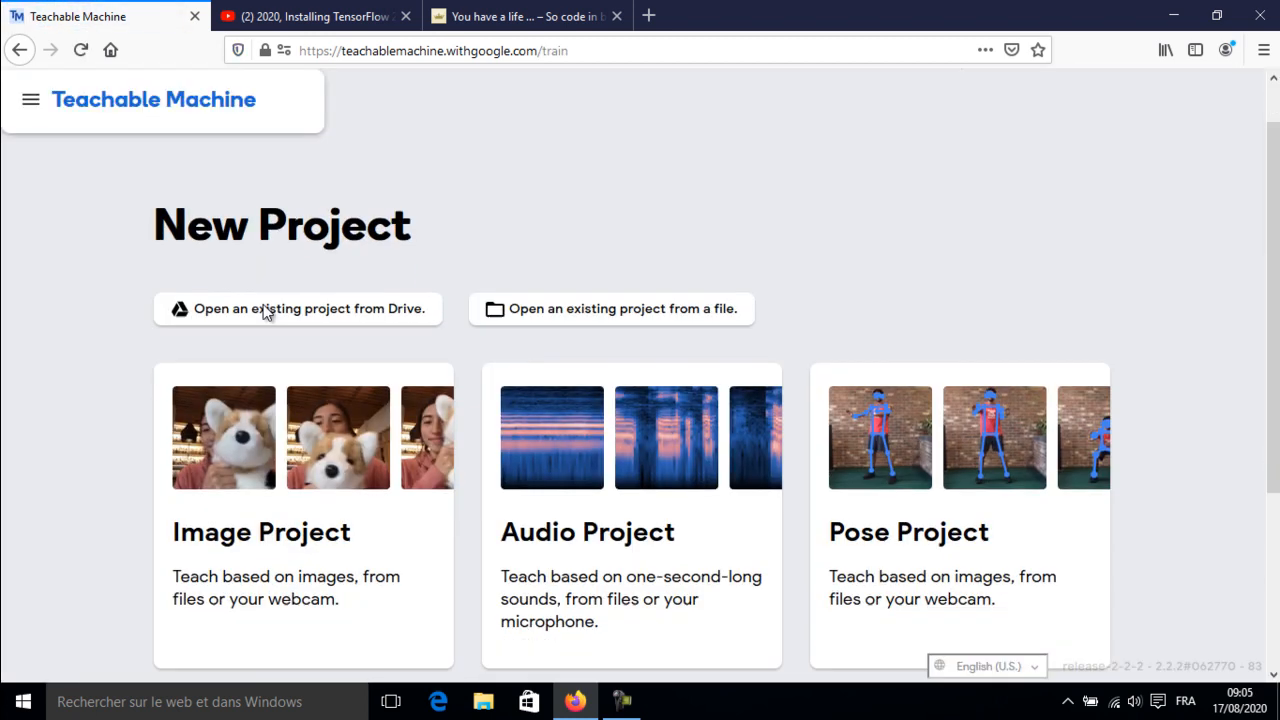
{"action": "scroll", "scroll_direction": "down", "scroll_amount": 3}
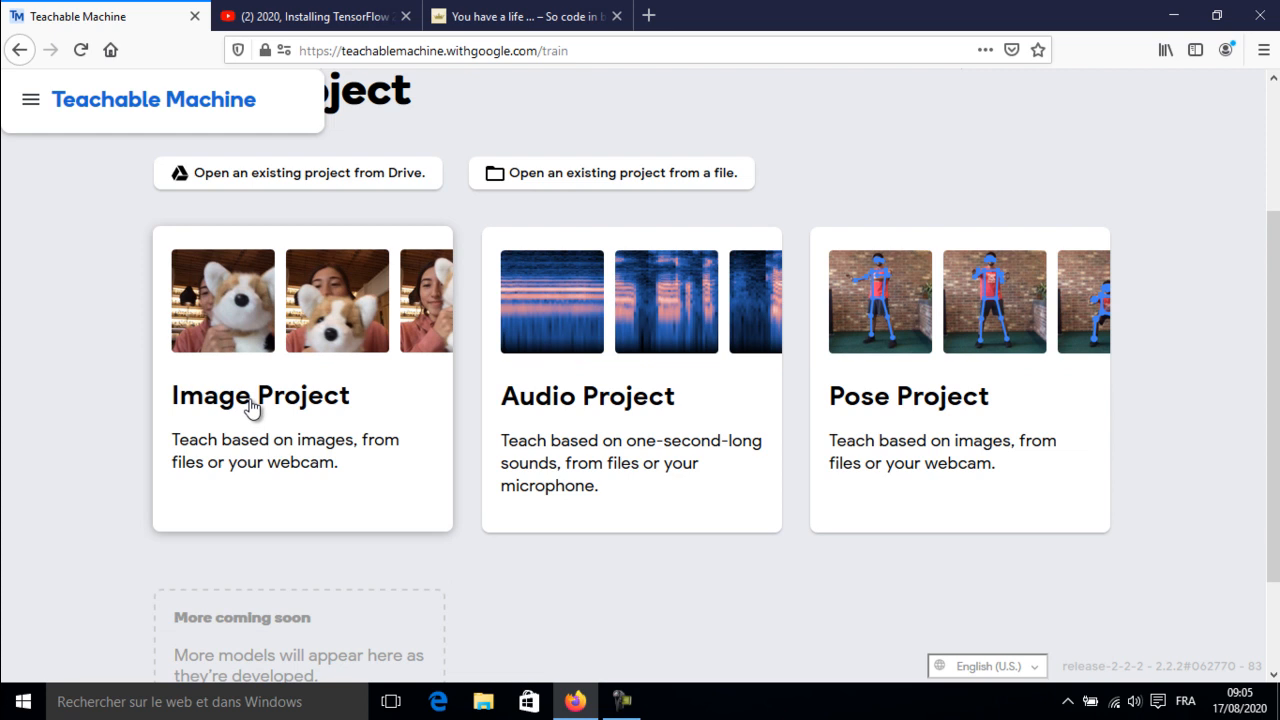
{"action": "left_click", "coordinate": [260, 396]}
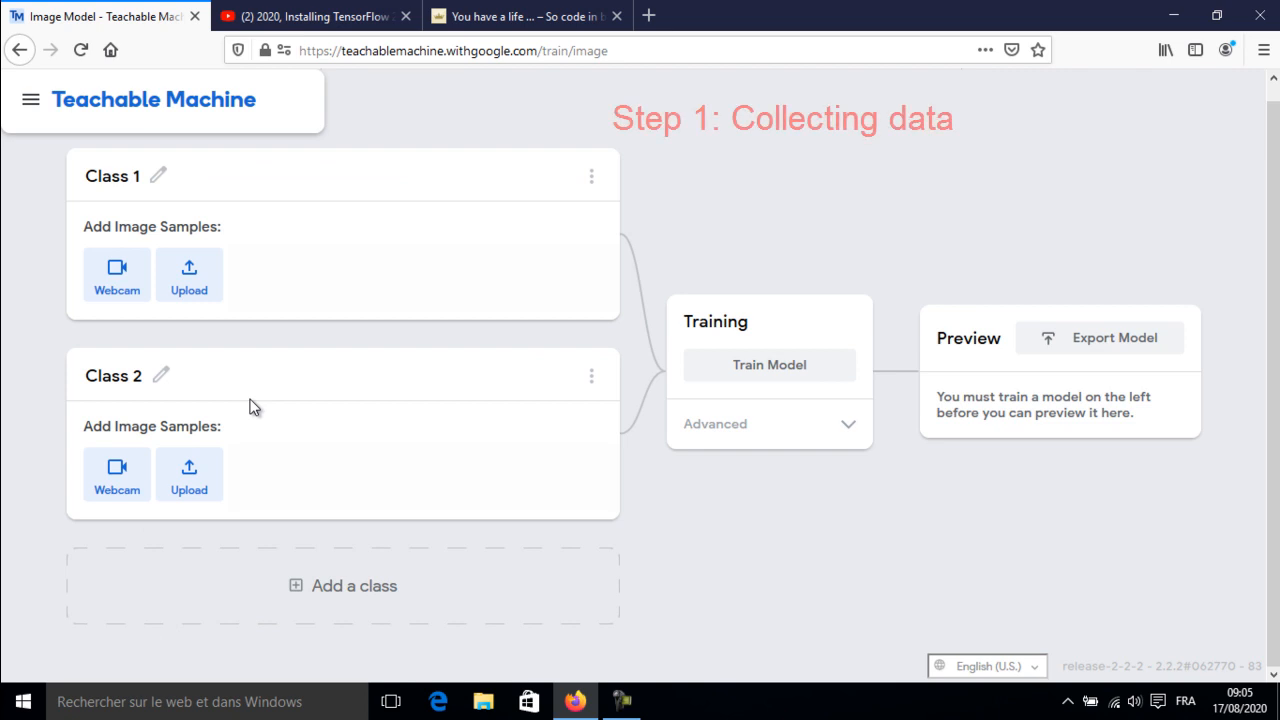
Rename Class 1 to Background and record webcam samples of the empty background.
{"action": "left_click", "coordinate": [116, 274]}
{"action": "type", "text": "Background"}
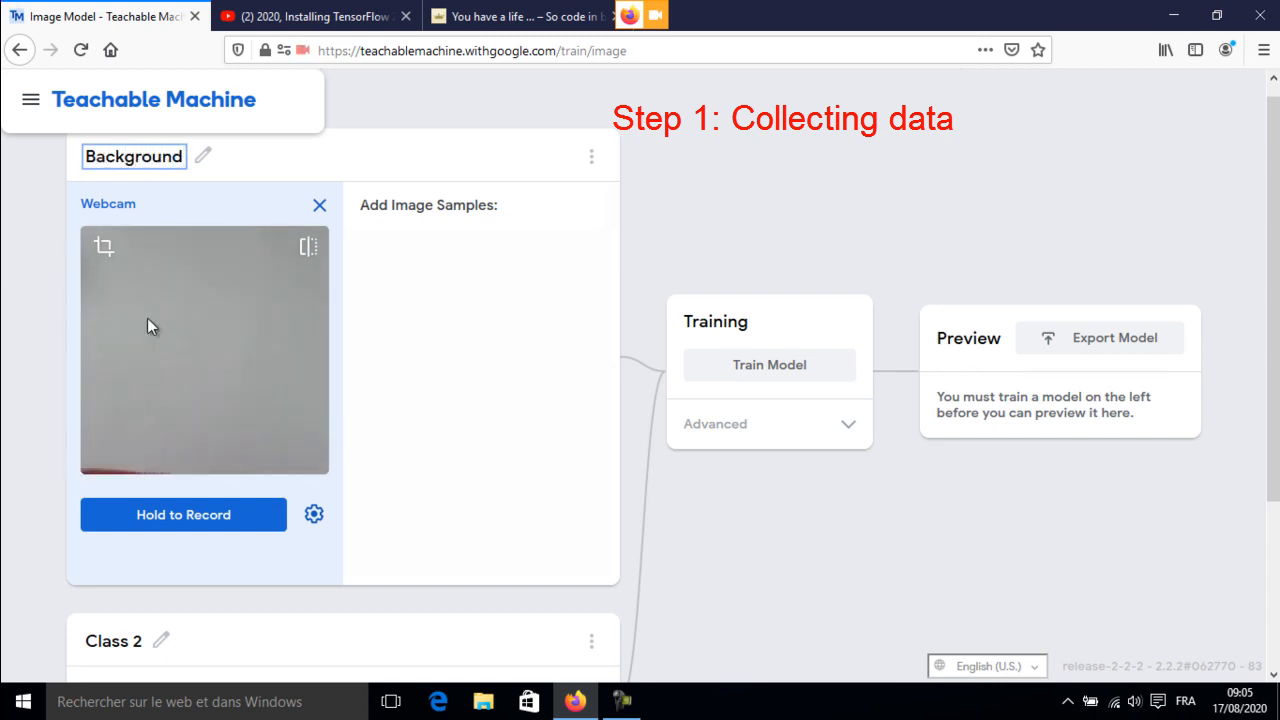
{"action": "mouse_move", "coordinate": [184, 514]}
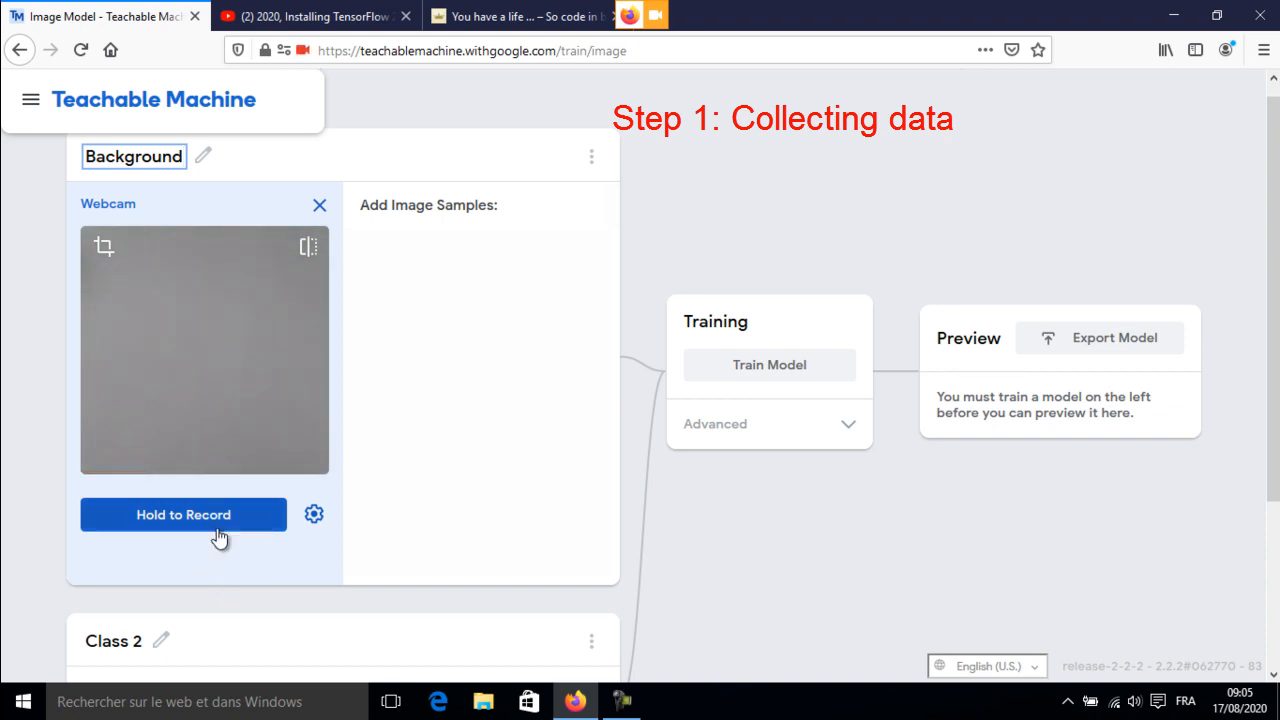
{"action": "left_click", "coordinate": [184, 514]}
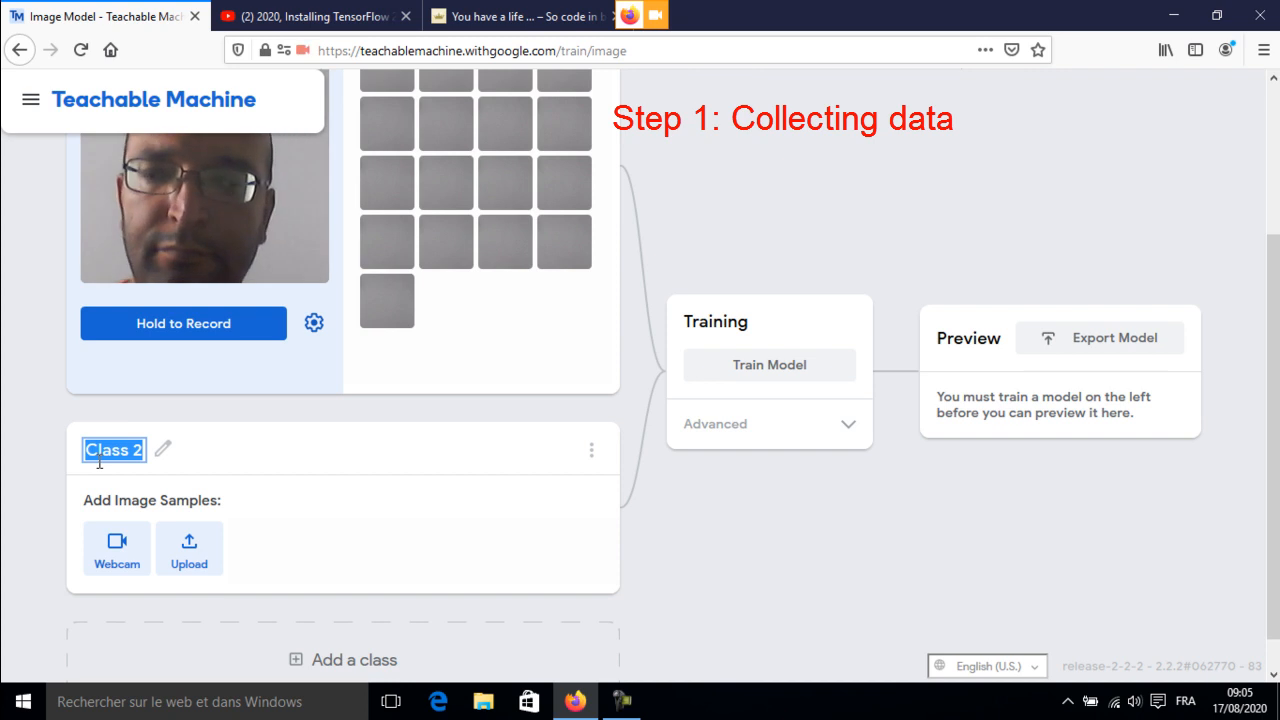
Rename Class 2 to Story and record webcam samples of the book for it.
{"action": "type", "text": "Stir"}
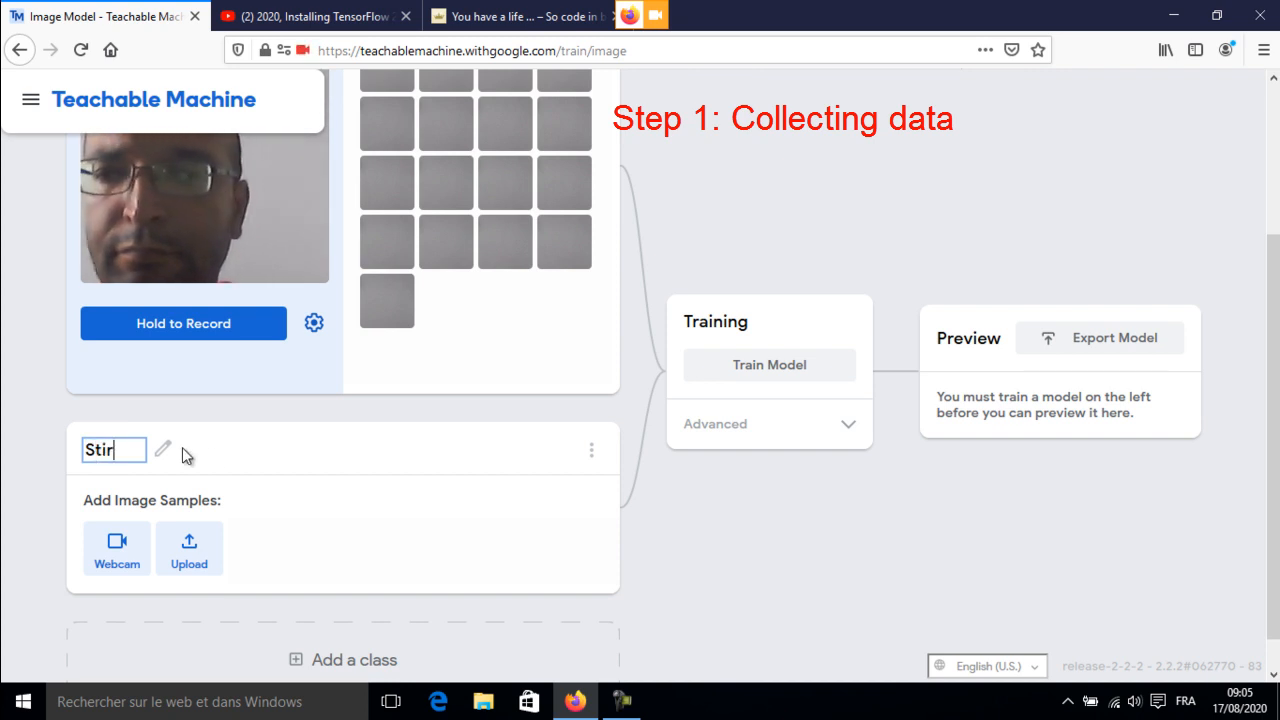
{"action": "type", "text": "Stor"}
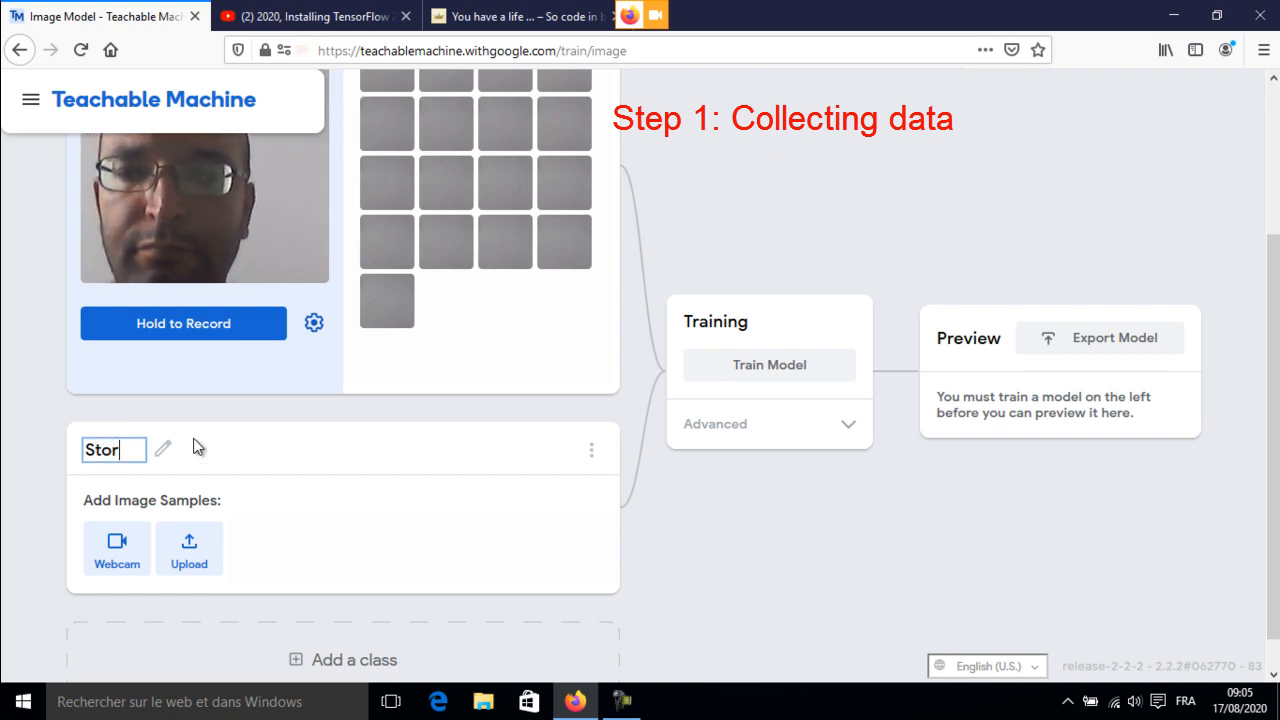
{"action": "type", "text": "y"}
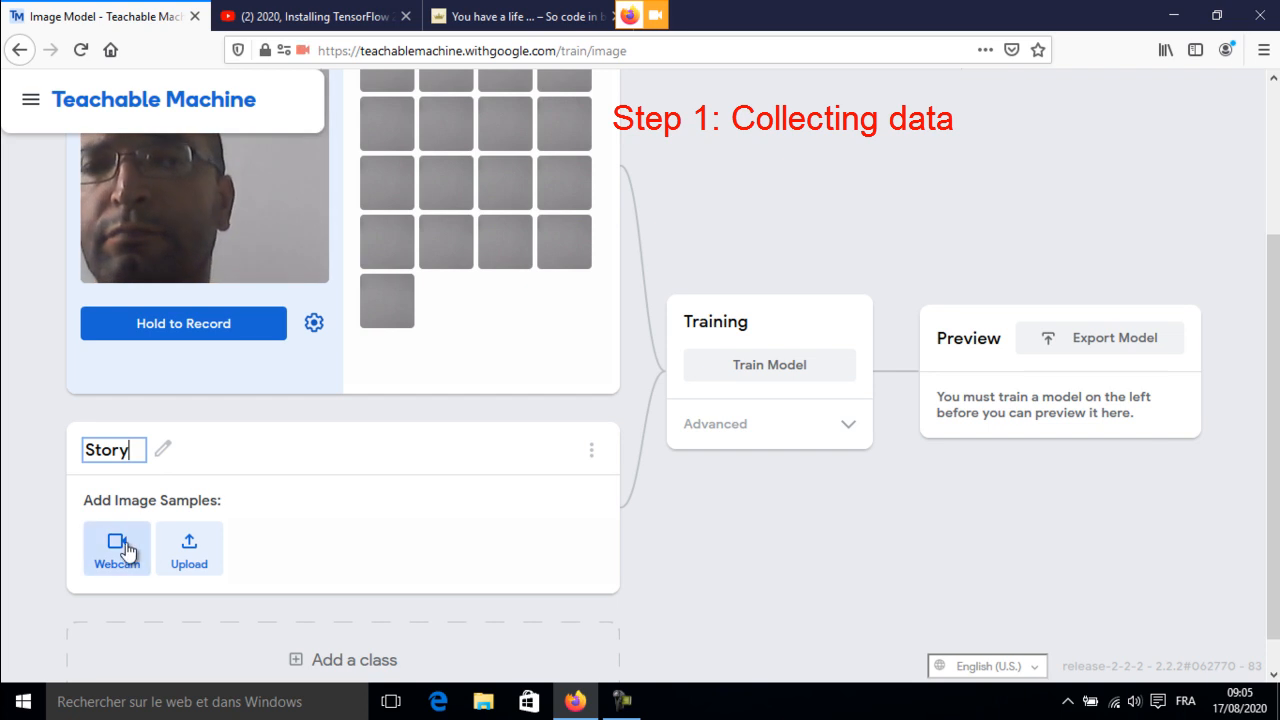
{"action": "left_click", "coordinate": [116, 548]}
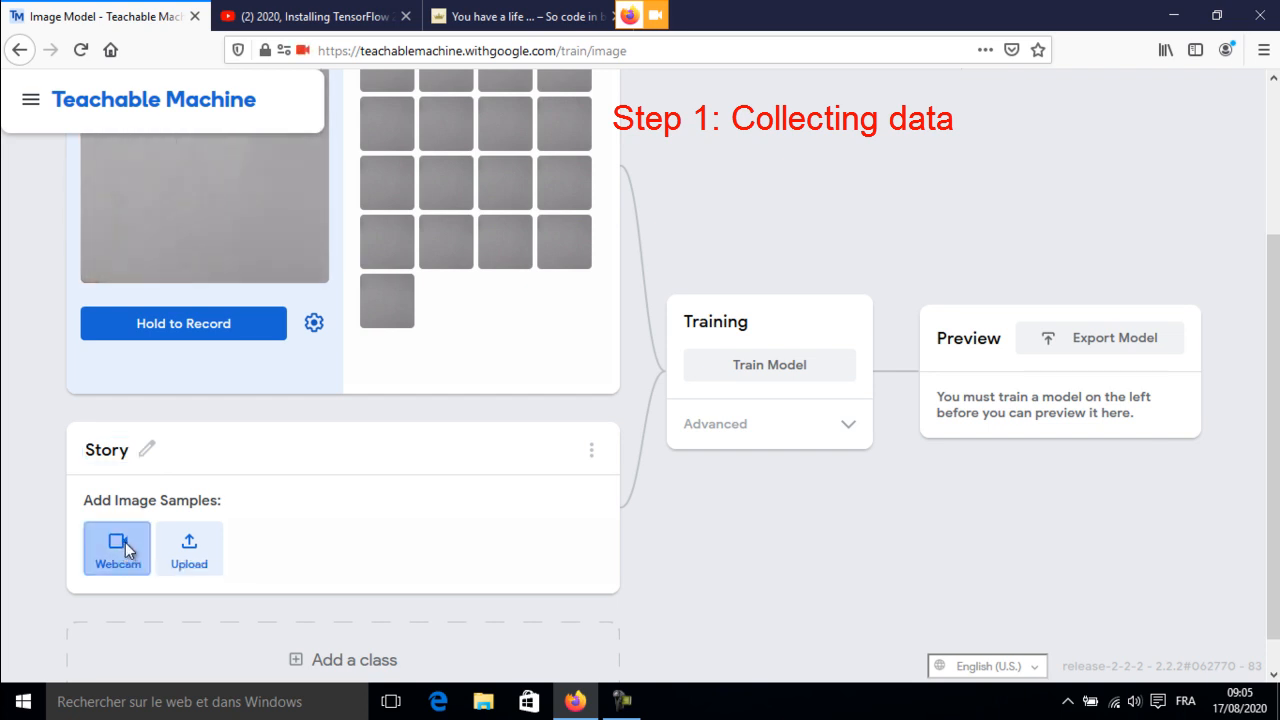
{"action": "left_click", "coordinate": [116, 548]}
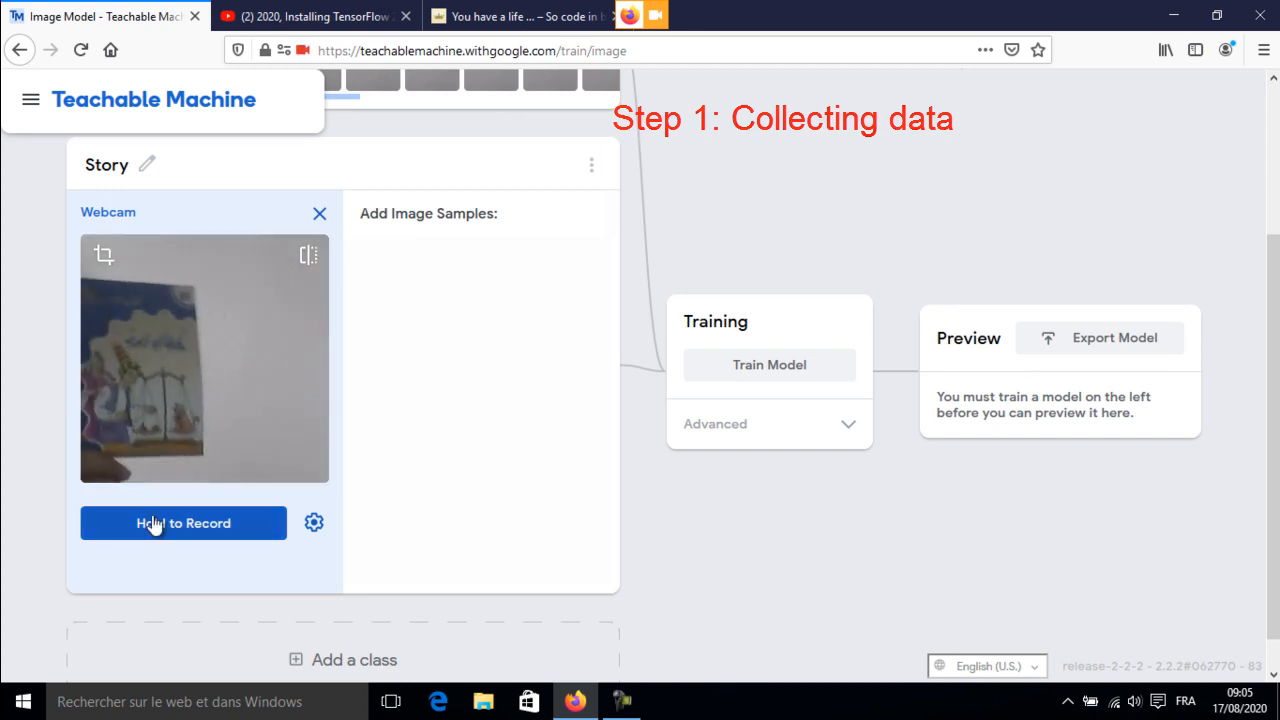
{"action": "left_click", "coordinate": [184, 524]}
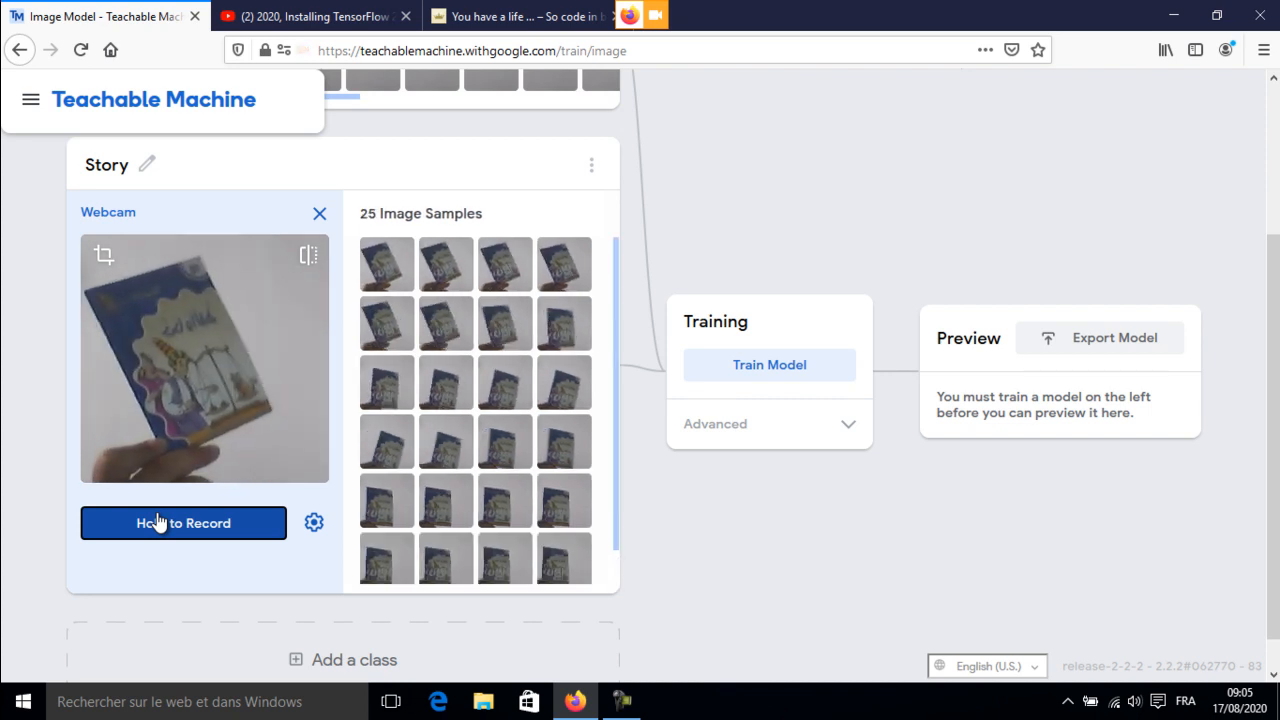
{"action": "left_click", "coordinate": [184, 524]}
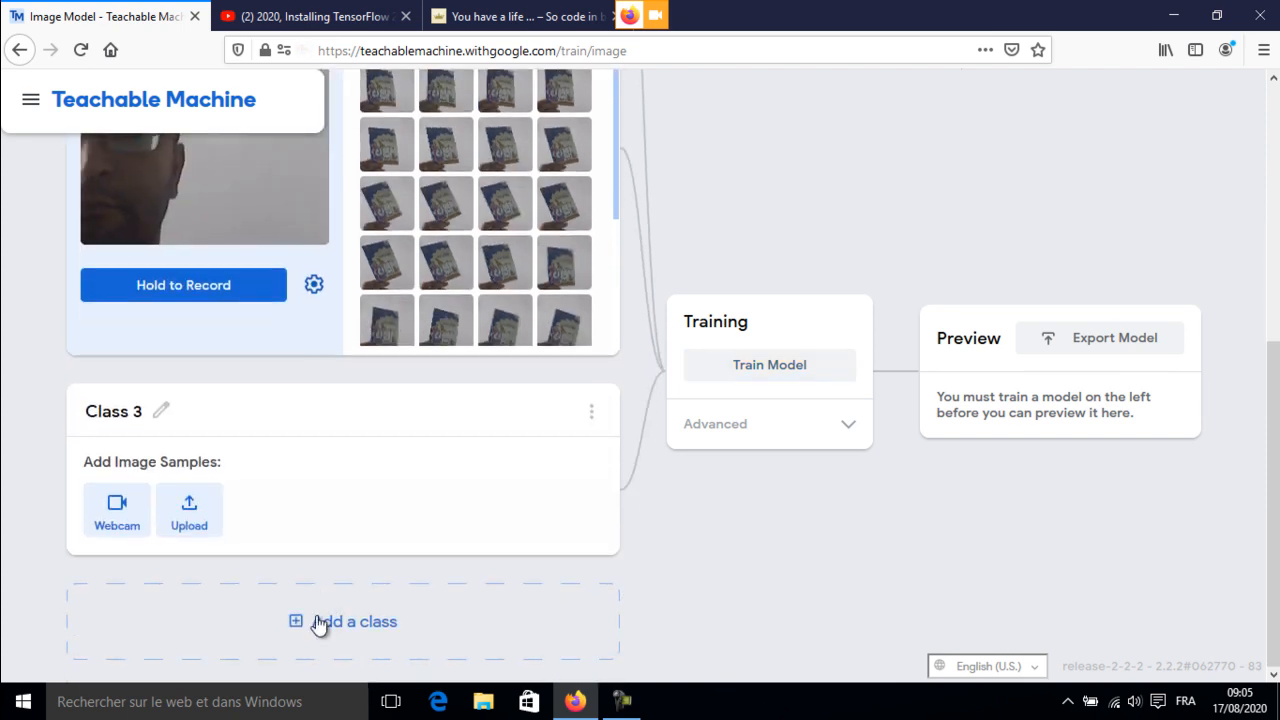
{"action": "mouse_move", "coordinate": [130, 676]}
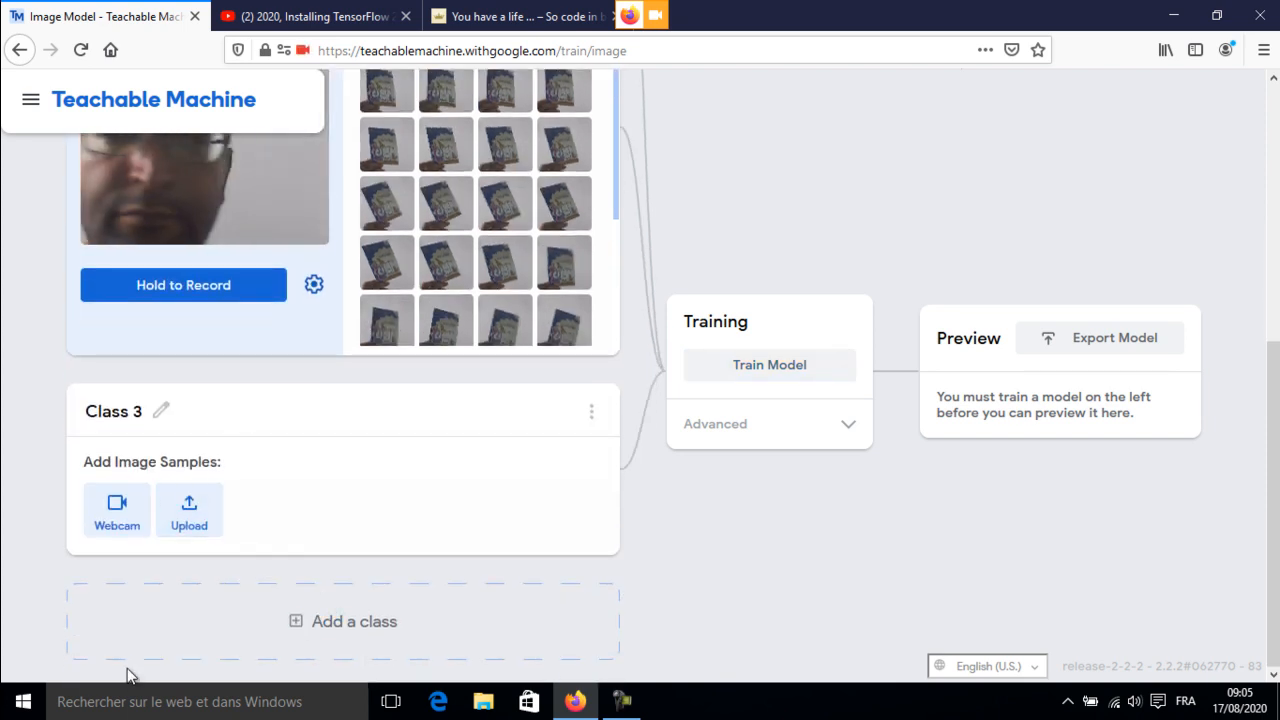
Rename Class 3 to Phone and enable its webcam input.
{"action": "double_click", "coordinate": [112, 412]}
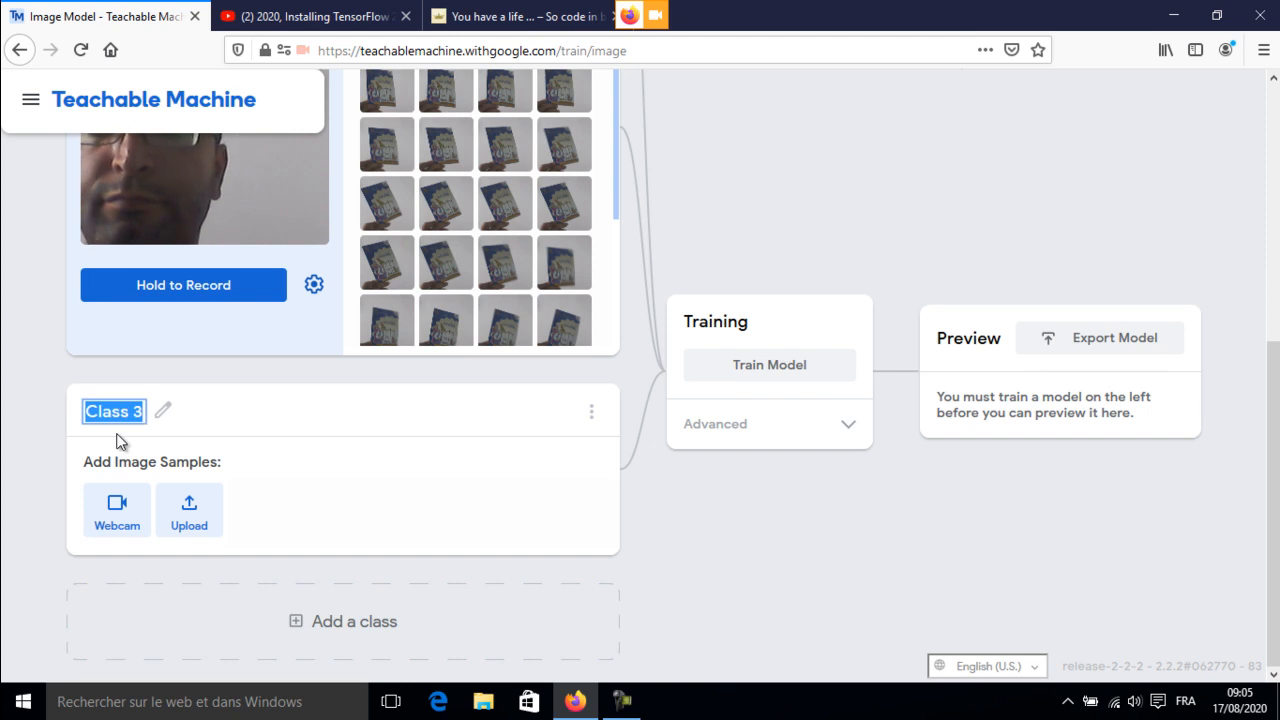
{"action": "type", "text": "Phone"}
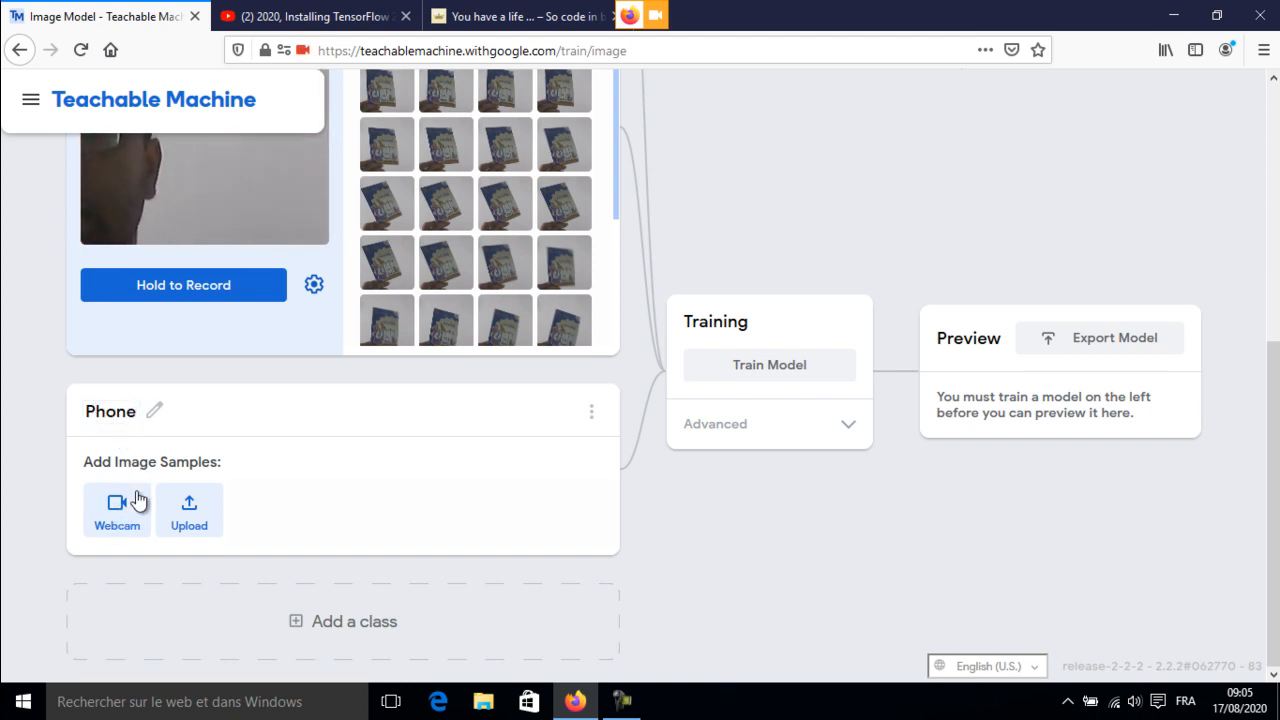
{"action": "left_click", "coordinate": [116, 510]}
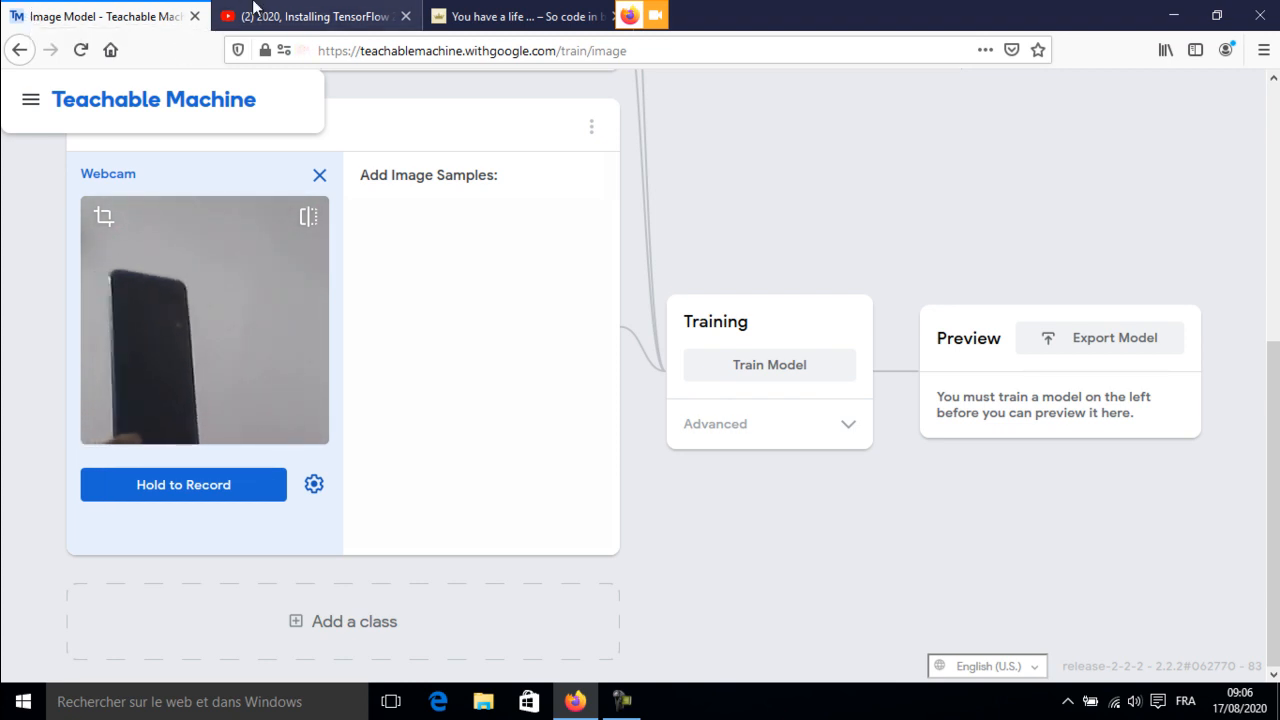
Record webcam samples of the phone for the Phone class, then add a fourth class.
{"action": "left_click", "coordinate": [184, 484]}
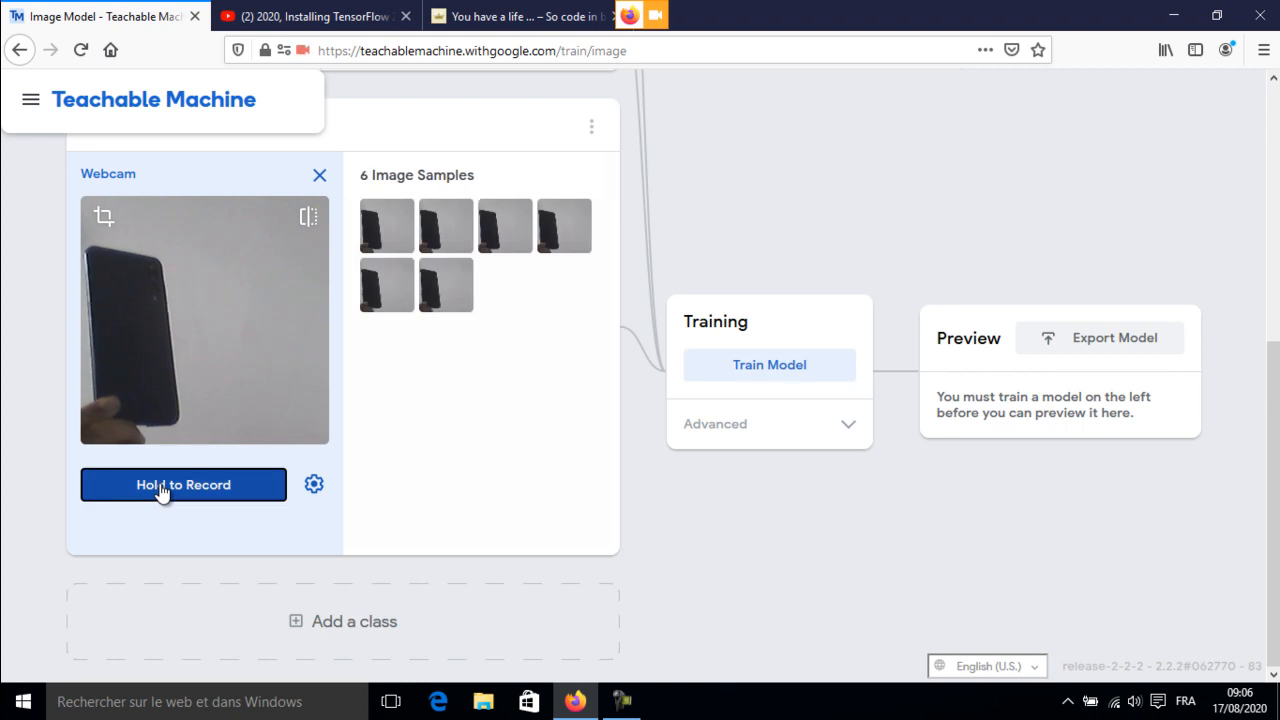
{"action": "left_click", "coordinate": [184, 484]}
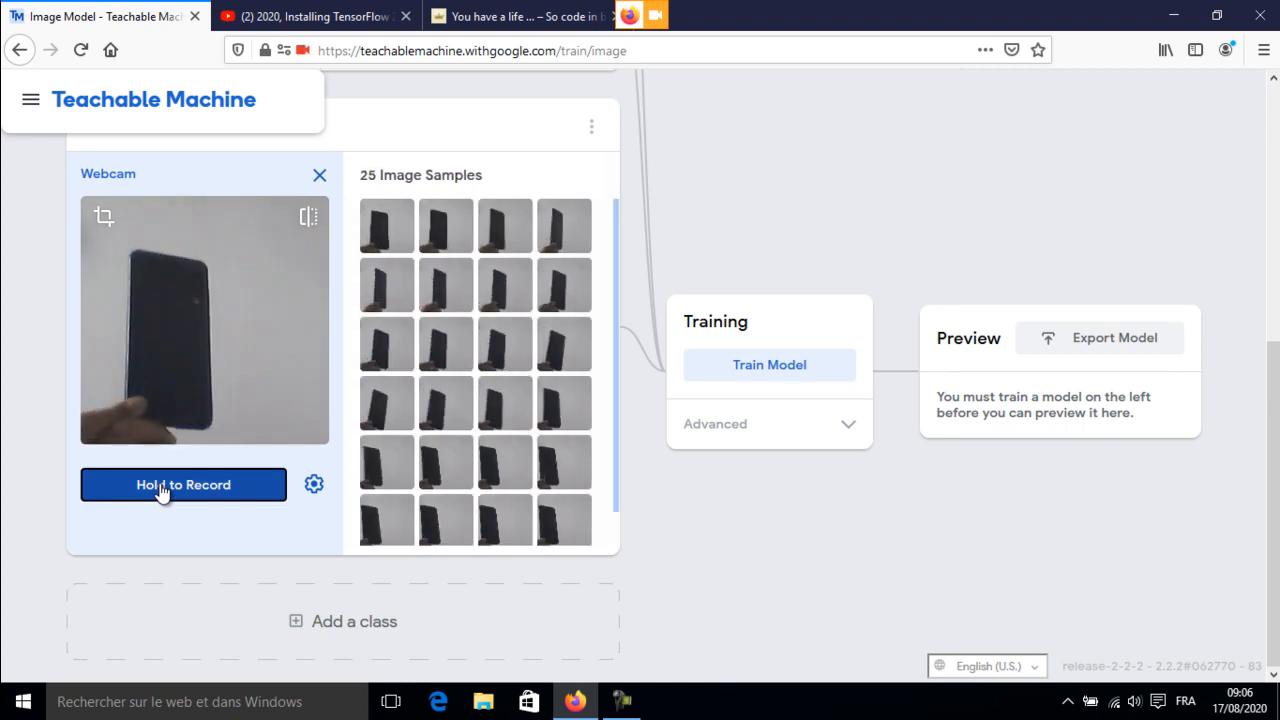
{"action": "left_click", "coordinate": [184, 484]}
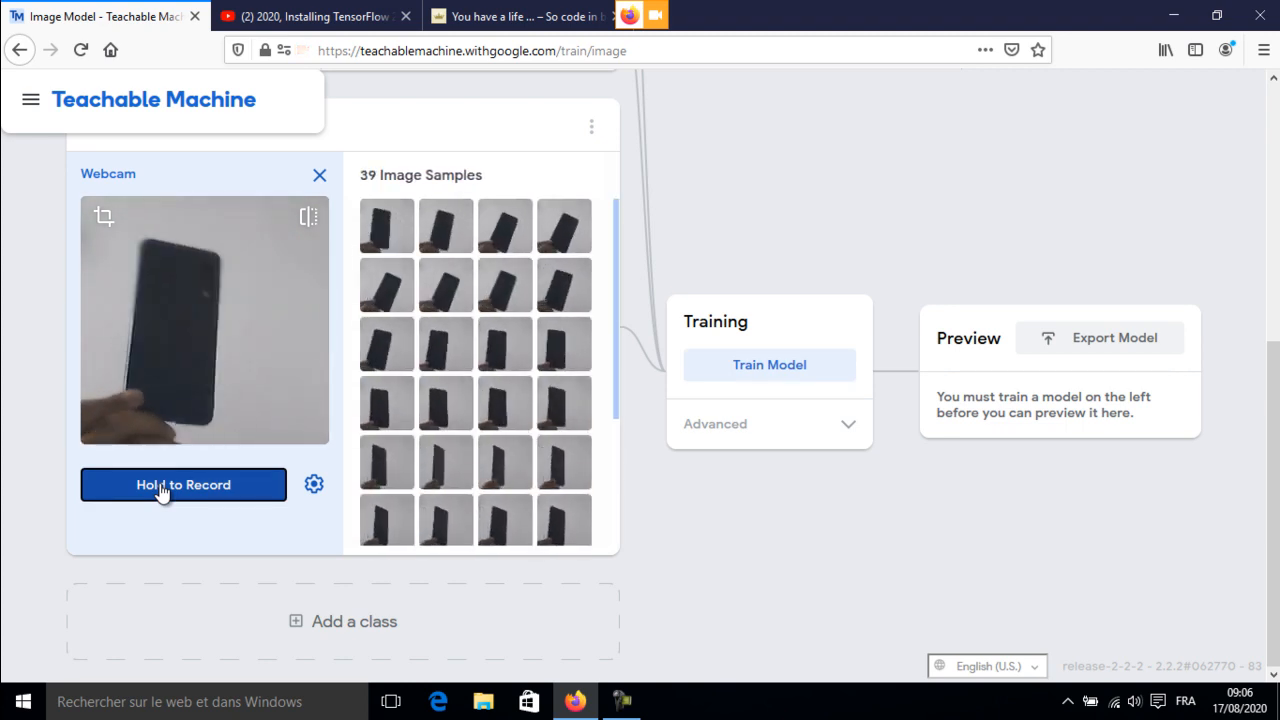
{"action": "left_click", "coordinate": [184, 484]}
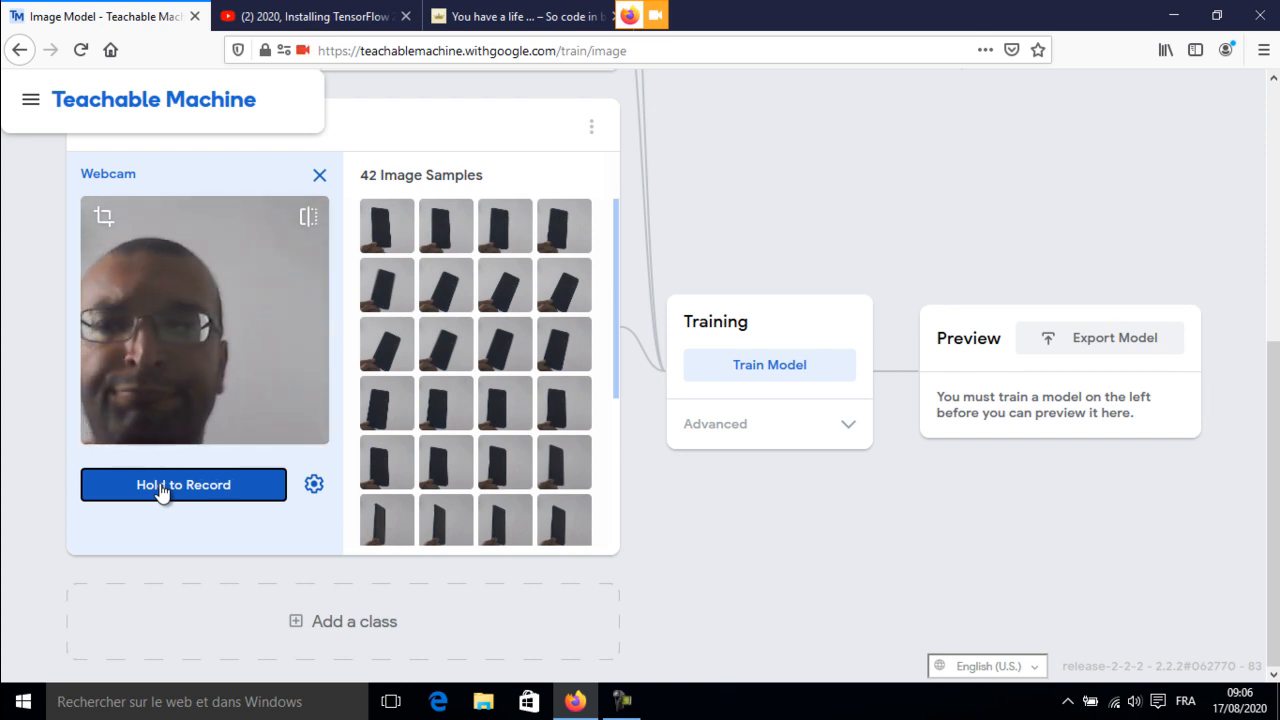
{"action": "left_click", "coordinate": [352, 620]}
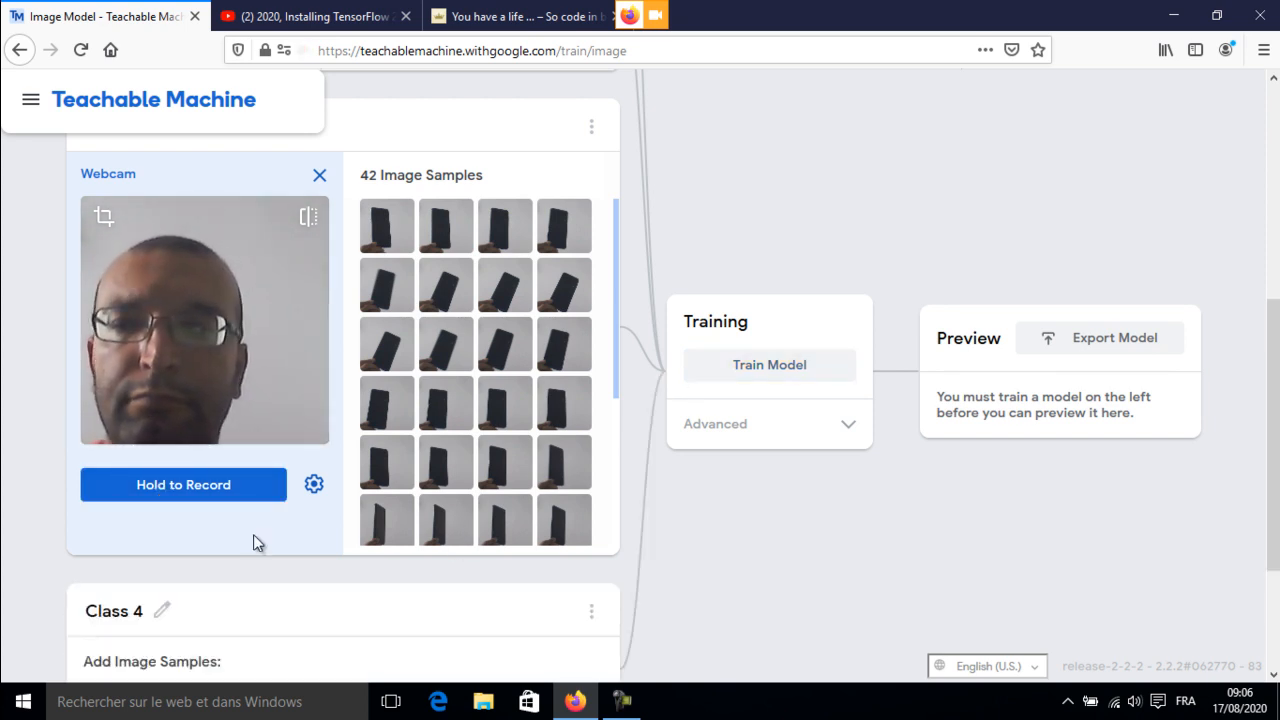
Name the fourth class ADEL and record 40 webcam face samples for it.
{"action": "scroll", "scroll_direction": "down", "scroll_amount": 3}
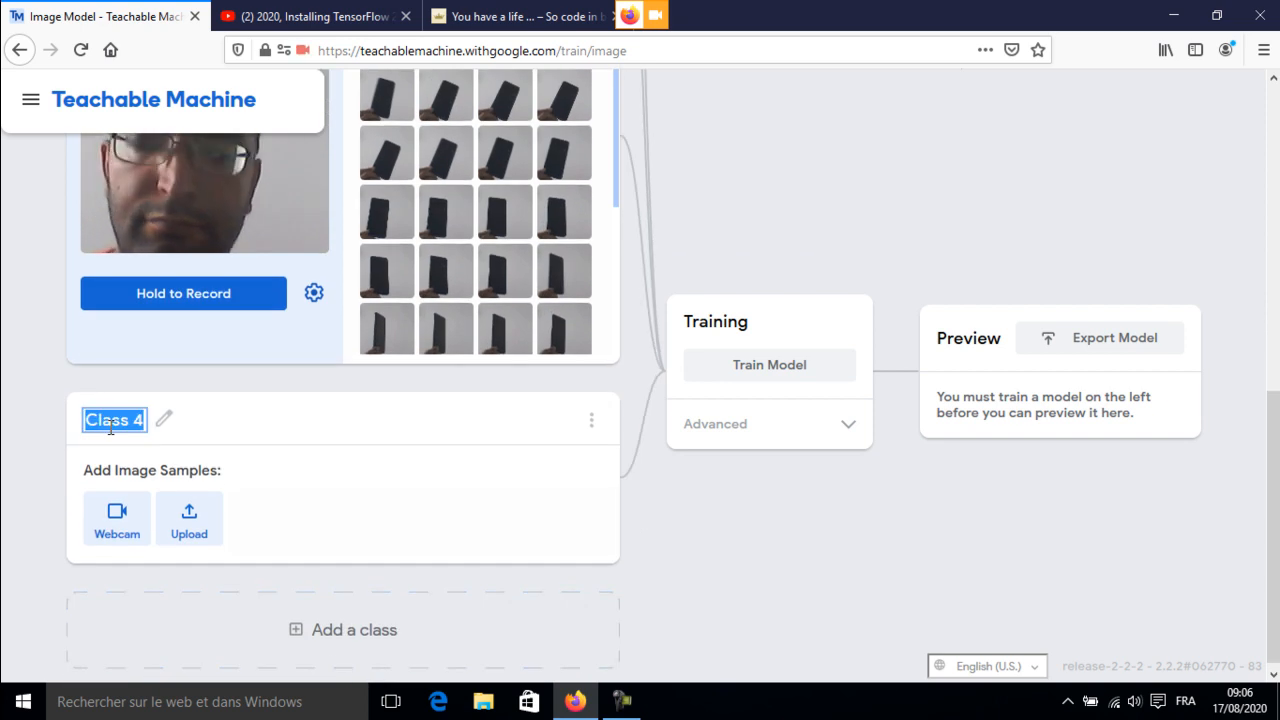
{"action": "type", "text": "ADEL"}
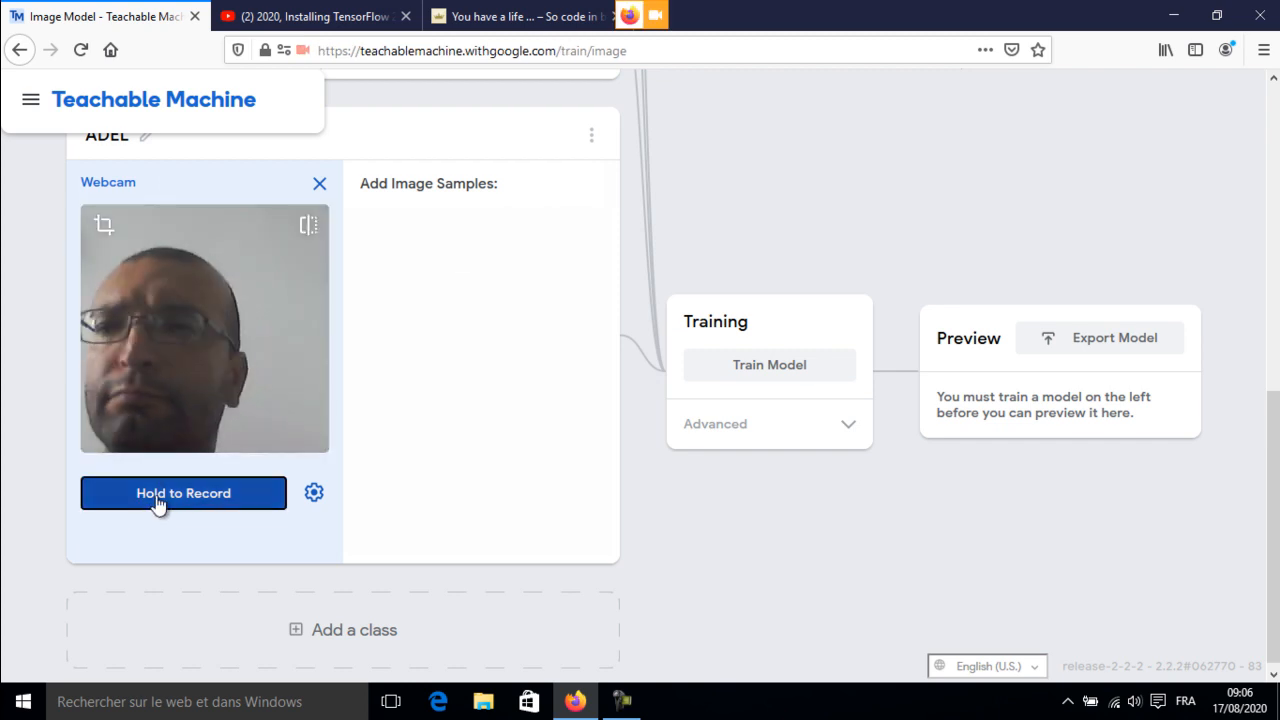
{"action": "left_click", "coordinate": [184, 492]}
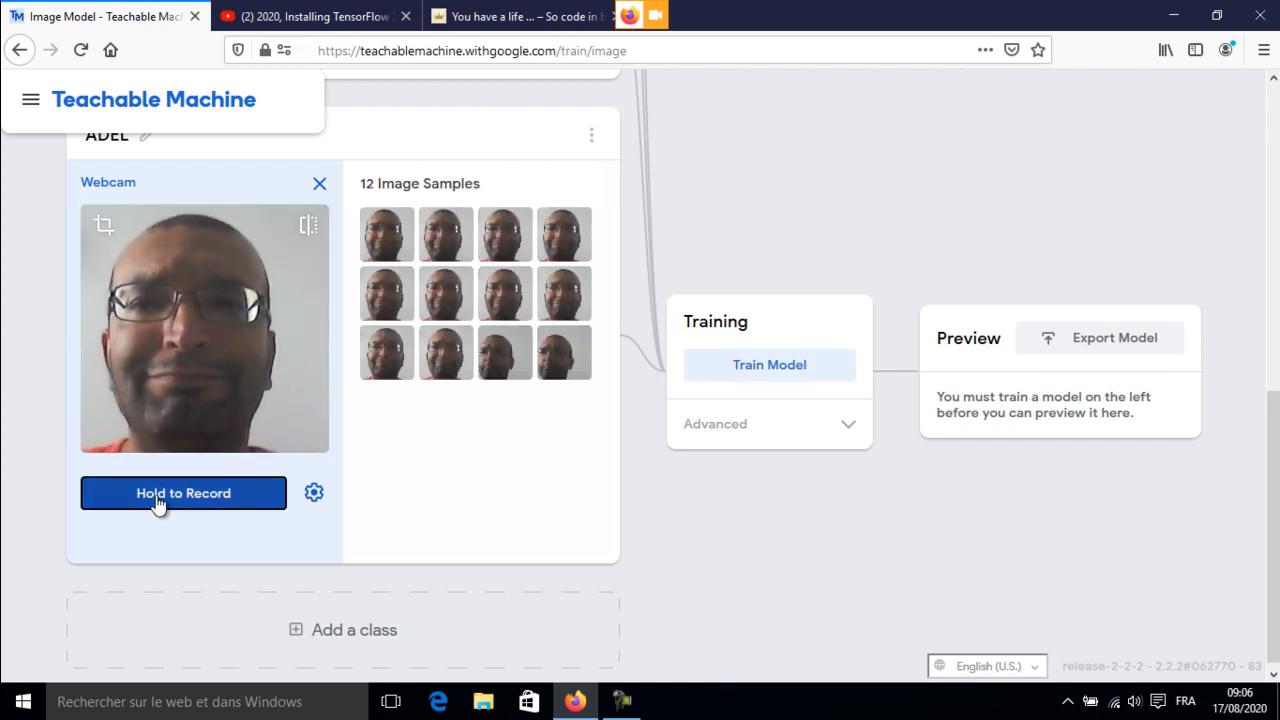
{"action": "left_click", "coordinate": [184, 492]}
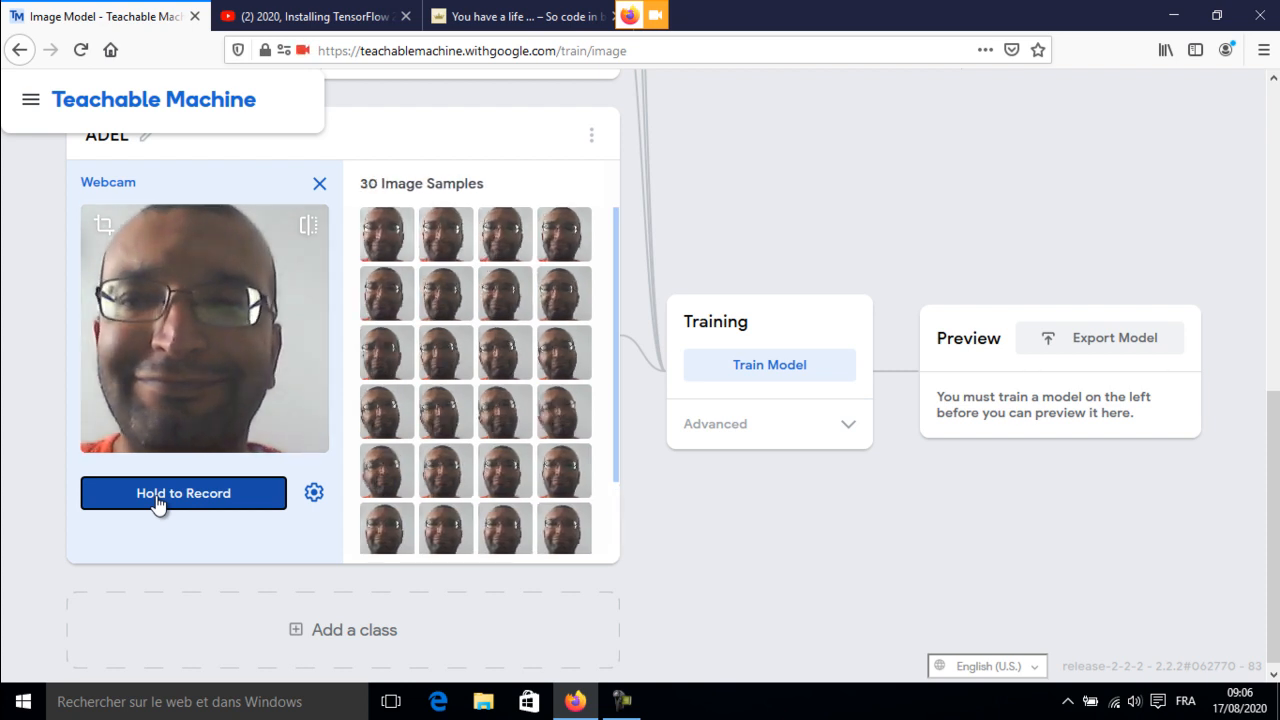
{"action": "left_click", "coordinate": [184, 492]}
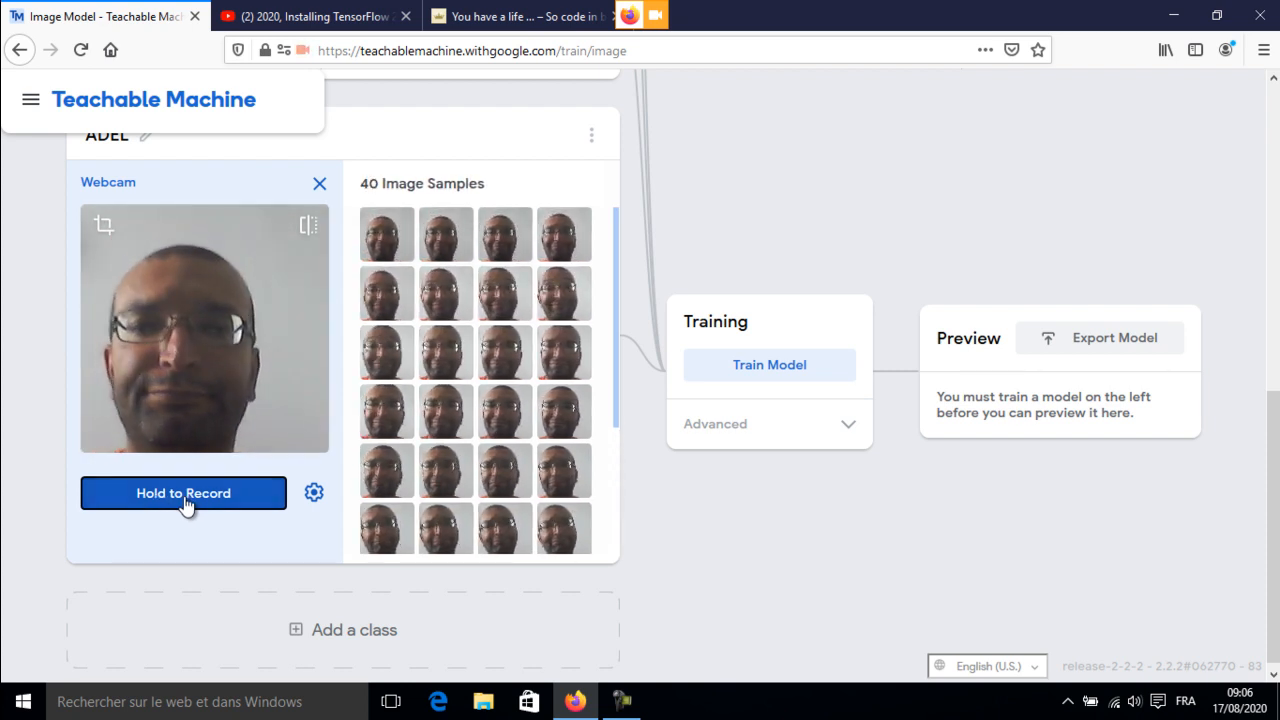
{"action": "scroll", "scroll_direction": "up", "scroll_amount": 3}
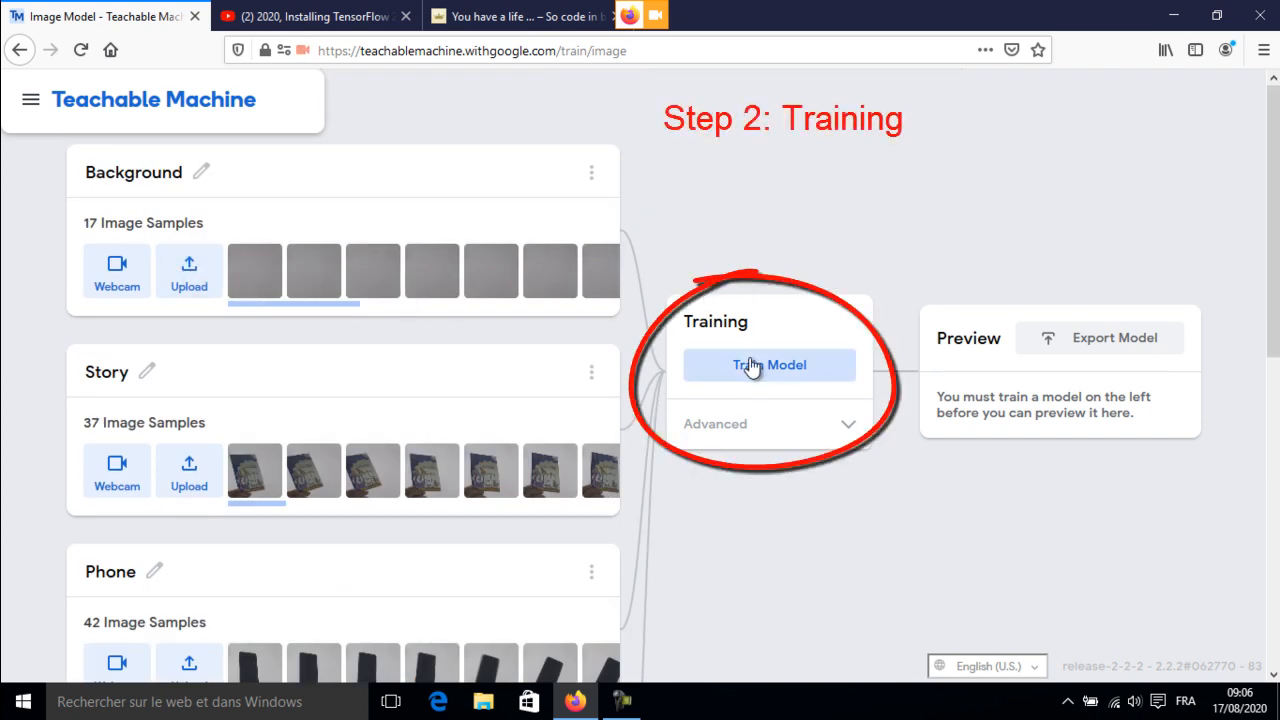
Start training the image model on the four recorded classes.
{"action": "left_click", "coordinate": [768, 364]}
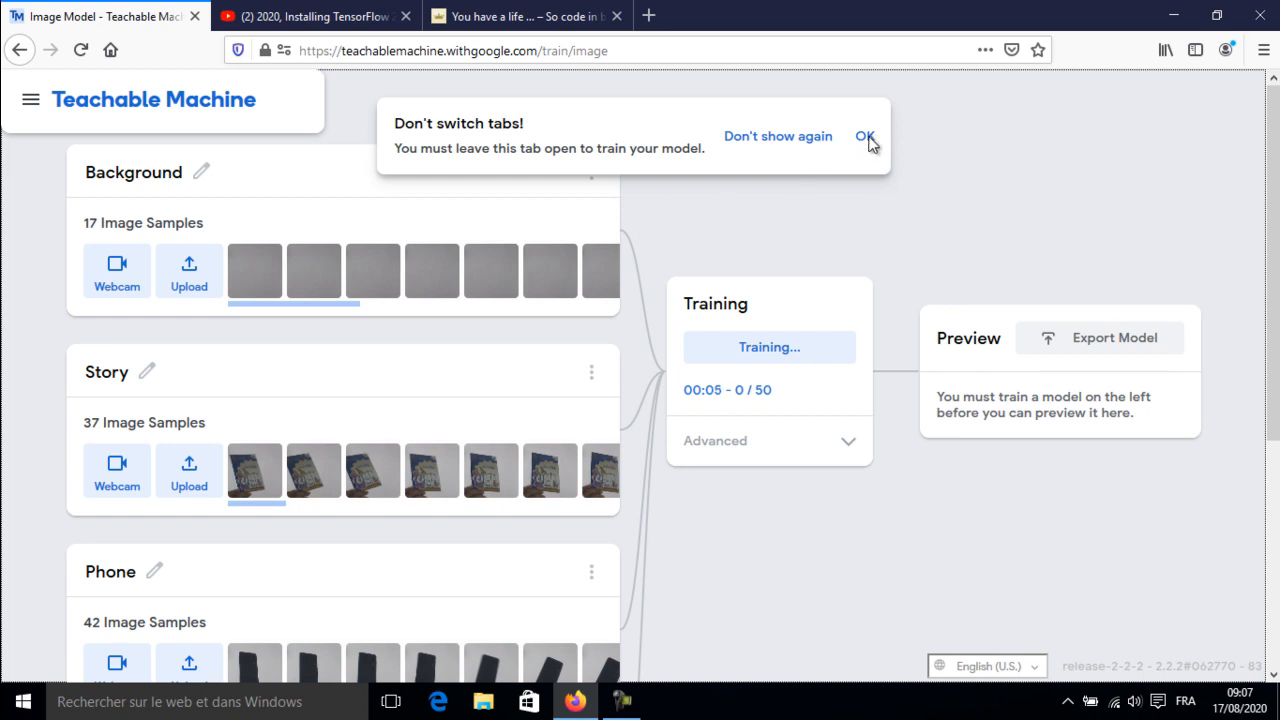
{"action": "mouse_move", "coordinate": [692, 156]}
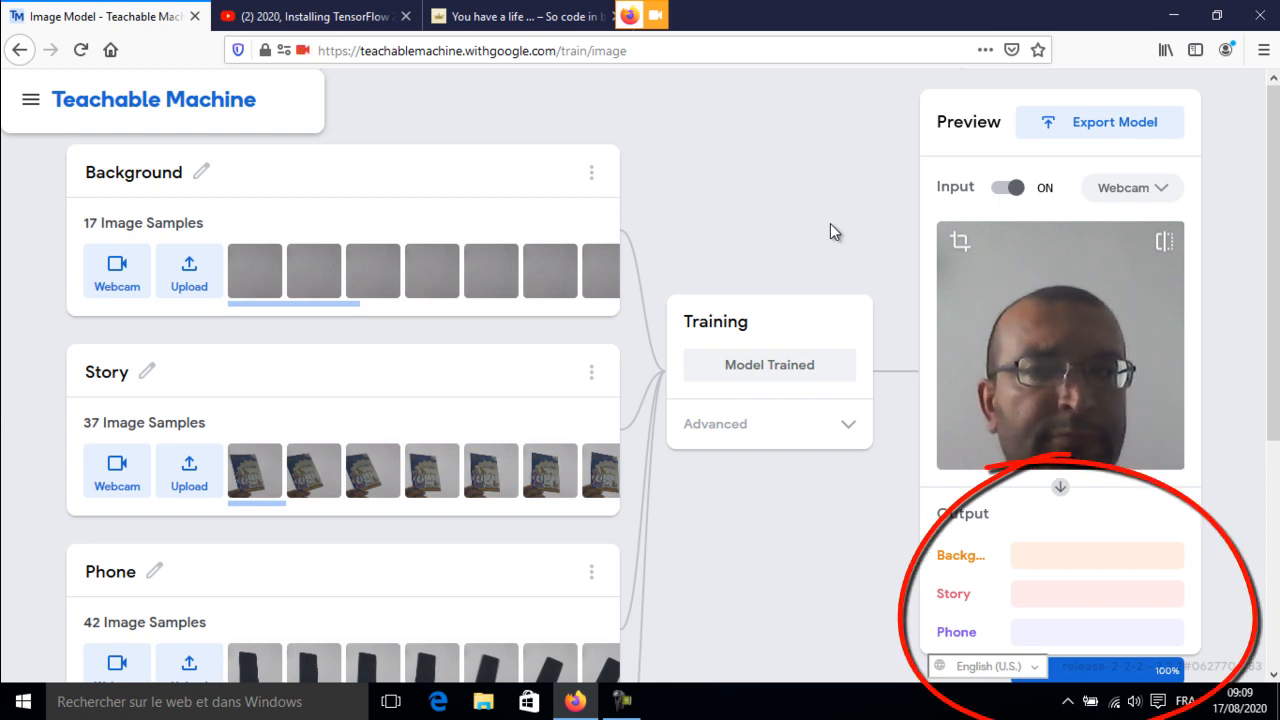
Review the trained model's live webcam predictions, then switch the preview Input to OFF.
{"action": "scroll", "scroll_direction": "down", "scroll_amount": 3}
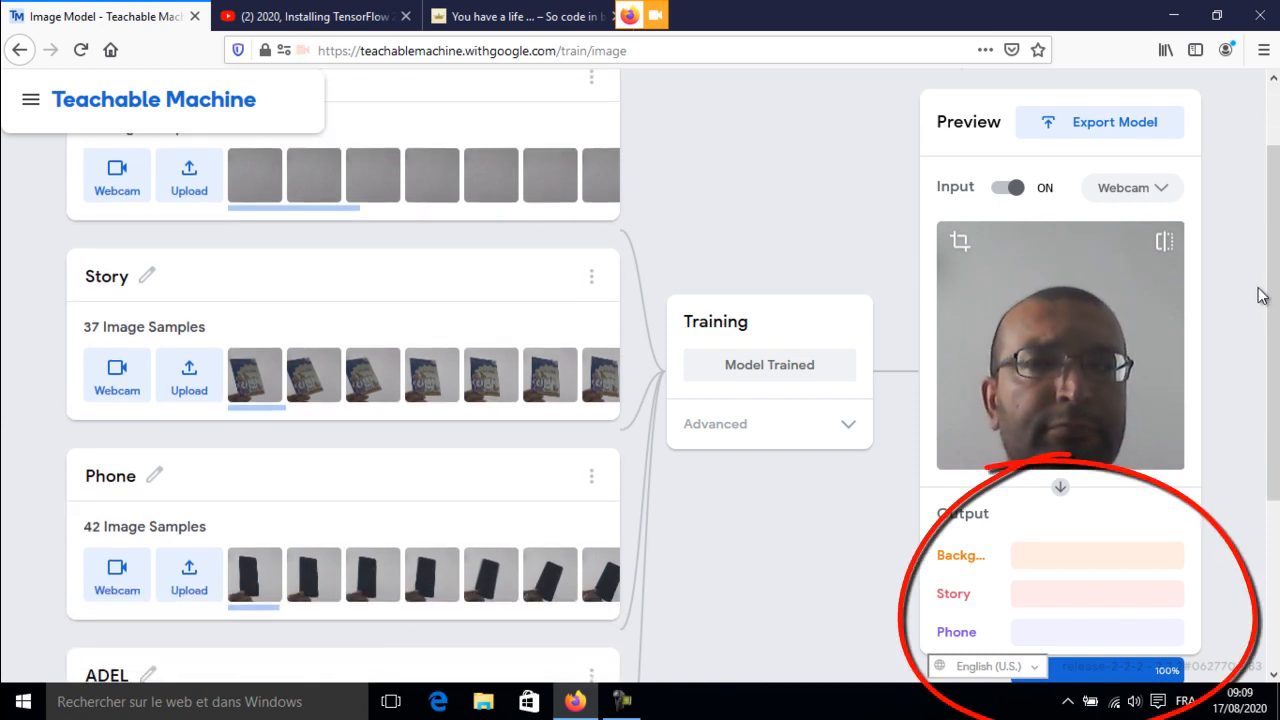
{"action": "scroll", "scroll_direction": "down", "scroll_amount": 3}
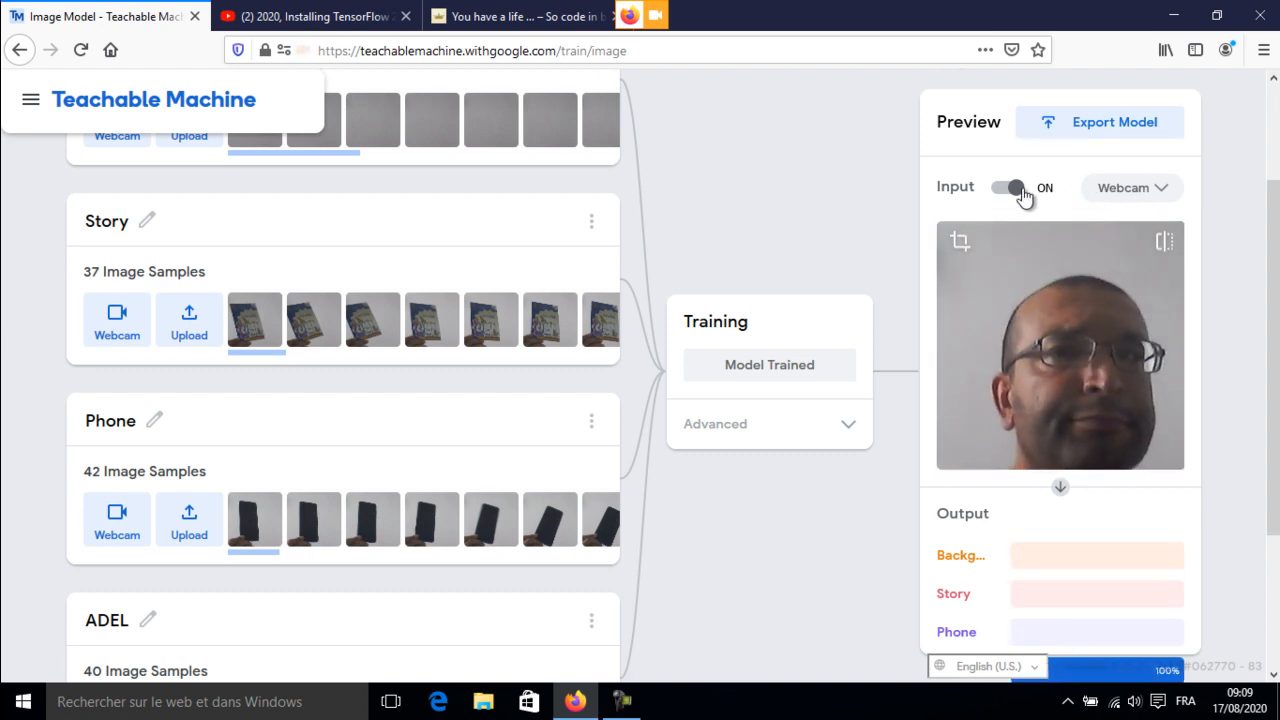
{"action": "left_click", "coordinate": [1008, 188]}
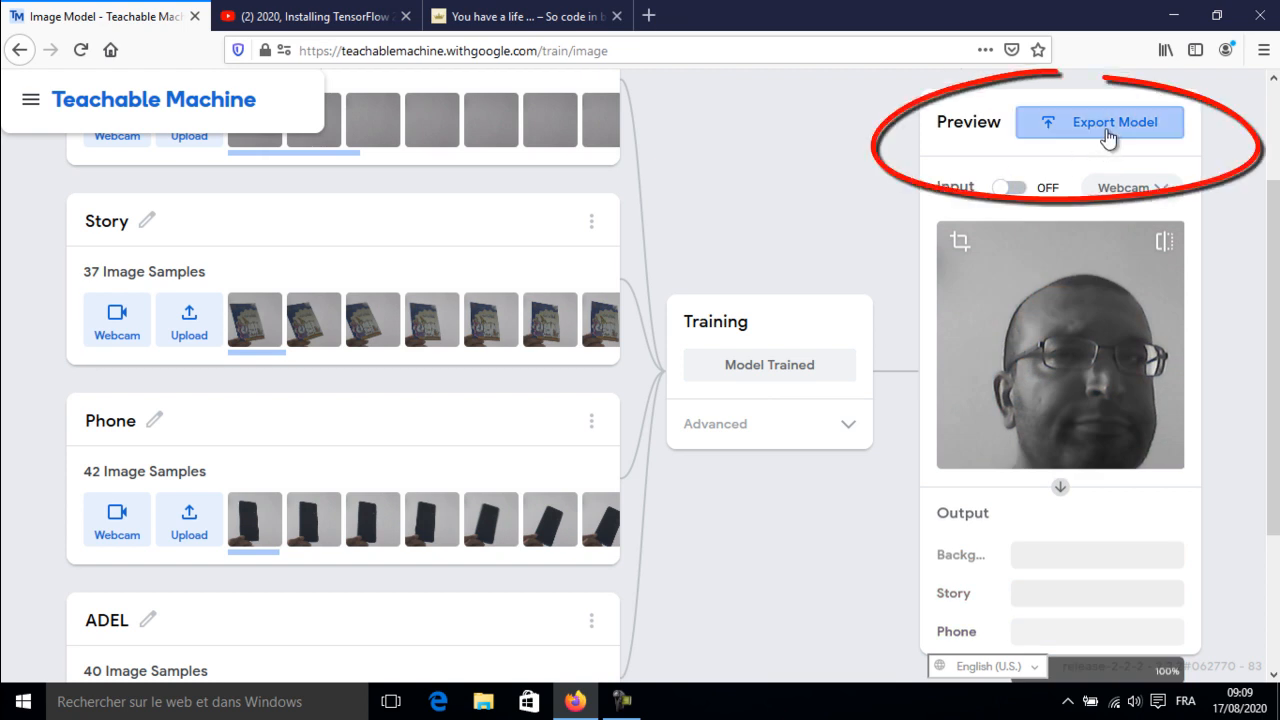
Export the trained model as a TensorFlow Keras download and close the export window.
{"action": "left_click", "coordinate": [1100, 122]}
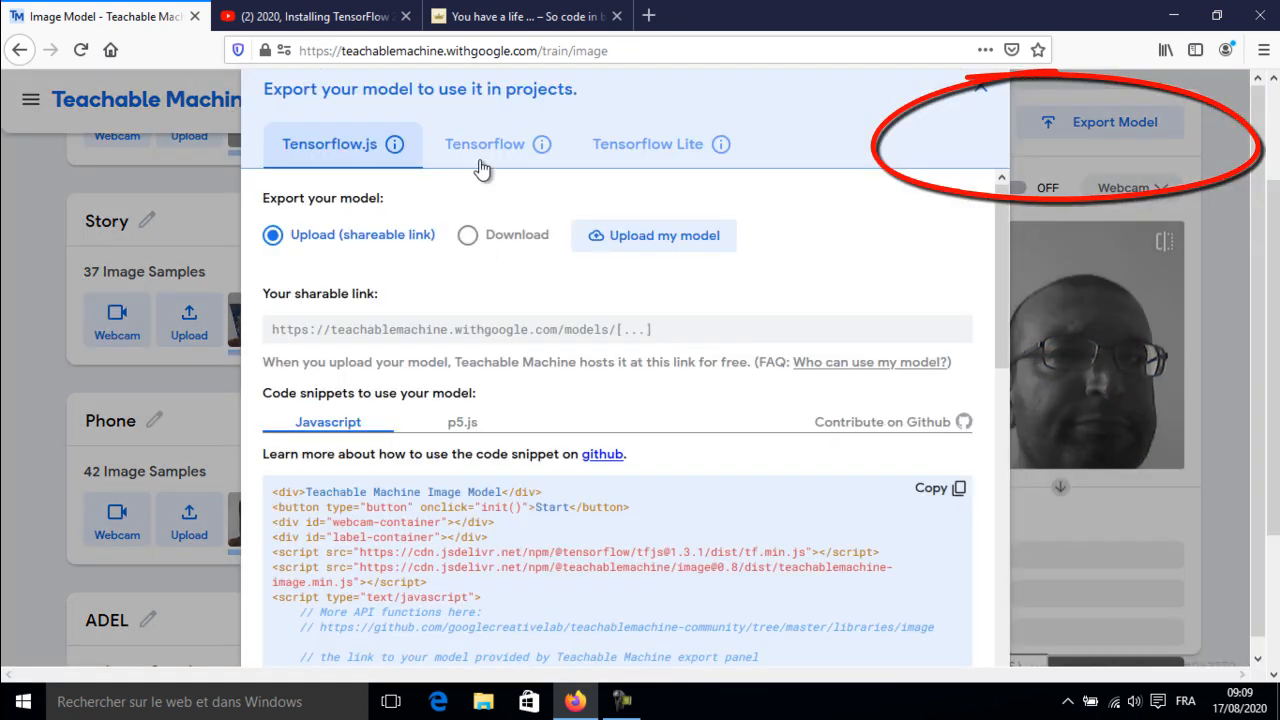
{"action": "left_click", "coordinate": [484, 144]}
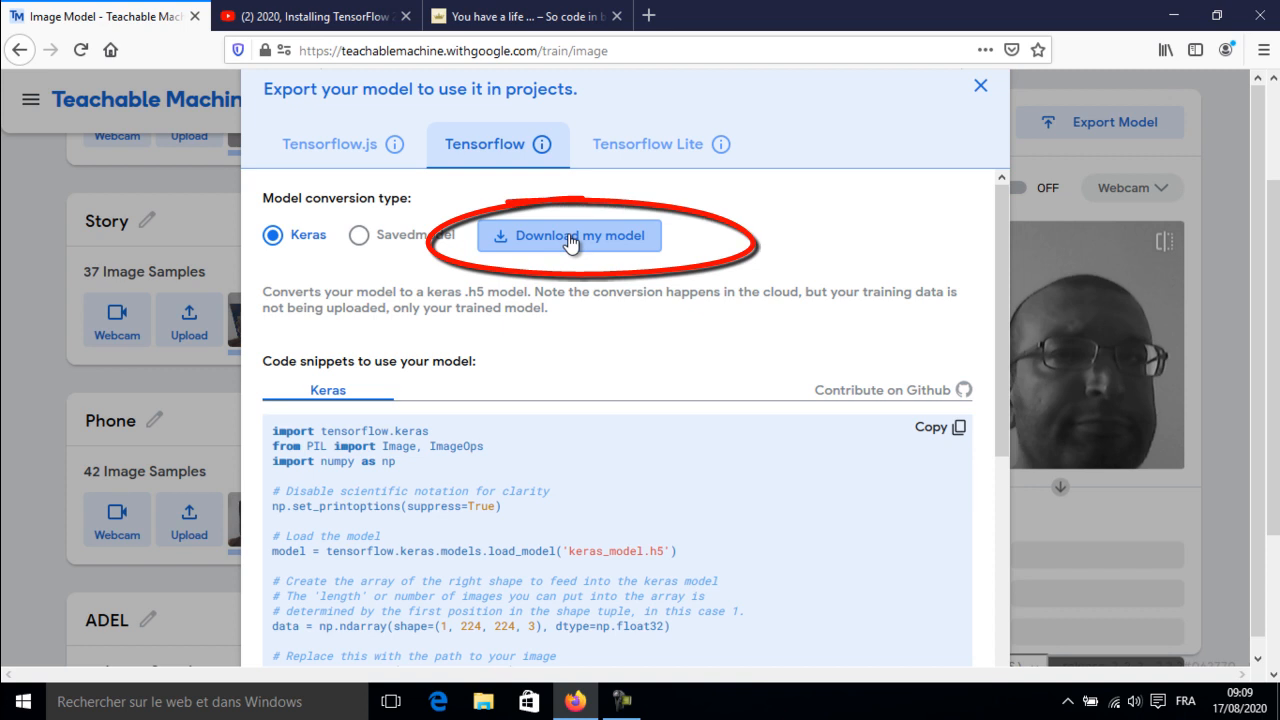
{"action": "mouse_move", "coordinate": [552, 348]}
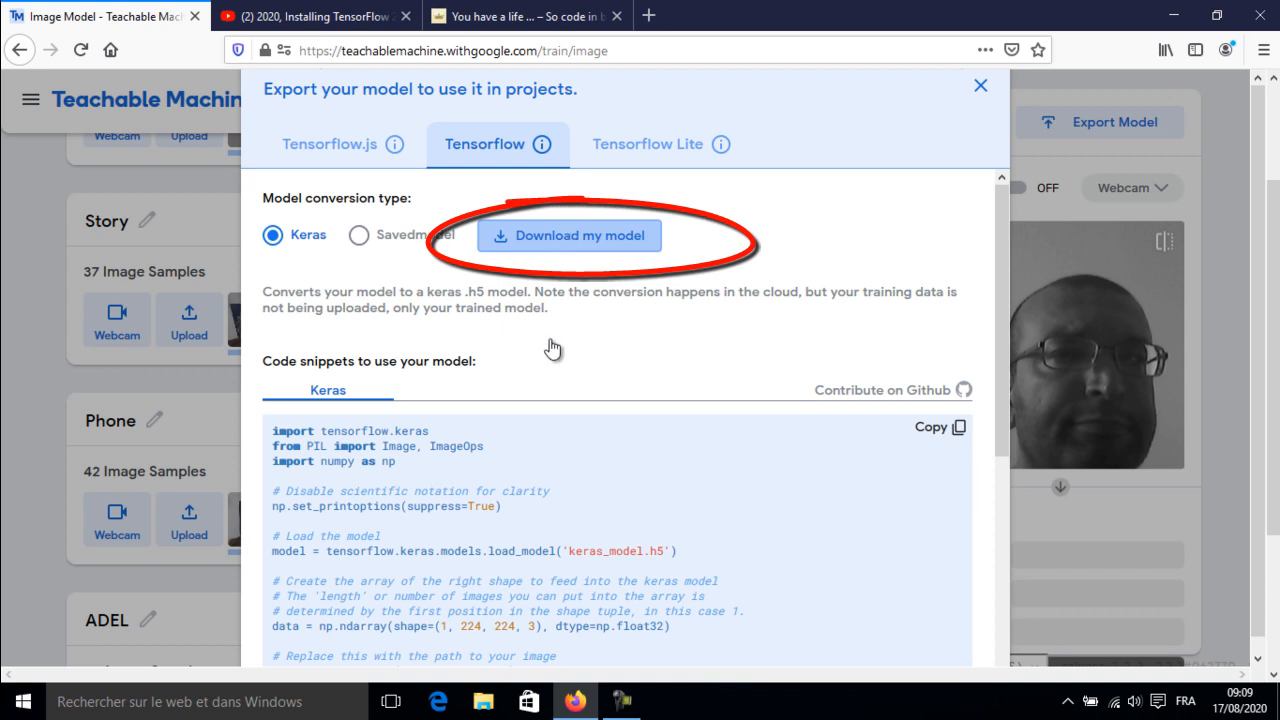
{"action": "left_click", "coordinate": [568, 236]}
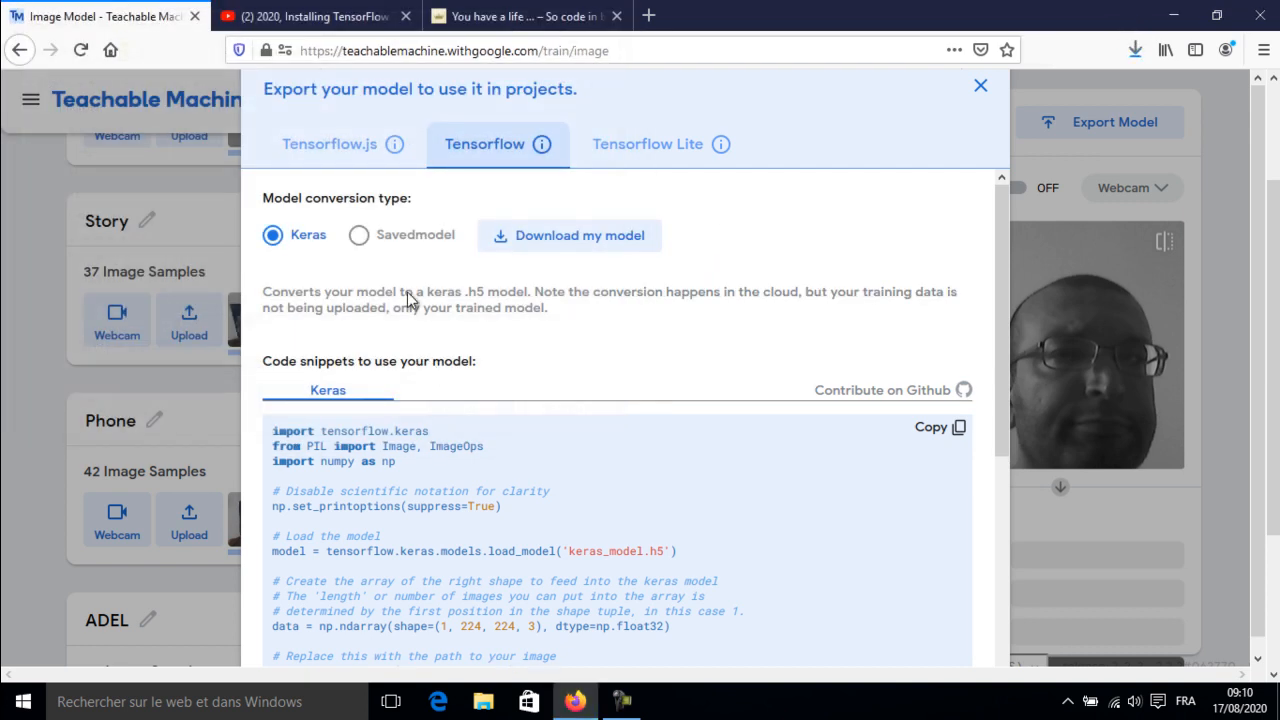
{"action": "left_click", "coordinate": [980, 84]}
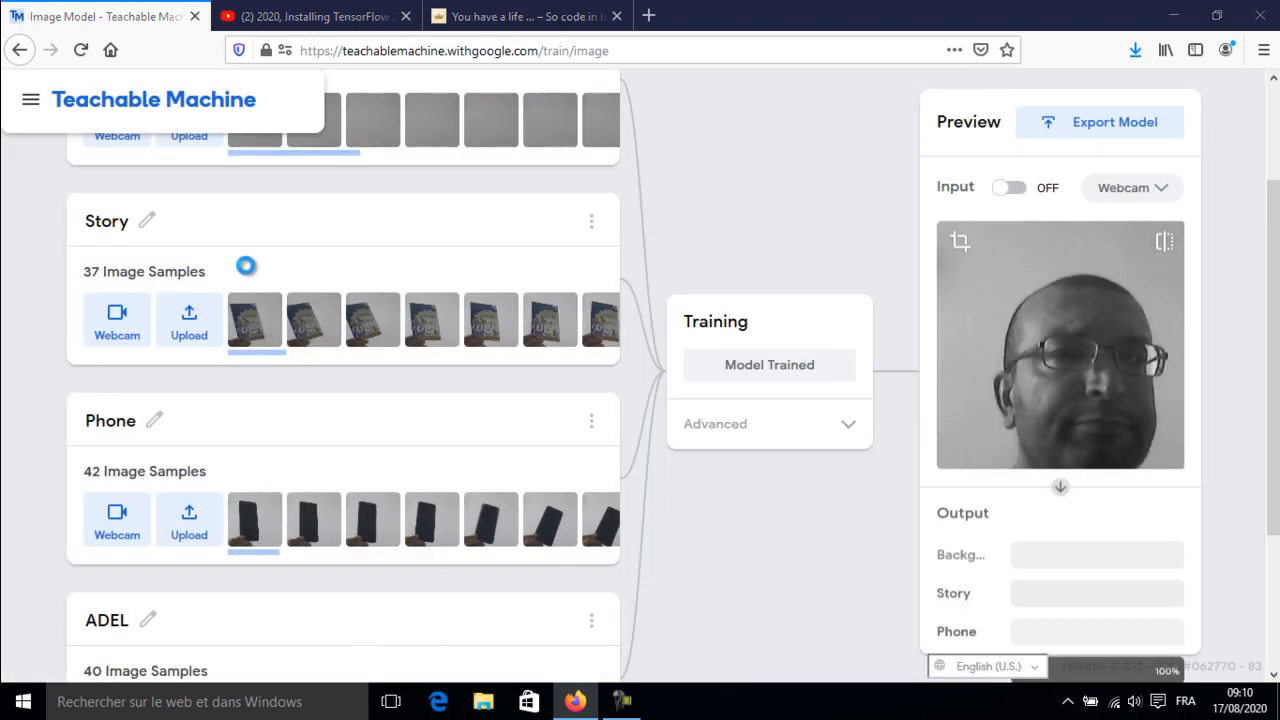
Extract converted_keras.zip into the converted_keras folder, then return to Firefox.
{"action": "left_click", "coordinate": [484, 700]}
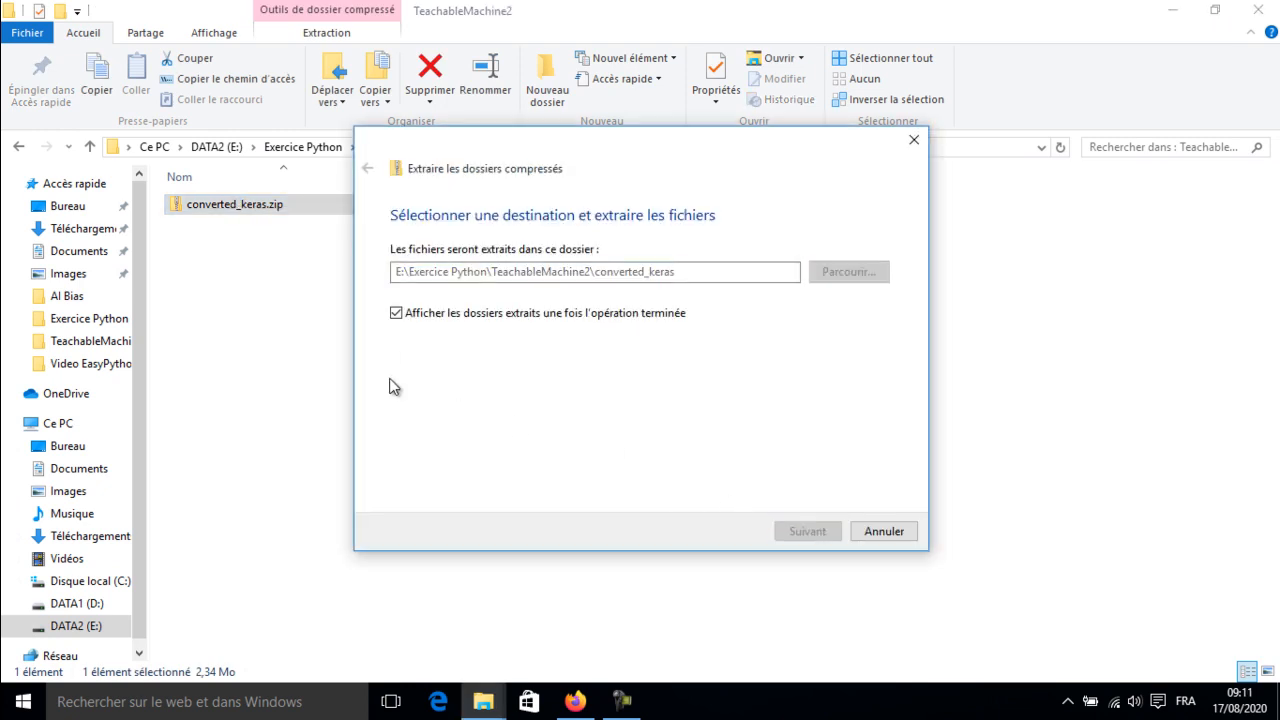
{"action": "left_click", "coordinate": [808, 532]}
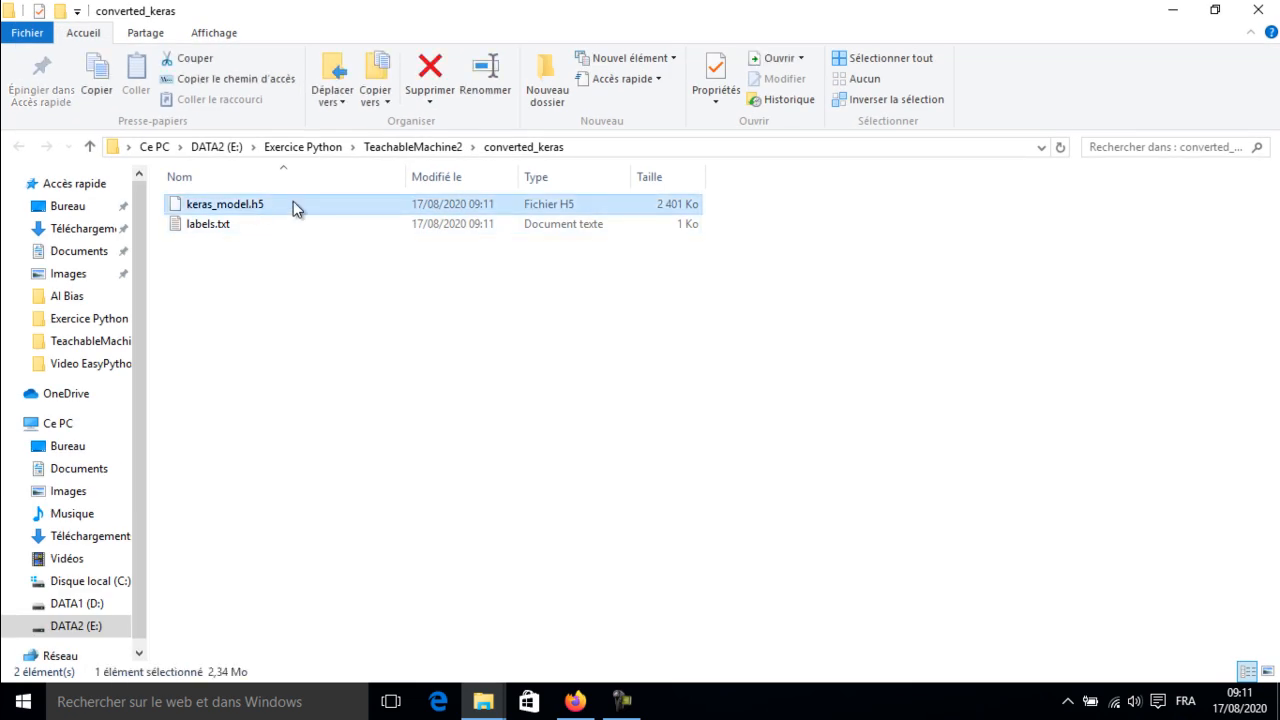
{"action": "mouse_move", "coordinate": [390, 178]}
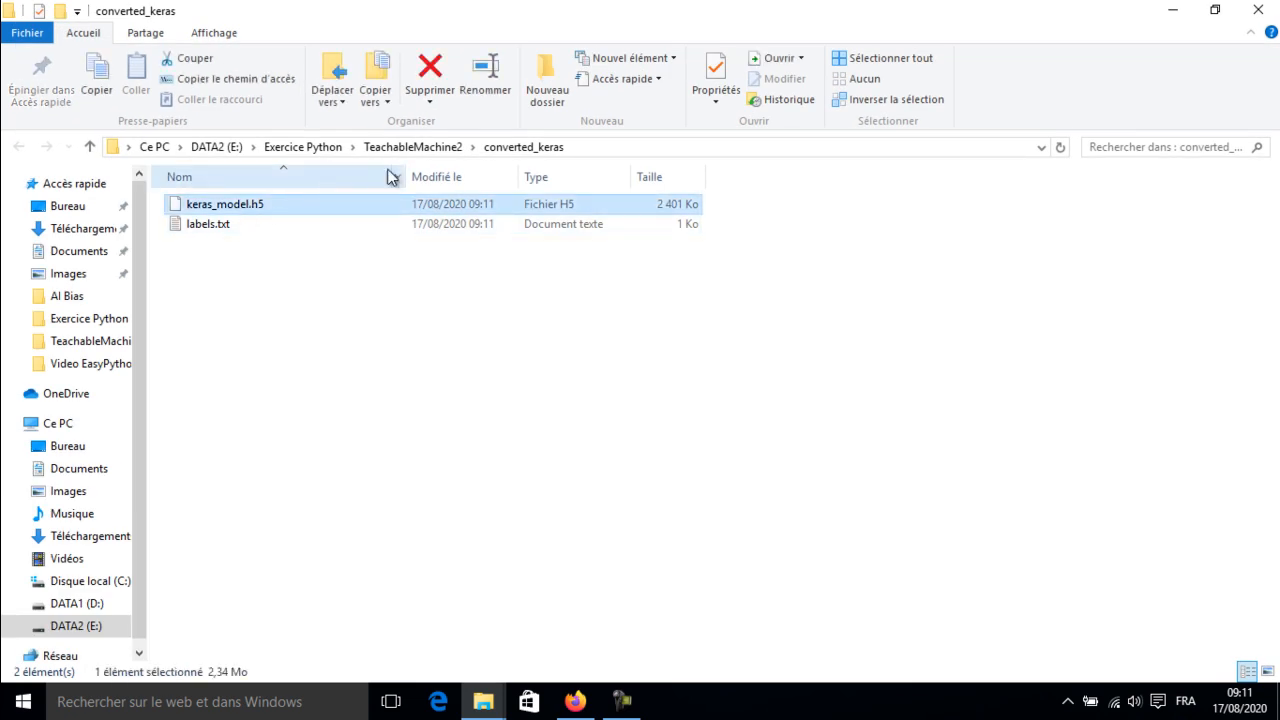
{"action": "left_click", "coordinate": [576, 700]}
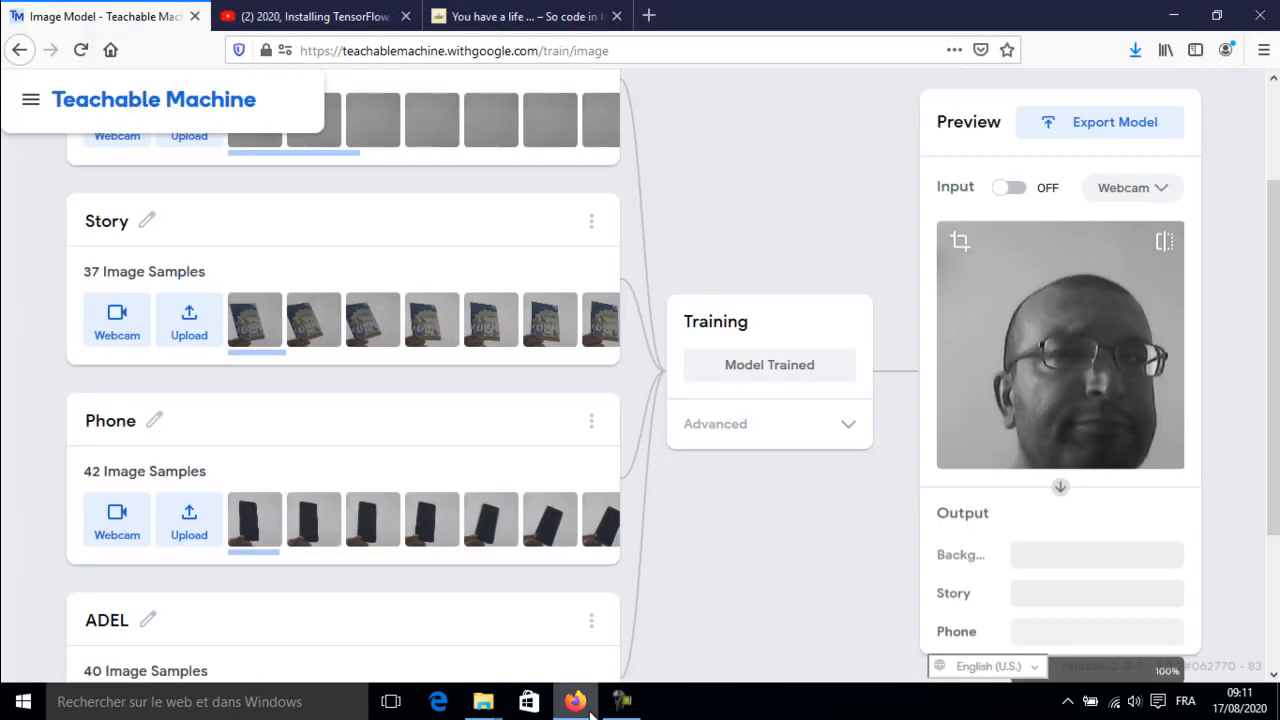
Bring up the YouTube video on installing TensorFlow 2.0, Keras and Python 3.7 in Windows 10.
{"action": "left_click", "coordinate": [310, 16]}
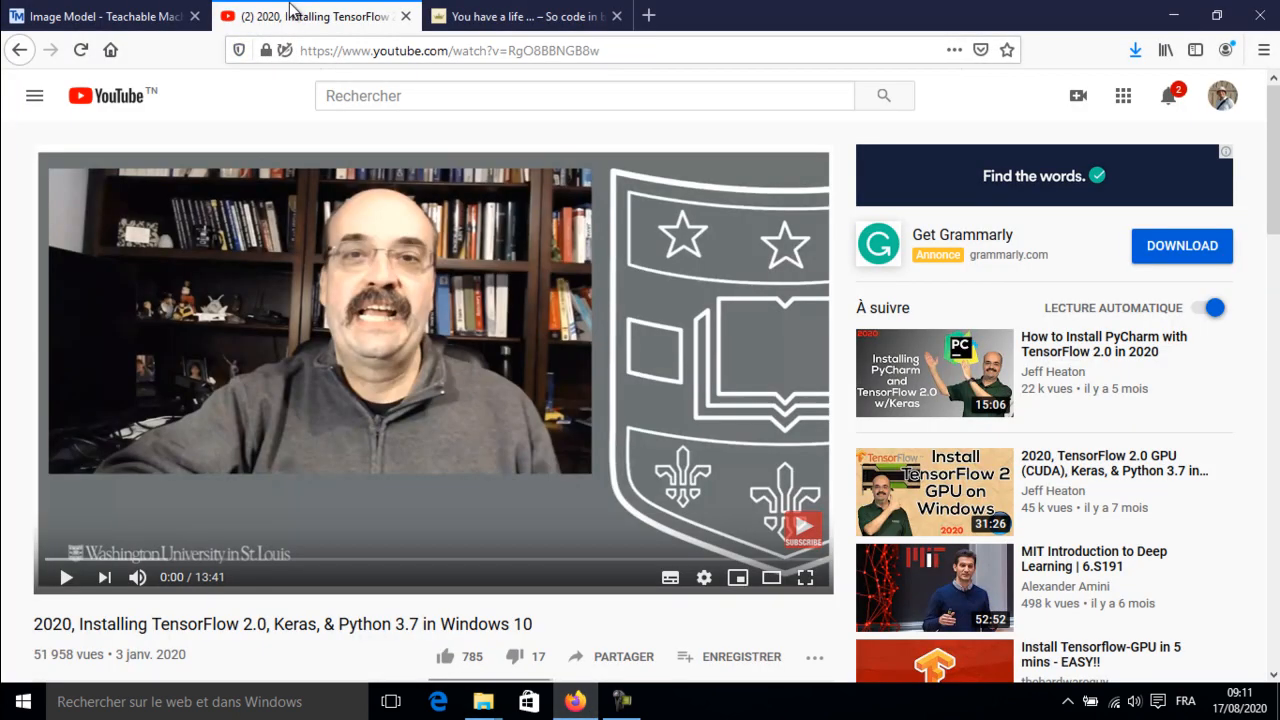
{"action": "mouse_move", "coordinate": [240, 584]}
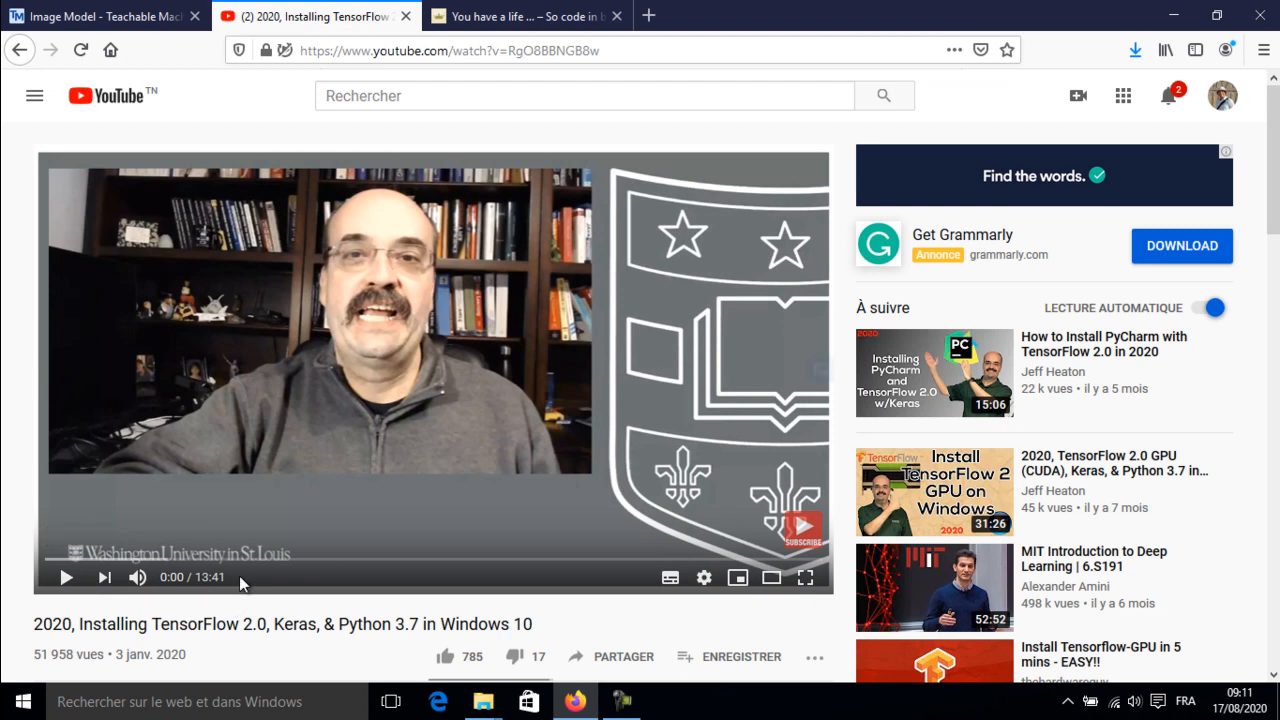
{"action": "mouse_move", "coordinate": [284, 504]}
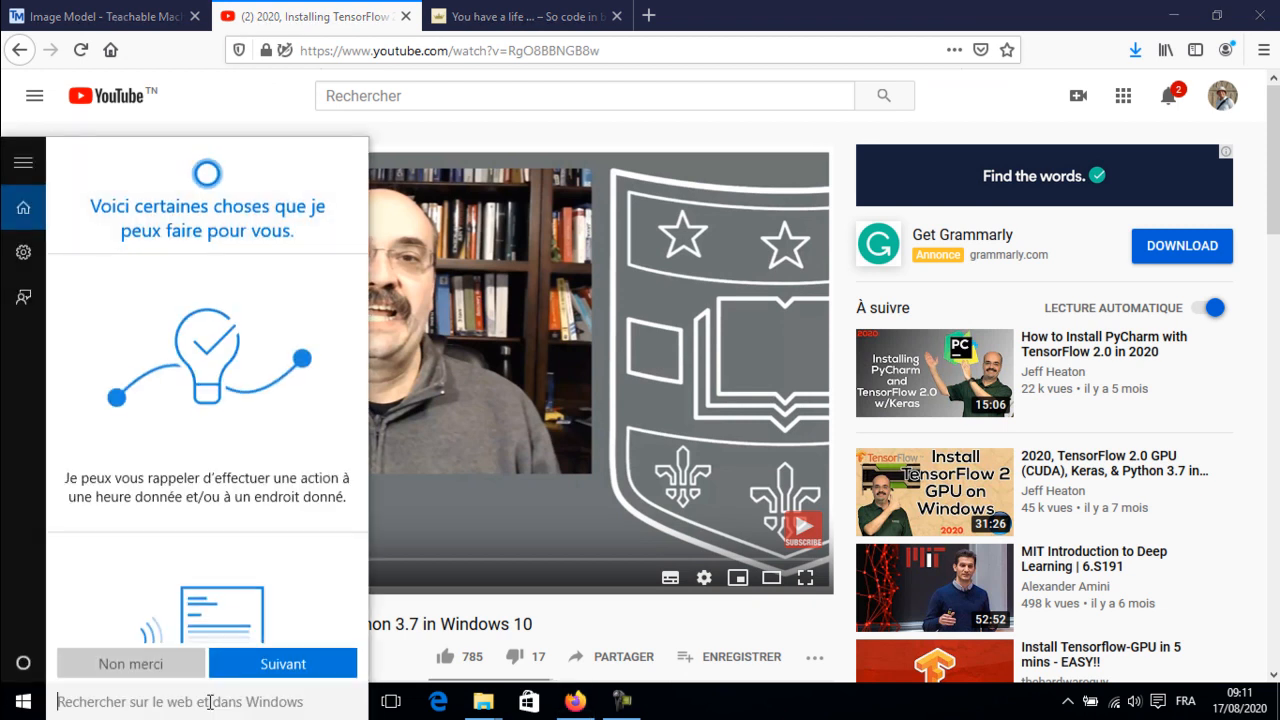
In a new Command Prompt, activate the tensorflow conda environment.
{"action": "left_click", "coordinate": [130, 664]}
{"action": "type", "text": "cl"}
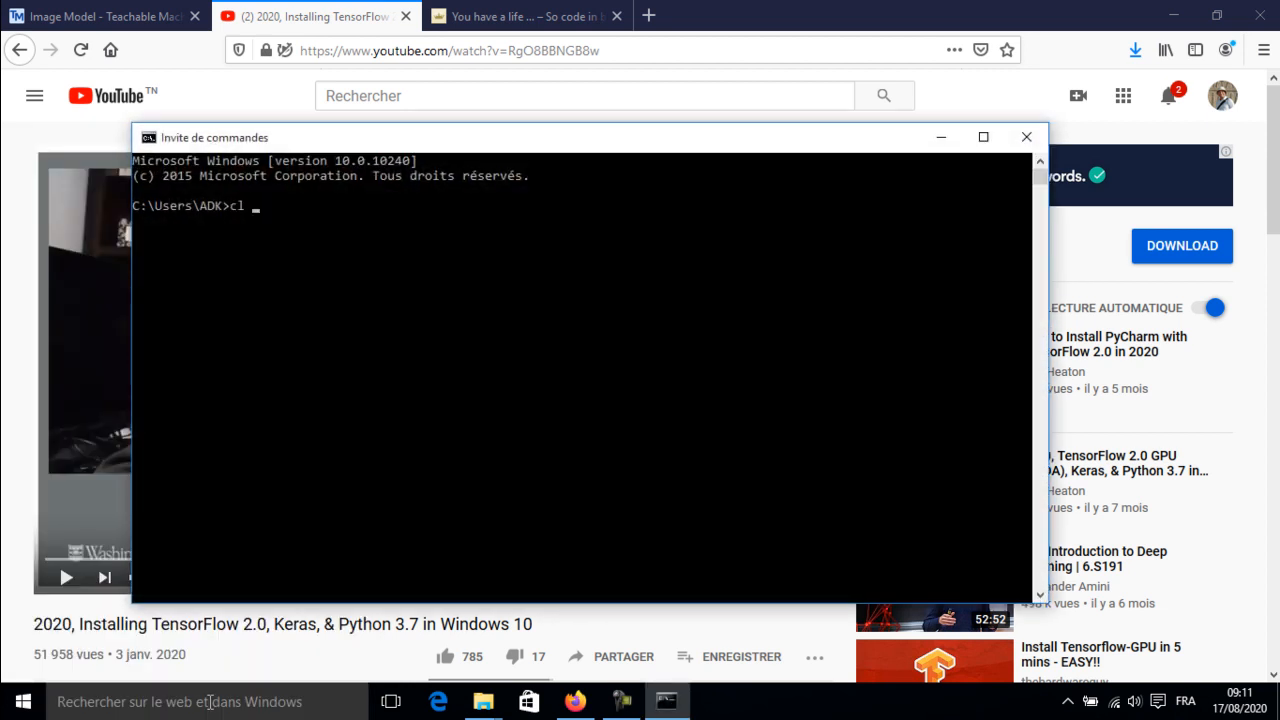
{"action": "type", "text": "onda activ"}
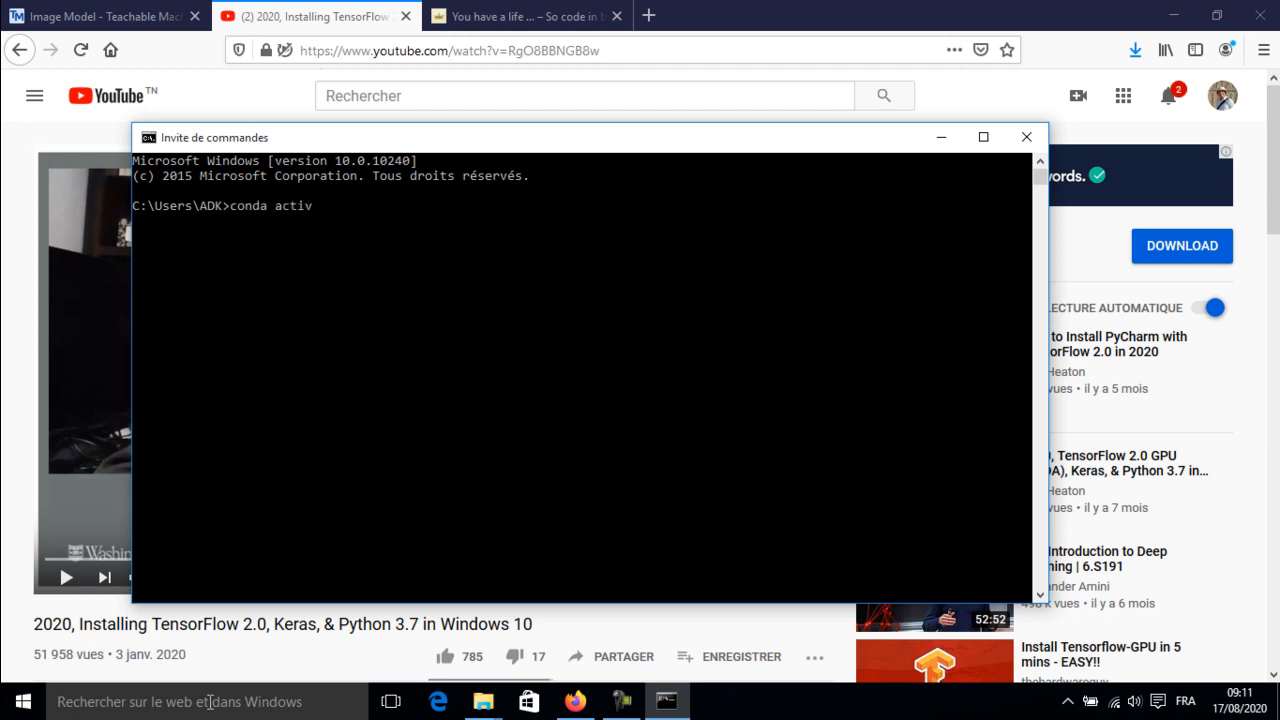
{"action": "type", "text": "ate ten"}
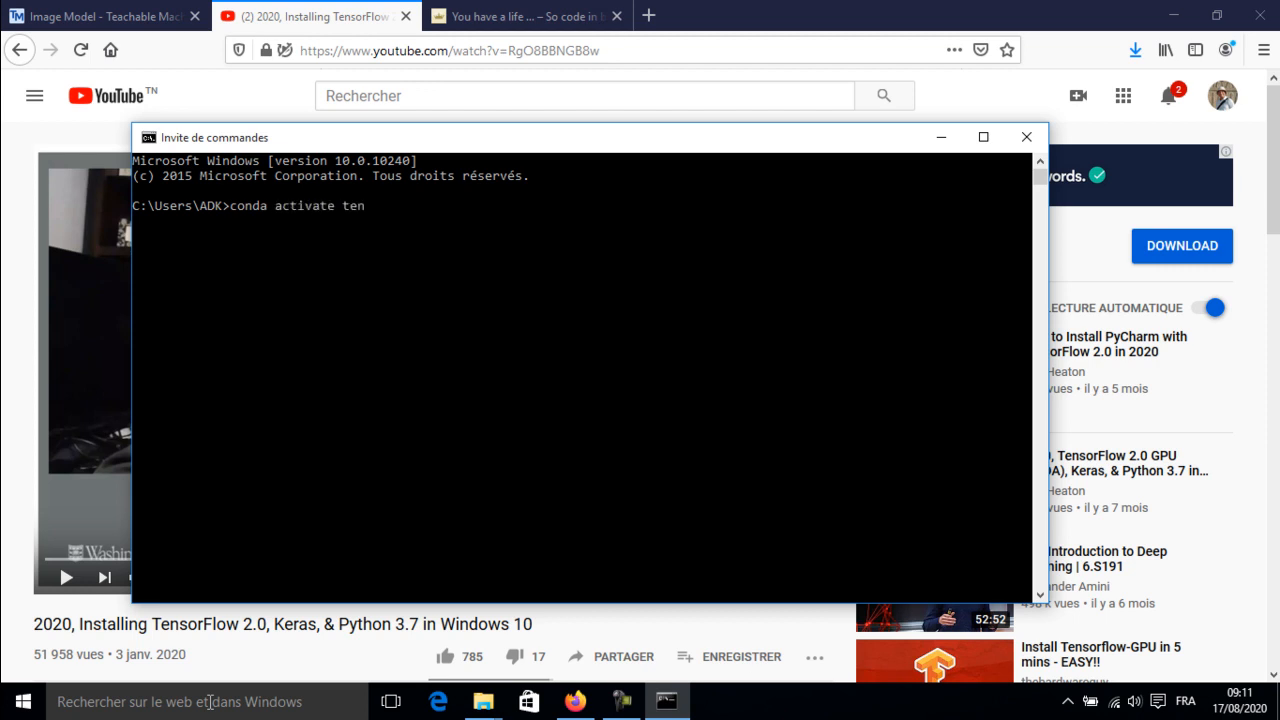
{"action": "type", "text": "sorflow"}
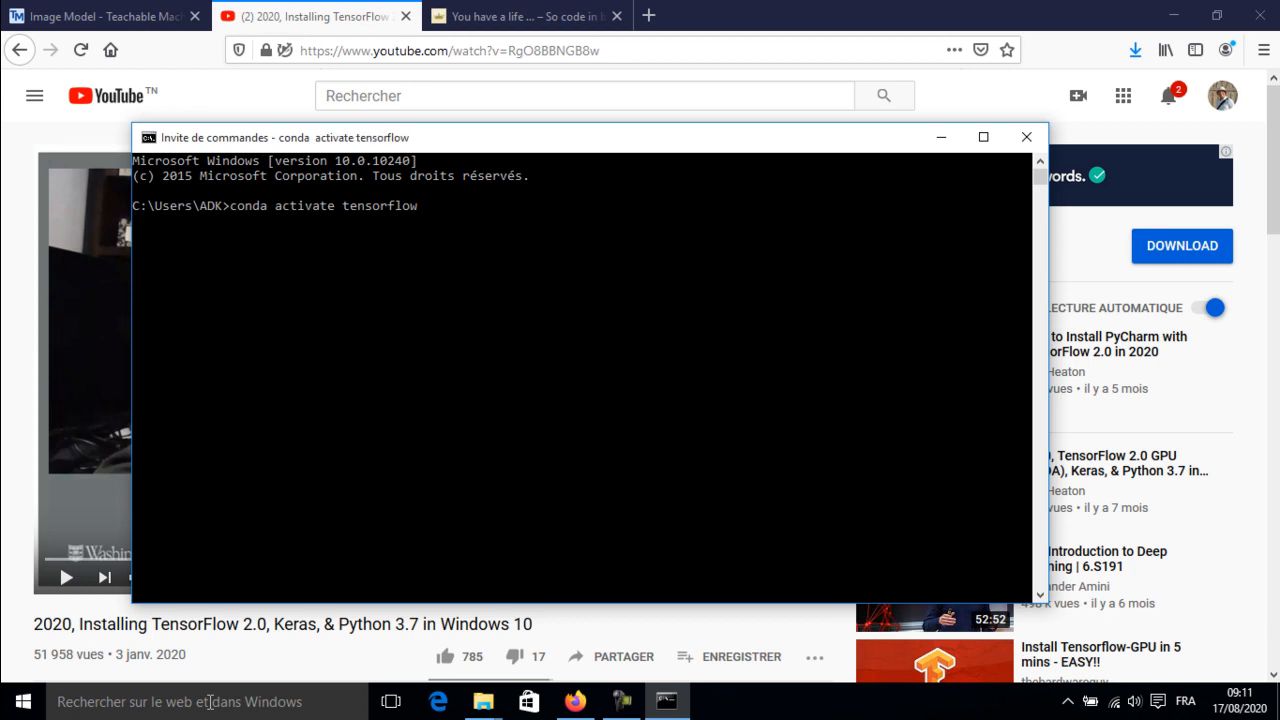
{"action": "key", "text": "Return"}
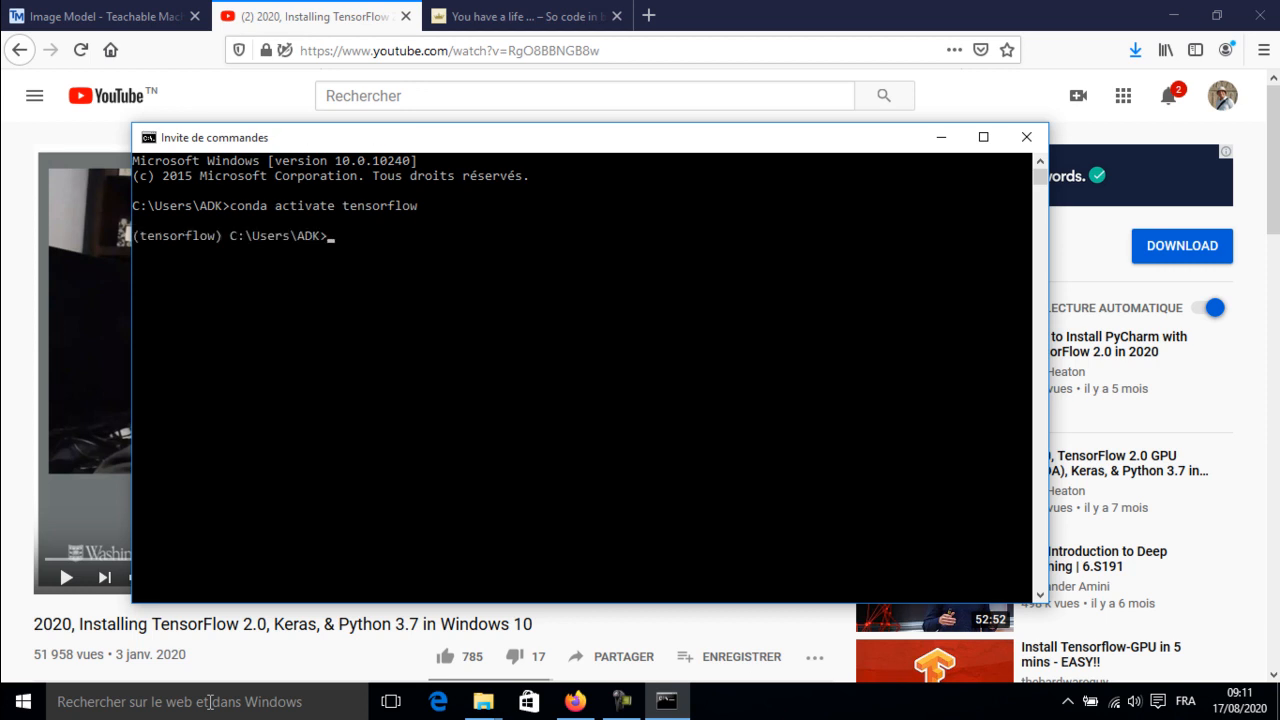
Change into .conda\envs\tensorflow\lib\idlelib and launch the IDLE shell with idle.
{"action": "type", "text": "cd .conda"}
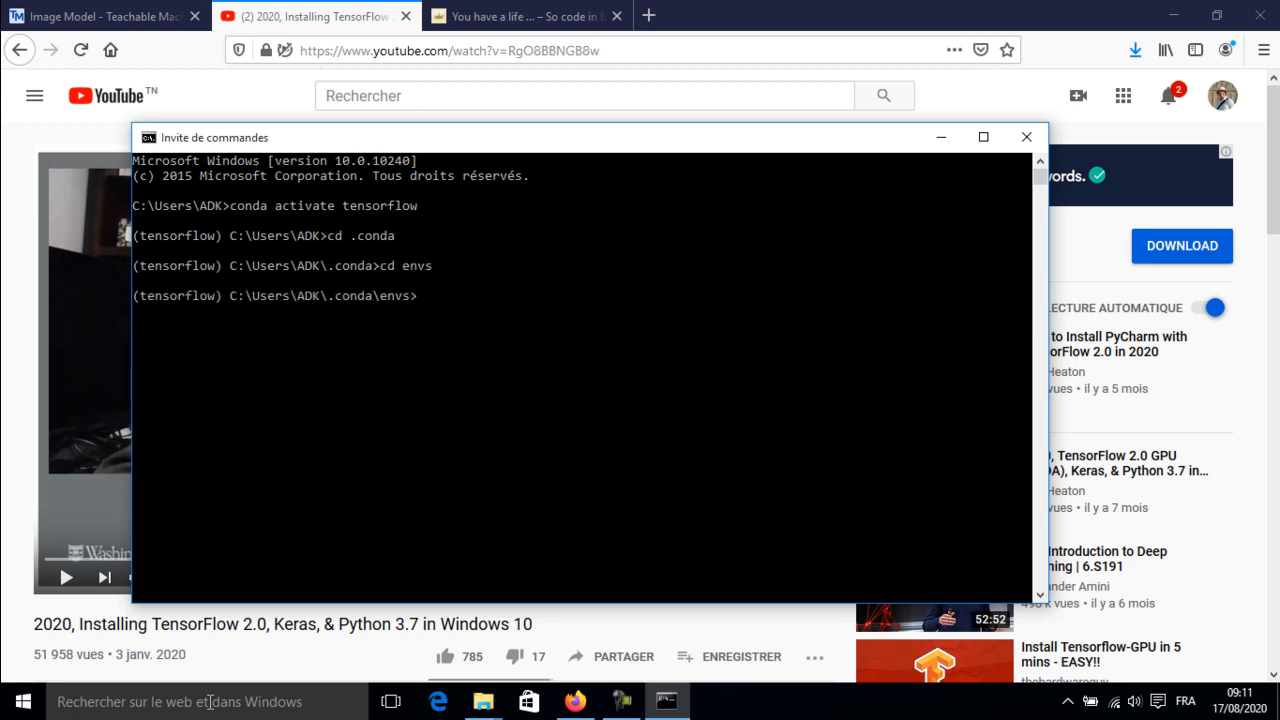
{"action": "type", "text": "cd"}
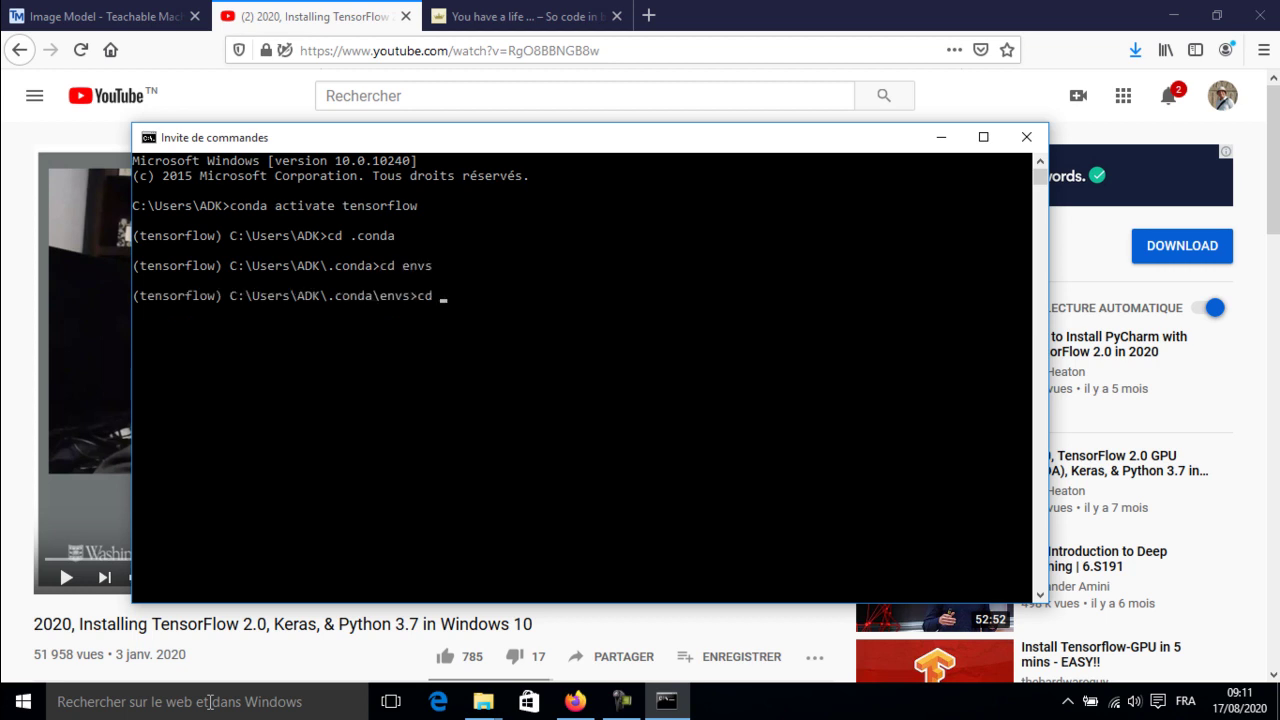
{"action": "type", "text": "tensorflow"}
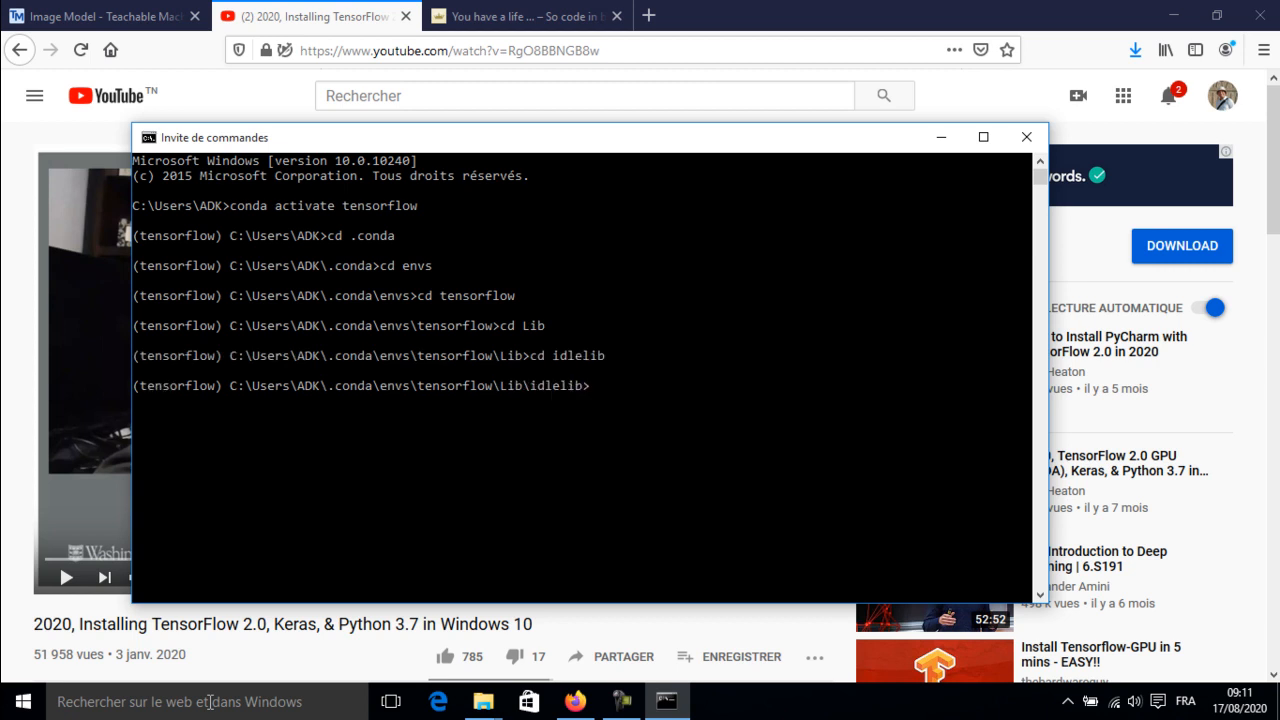
{"action": "type", "text": "id"}
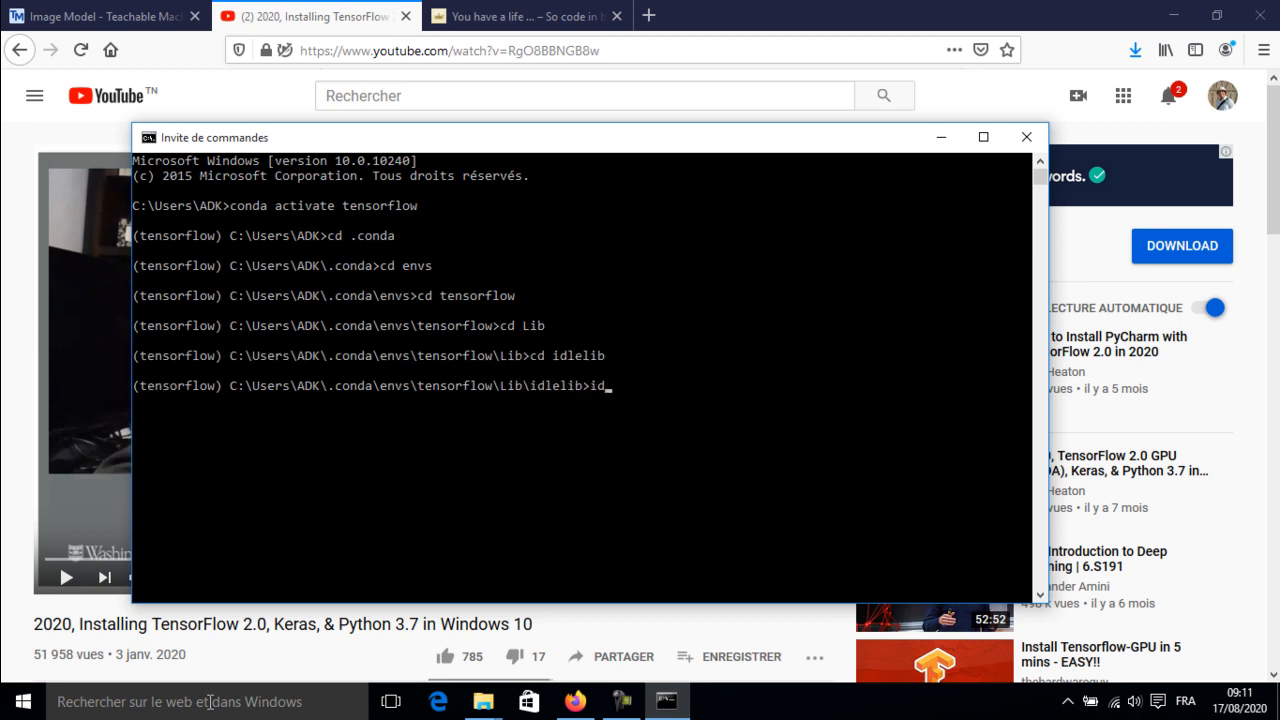
{"action": "key", "text": "Return"}
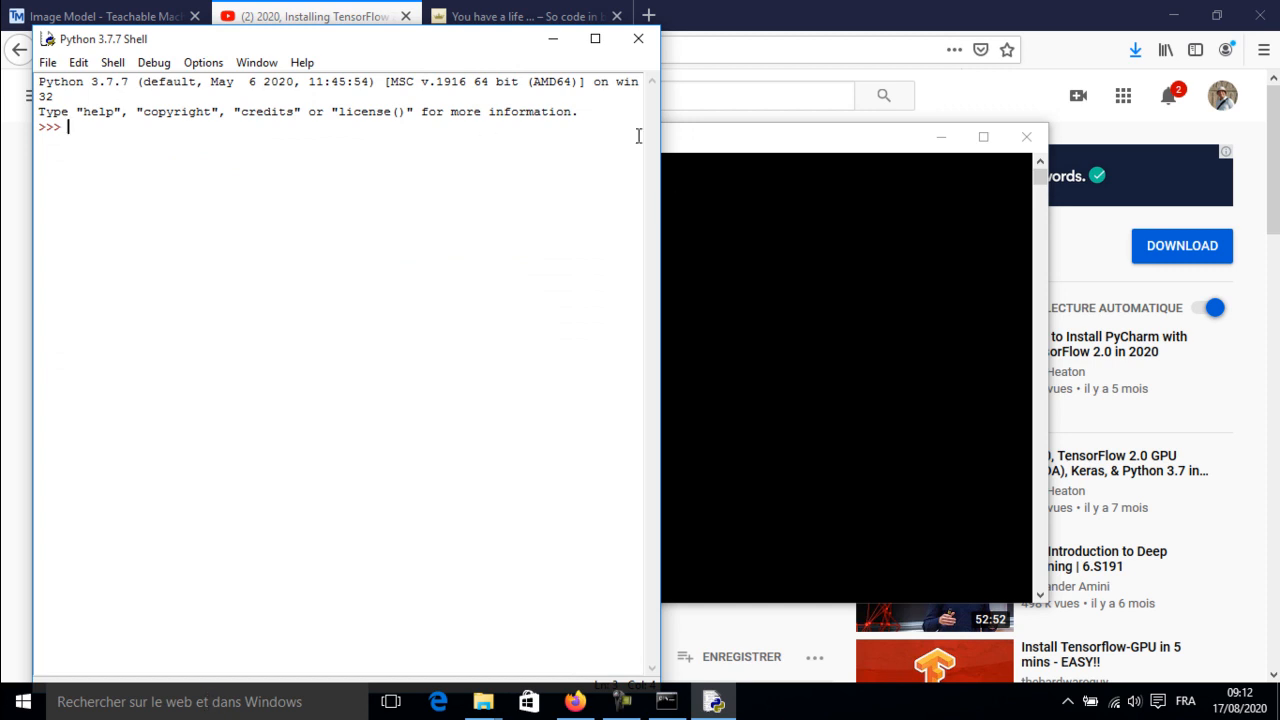
{"action": "mouse_move", "coordinate": [704, 16]}
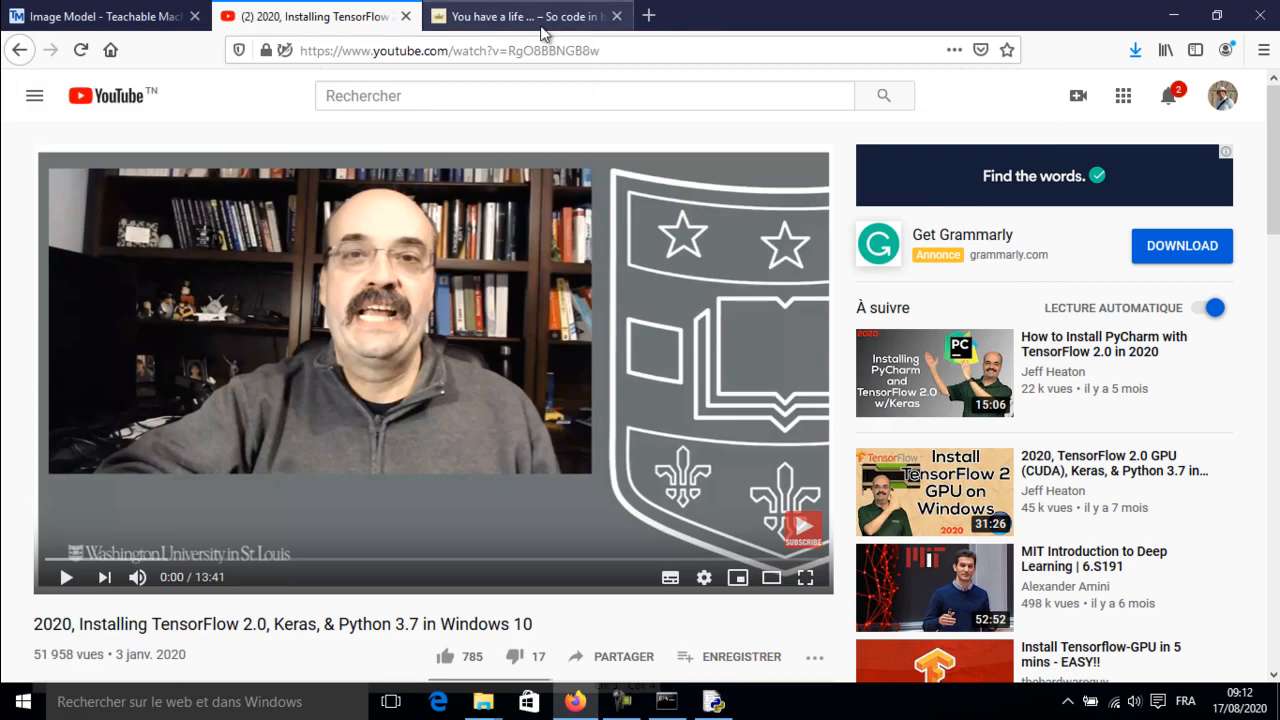
{"action": "mouse_move", "coordinate": [530, 16]}
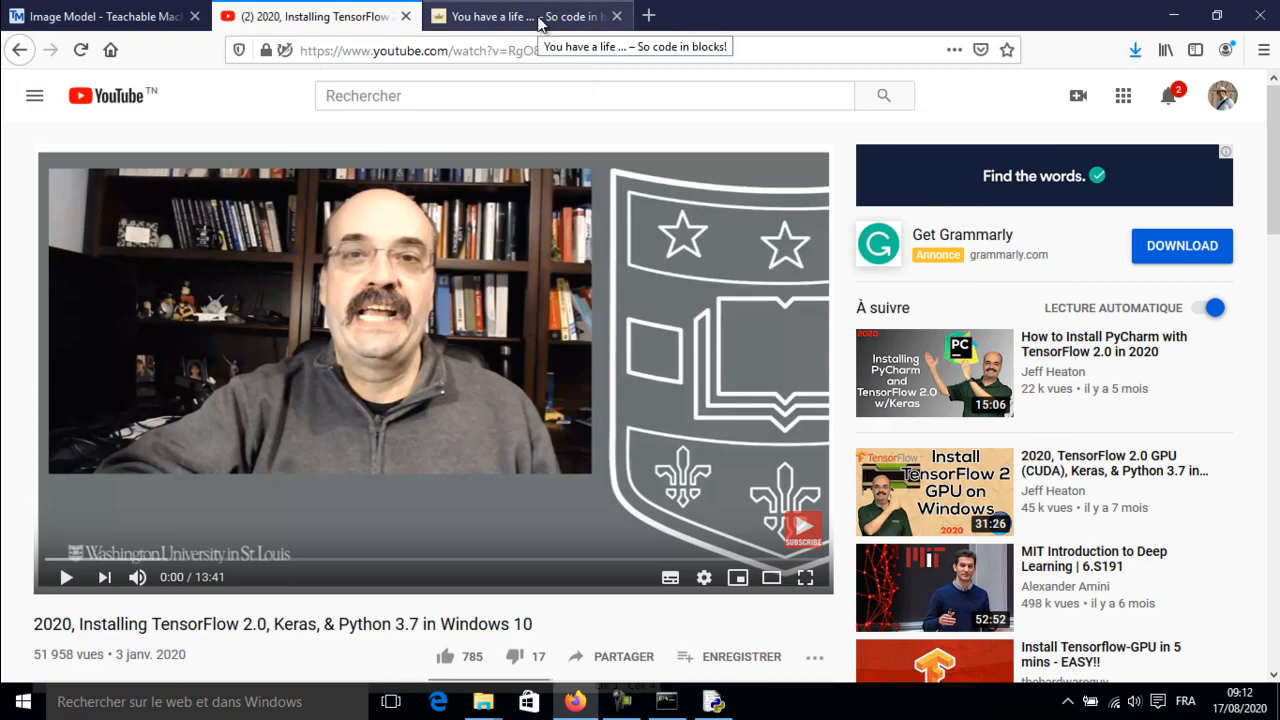
Switch to the EasyPython page and enter its Python blocks editor.
{"action": "left_click", "coordinate": [524, 16]}
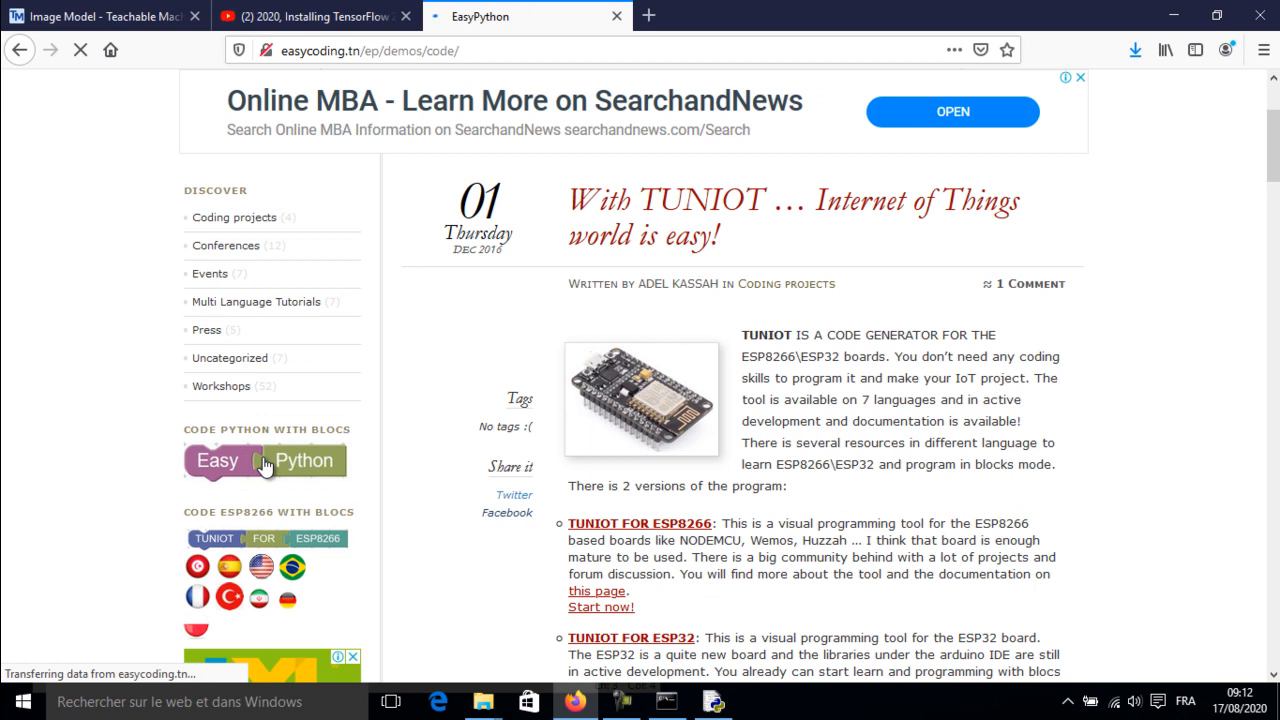
{"action": "left_click", "coordinate": [264, 460]}
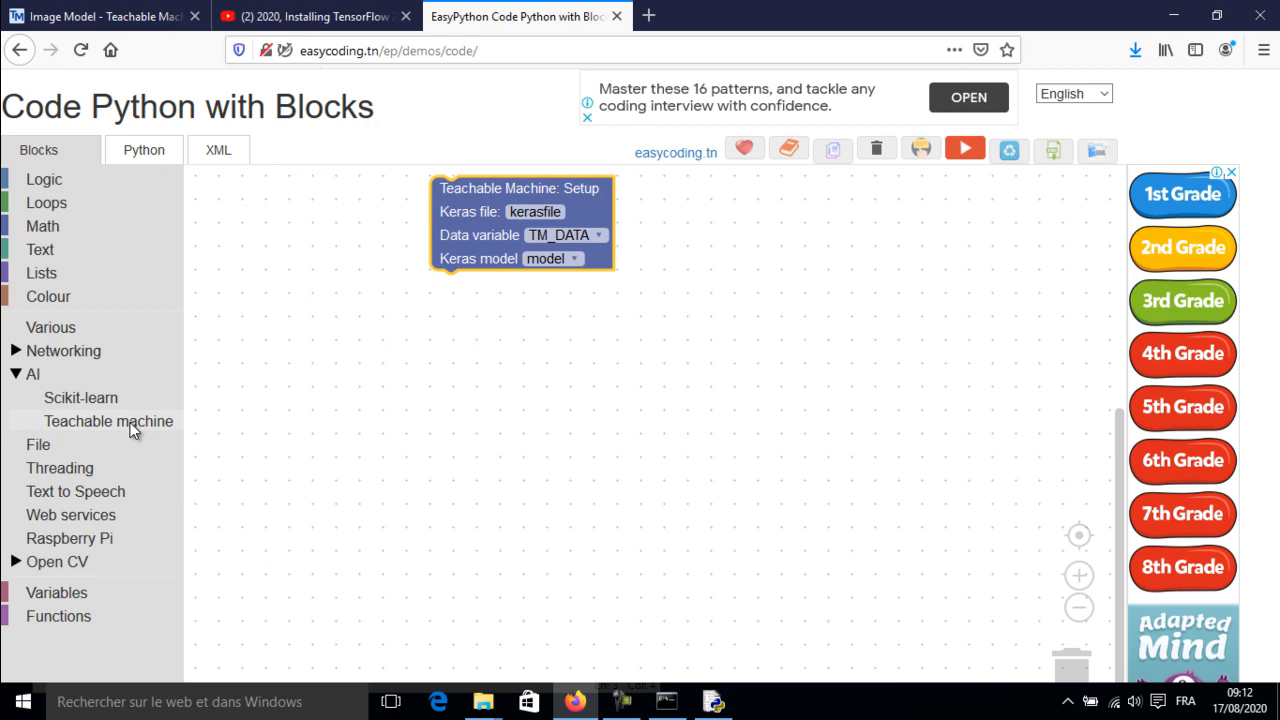
Place the Prepare image, Predict and Extract from variable blocks, then clear the whole workspace.
{"action": "left_click", "coordinate": [108, 420]}
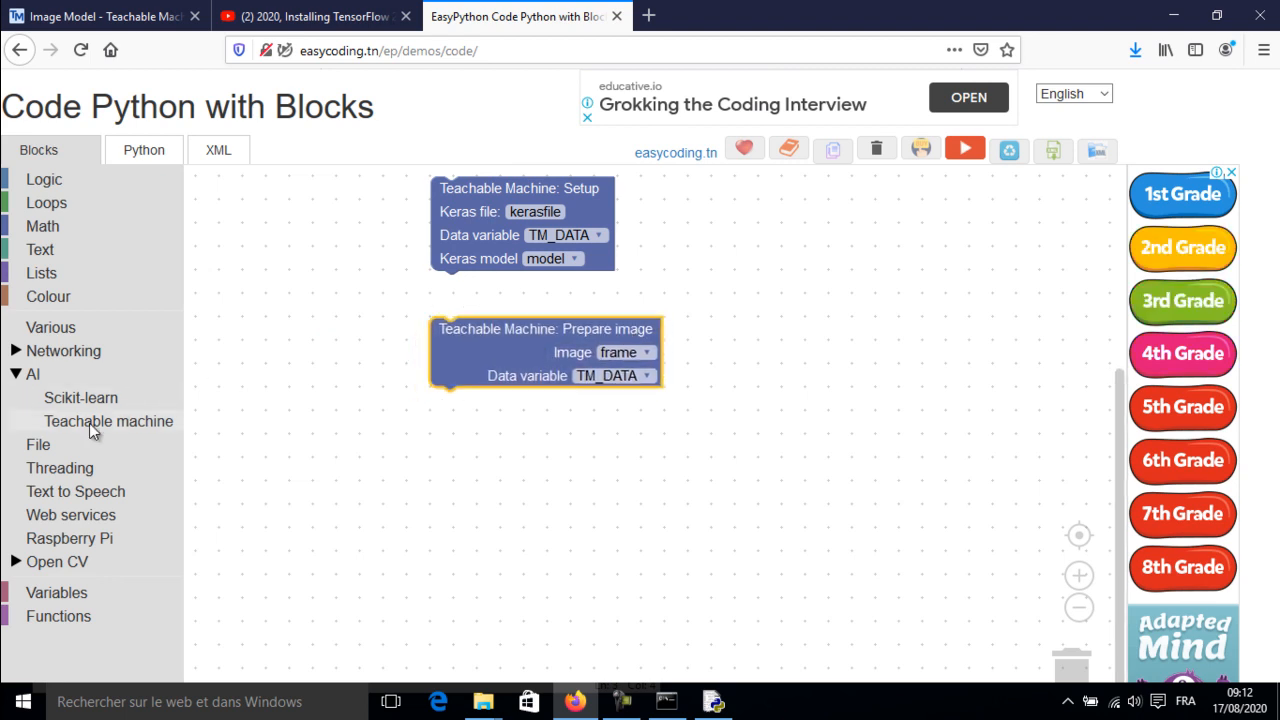
{"action": "left_click", "coordinate": [108, 420]}
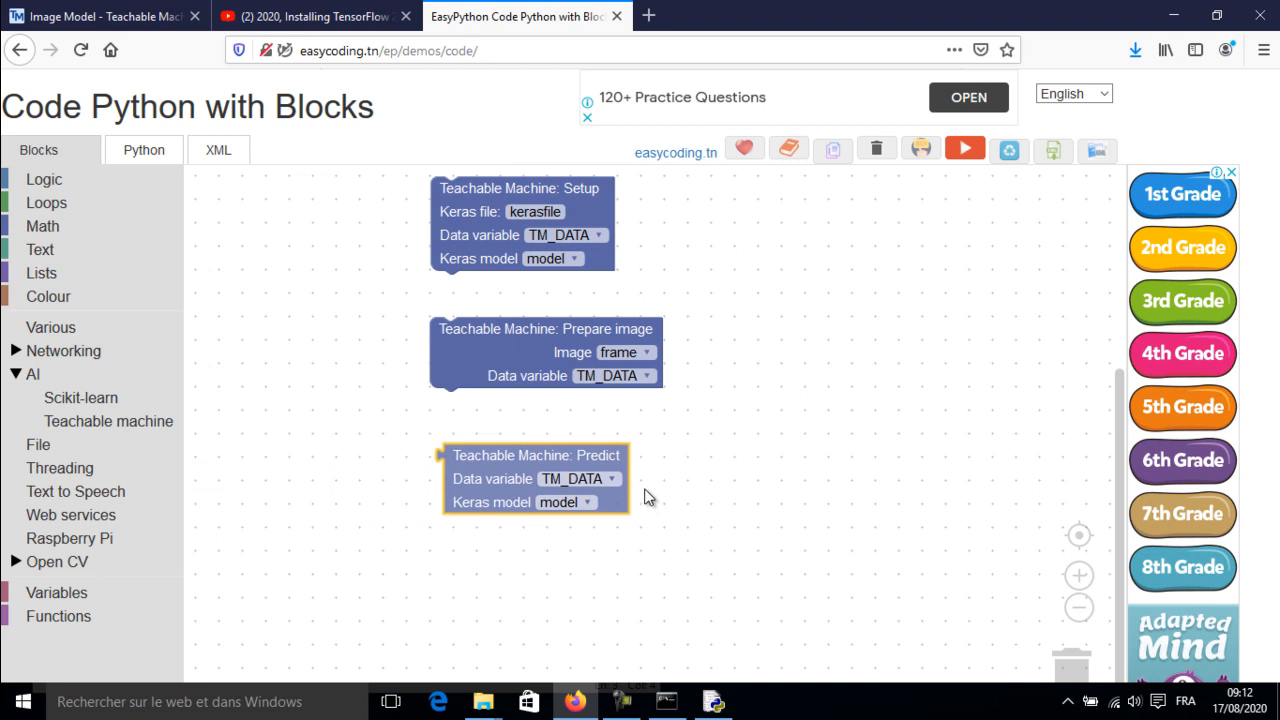
{"action": "left_click_drag", "start_coordinate": [536, 478], "coordinate": [536, 488]}
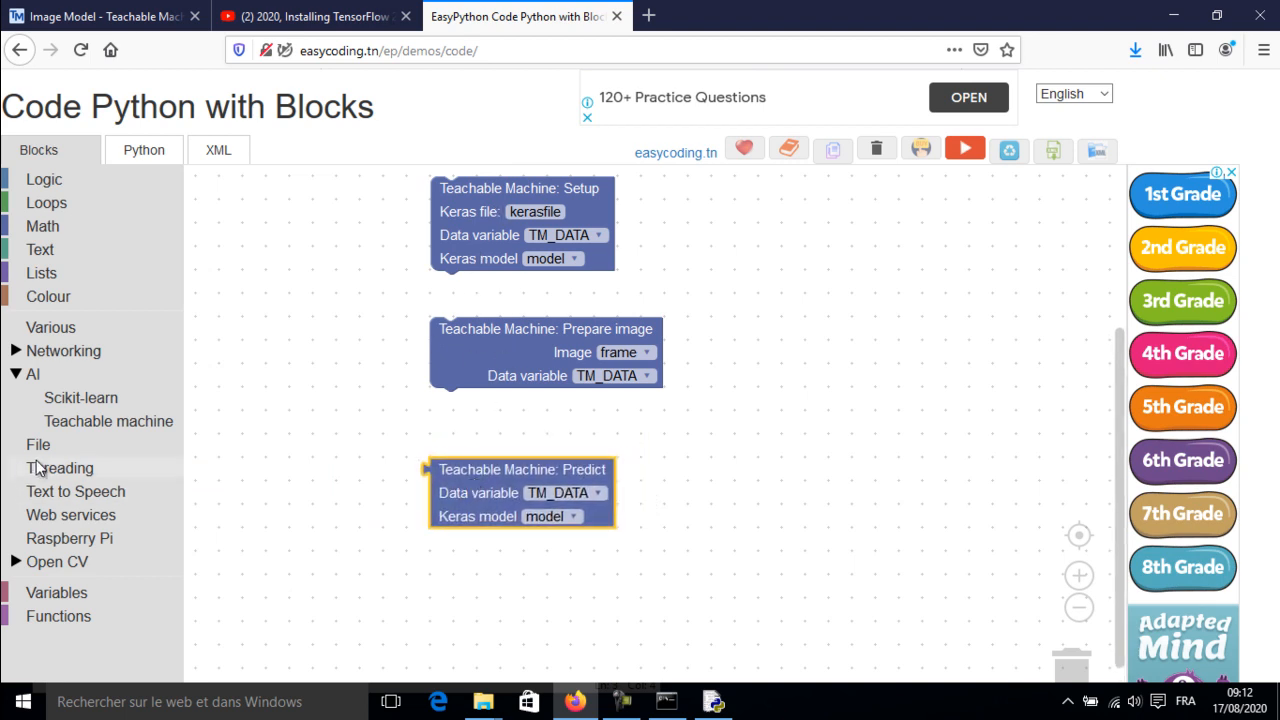
{"action": "left_click", "coordinate": [108, 420]}
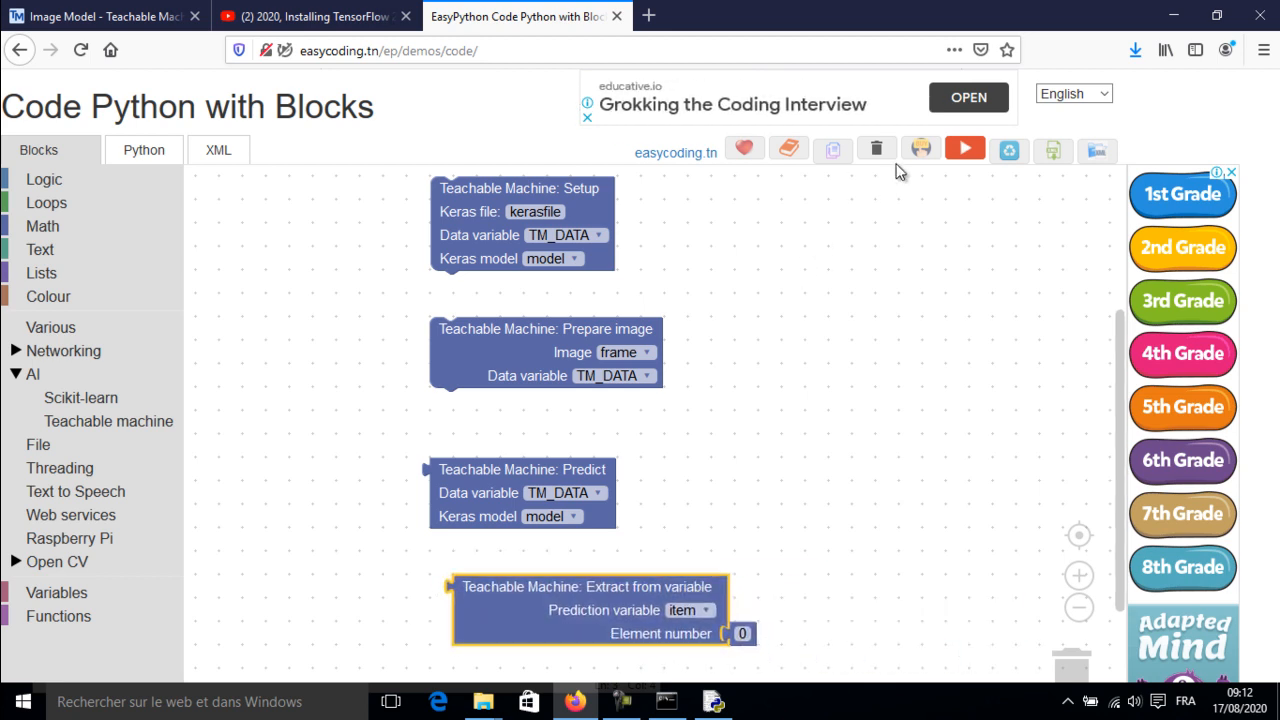
{"action": "mouse_move", "coordinate": [876, 148]}
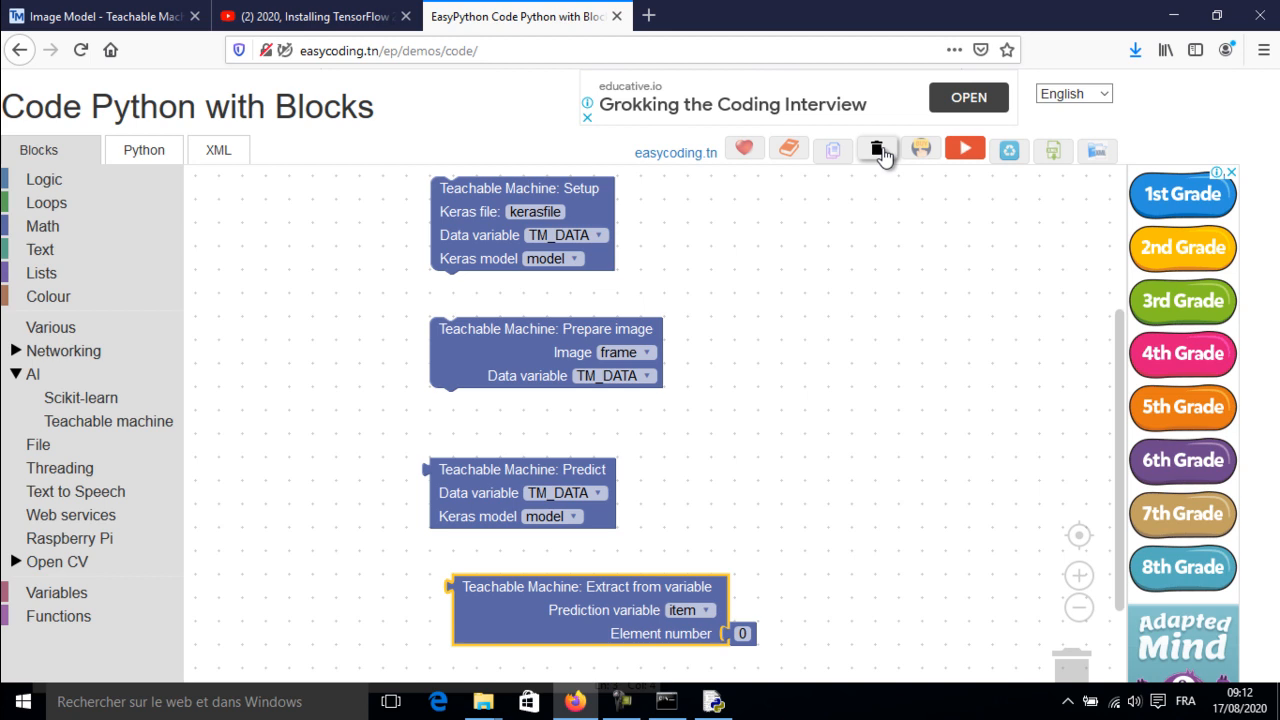
{"action": "left_click", "coordinate": [876, 148]}
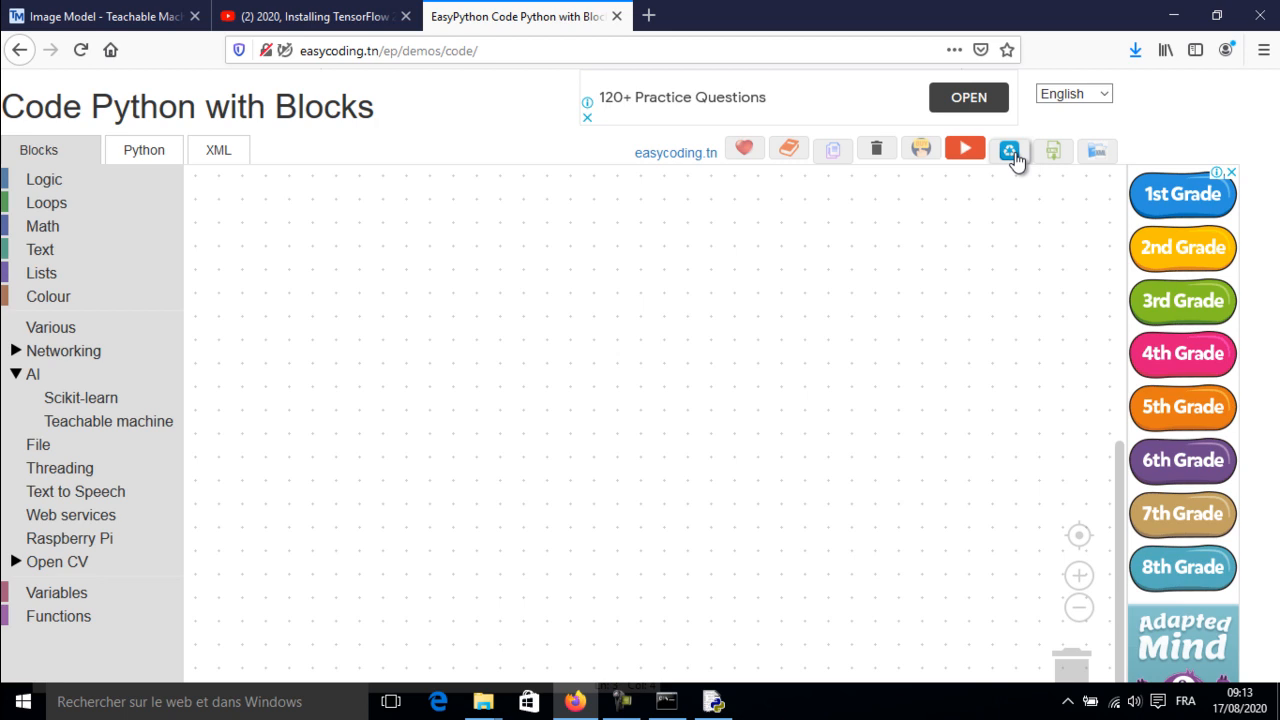
Load the saved blocks program with Teachable Machine setup, camera capture loop and quit-on-q check.
{"action": "left_click", "coordinate": [1008, 152]}
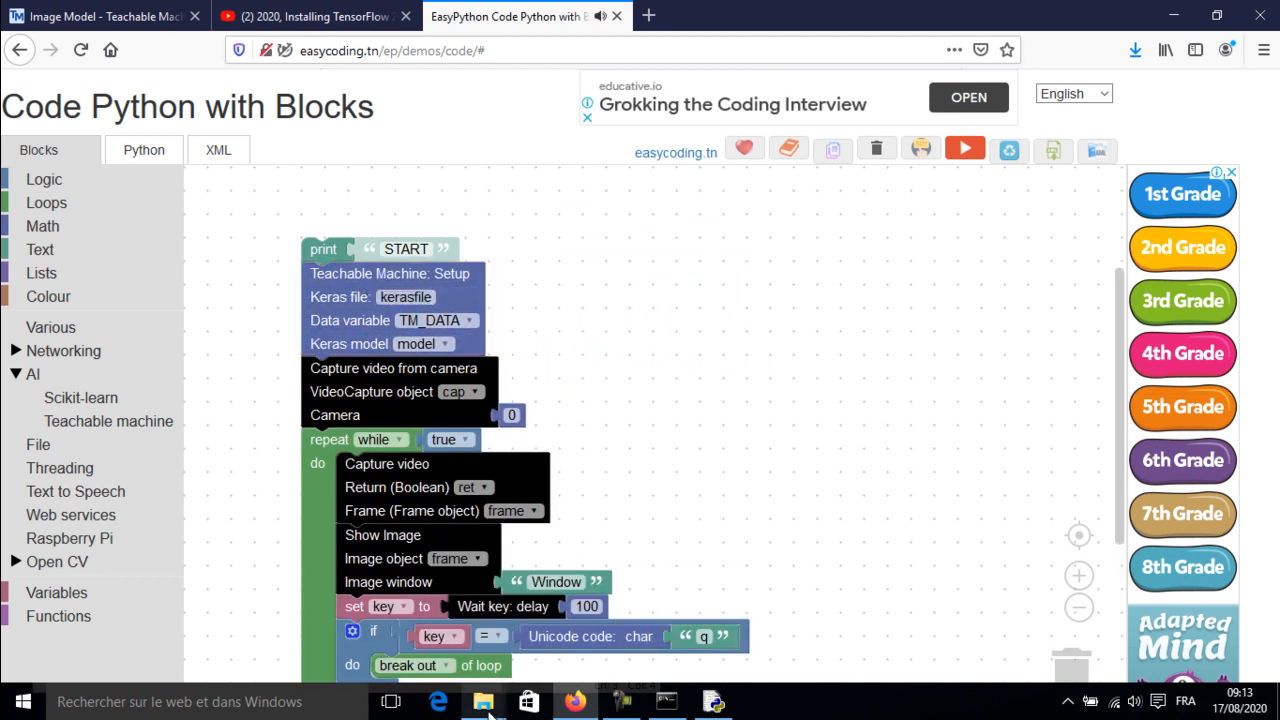
Check the model file name in converted_keras and set the Setup block's Keras file to keras_model.h5.
{"action": "left_click", "coordinate": [484, 700]}
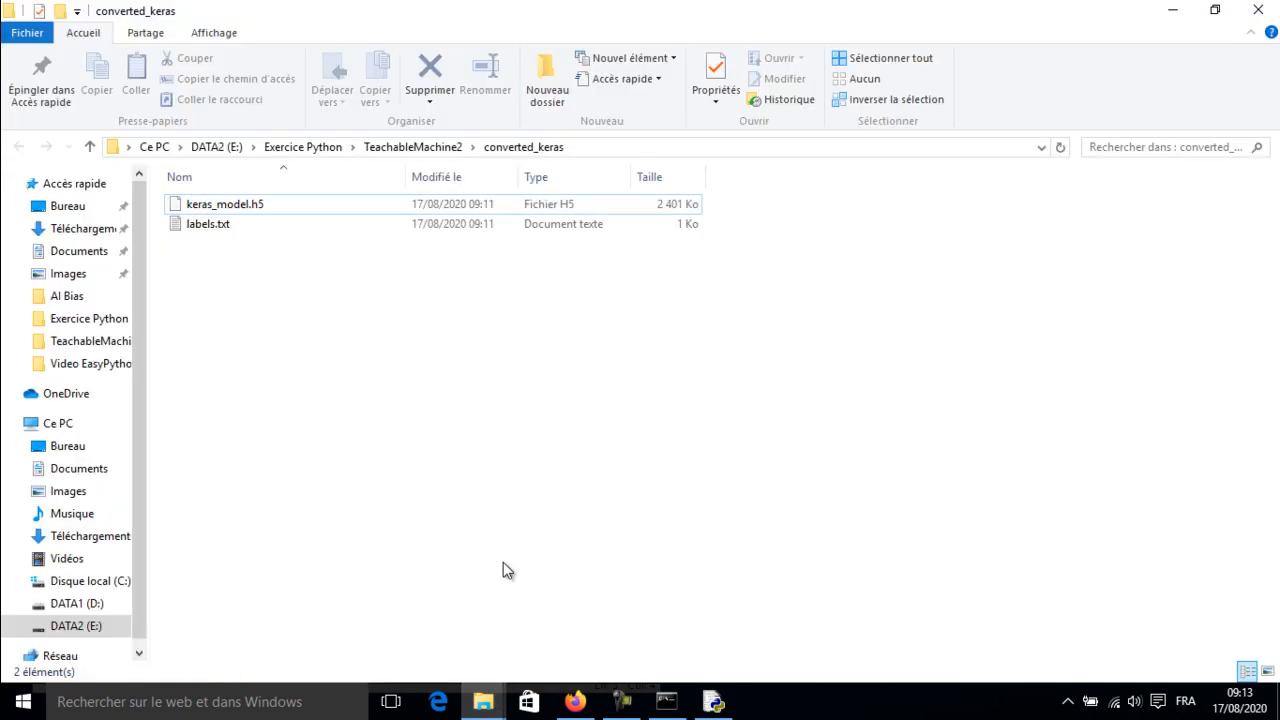
{"action": "left_click", "coordinate": [224, 204]}
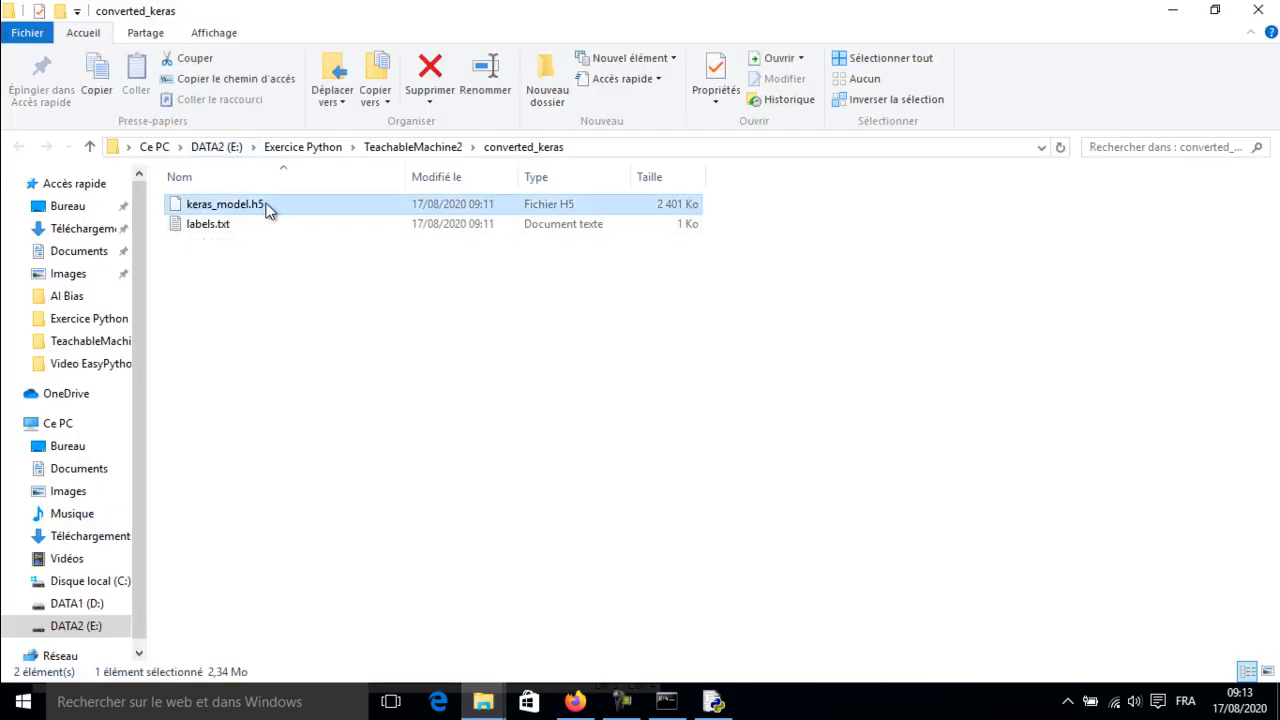
{"action": "mouse_move", "coordinate": [388, 302]}
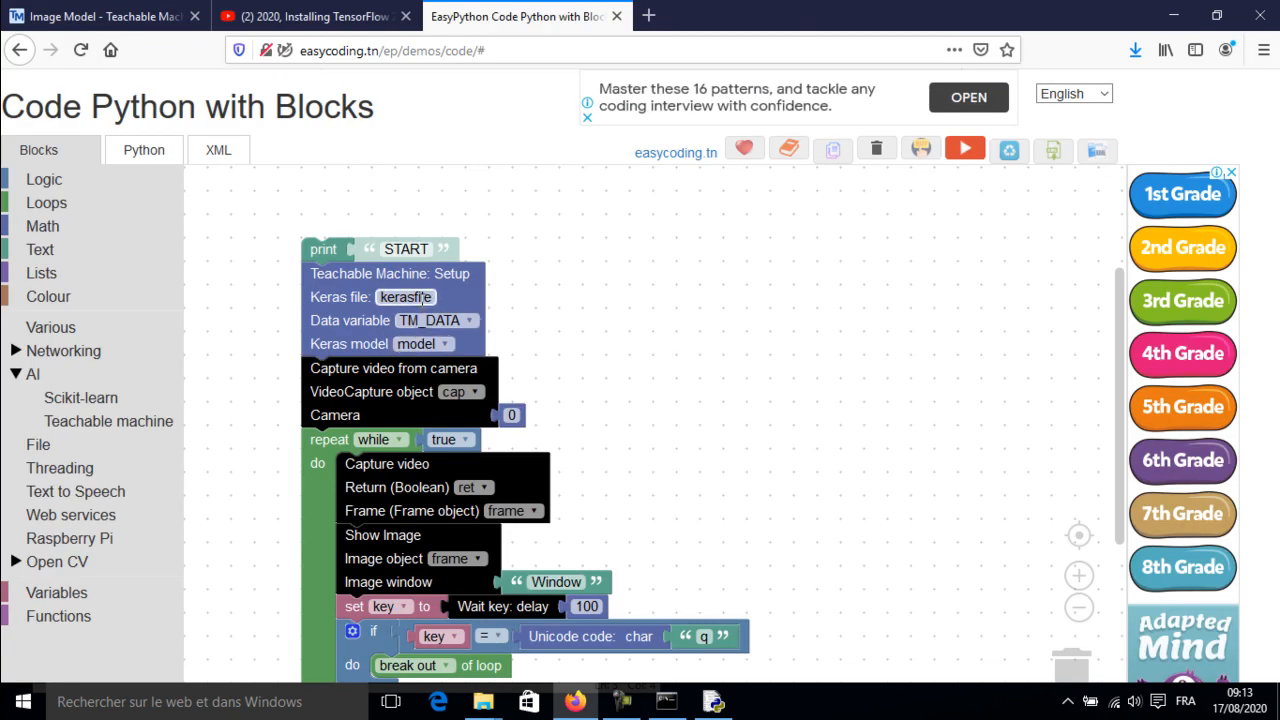
{"action": "type", "text": "keras_model.h5"}
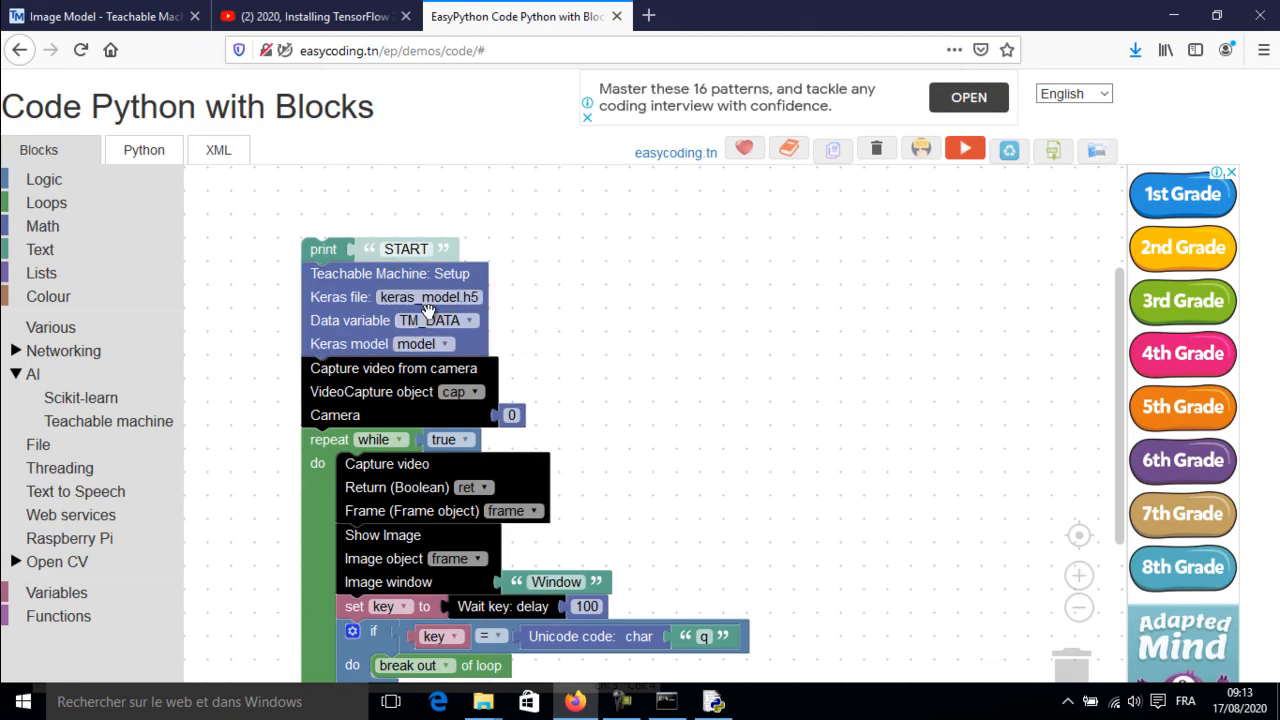
{"action": "mouse_move", "coordinate": [572, 350]}
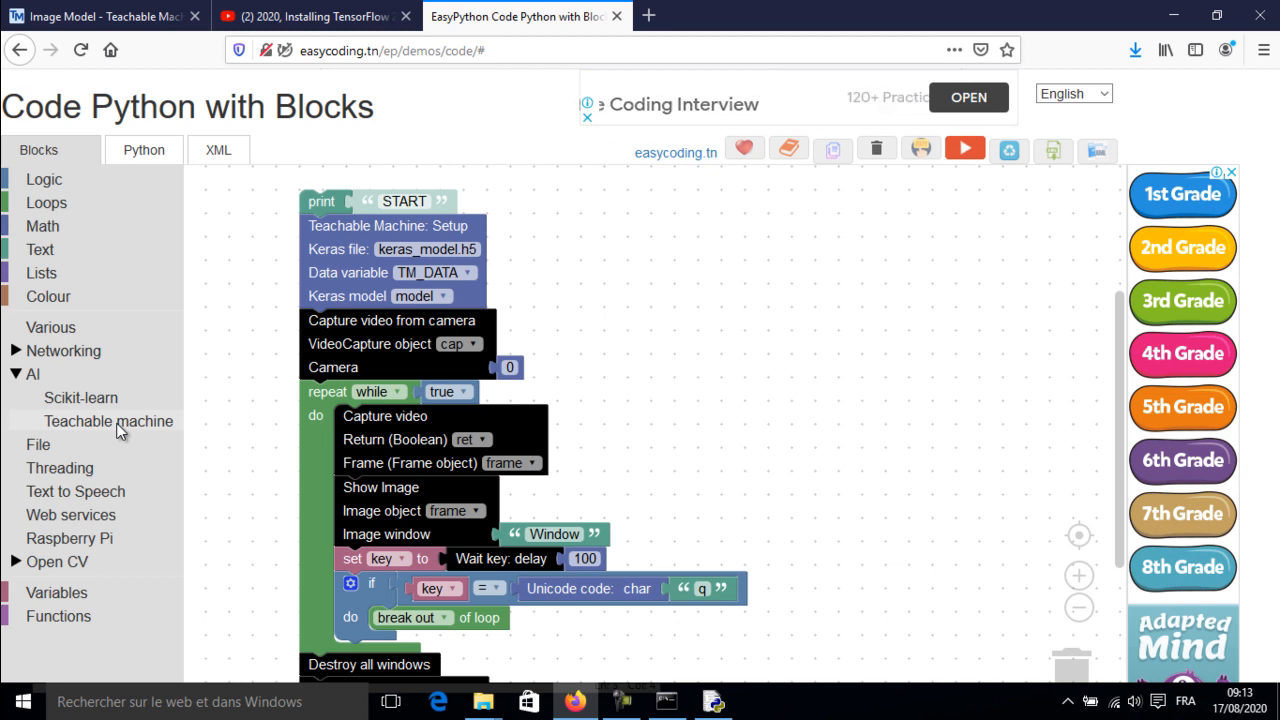
Put a Prepare image block after Image window in the loop and raise the Wait key delay to 2000.
{"action": "left_click", "coordinate": [108, 420]}
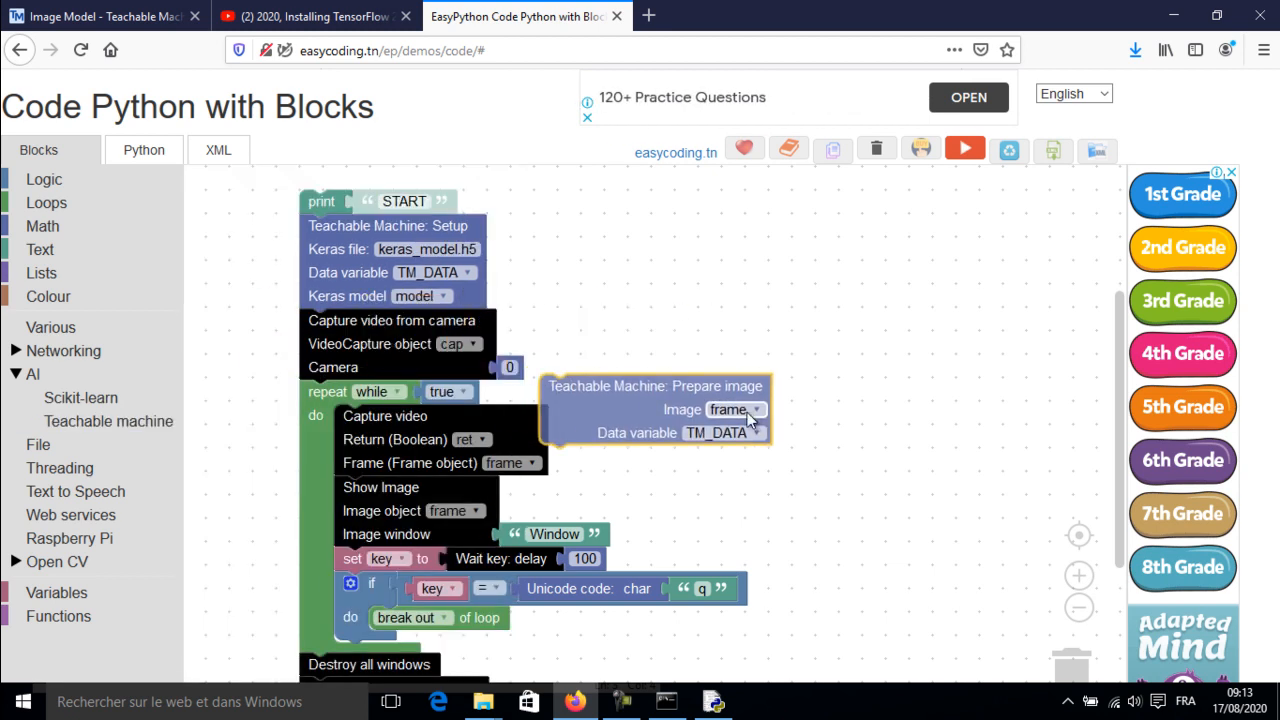
{"action": "scroll", "scroll_direction": "down", "scroll_amount": 3}
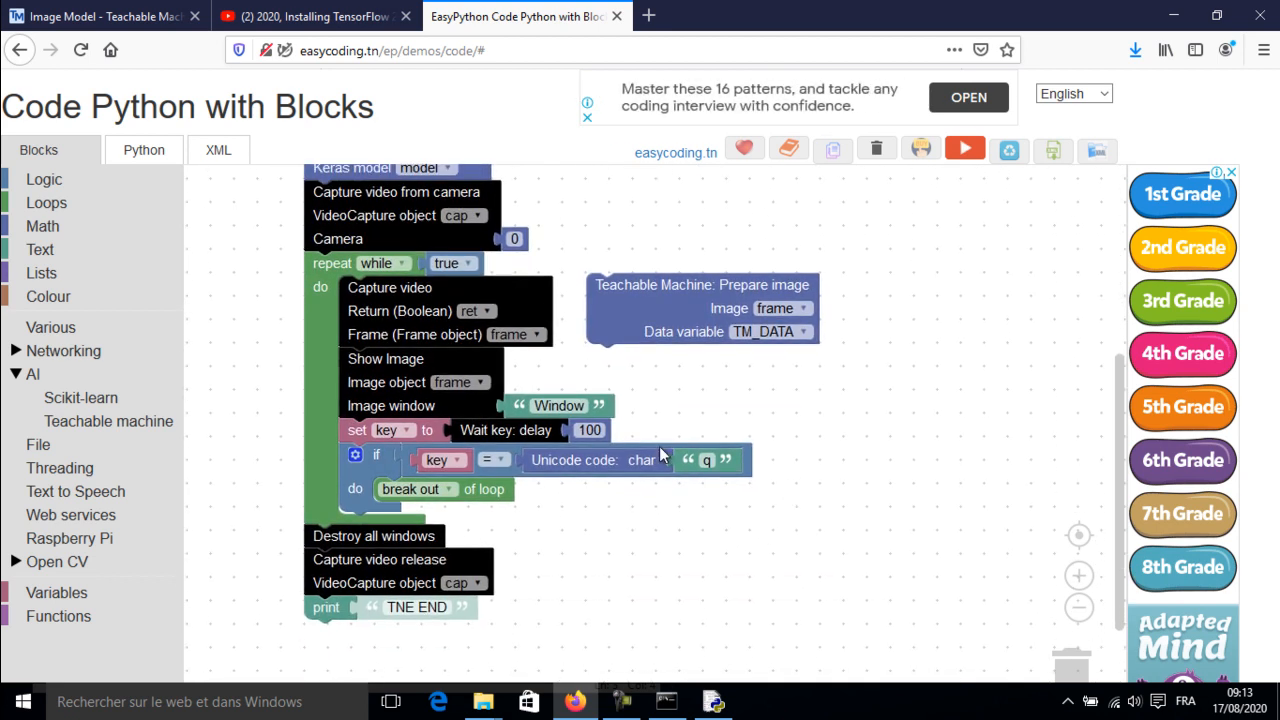
{"action": "left_click_drag", "start_coordinate": [700, 308], "coordinate": [564, 410]}
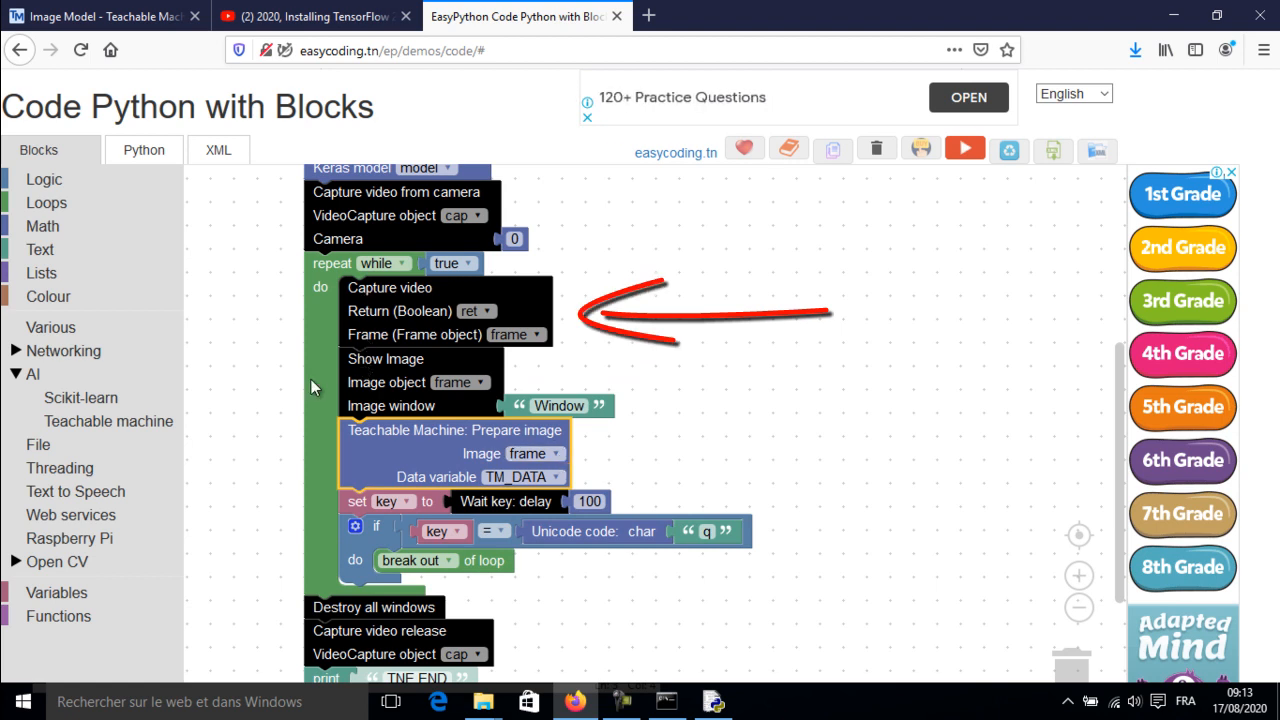
{"action": "mouse_move", "coordinate": [168, 456]}
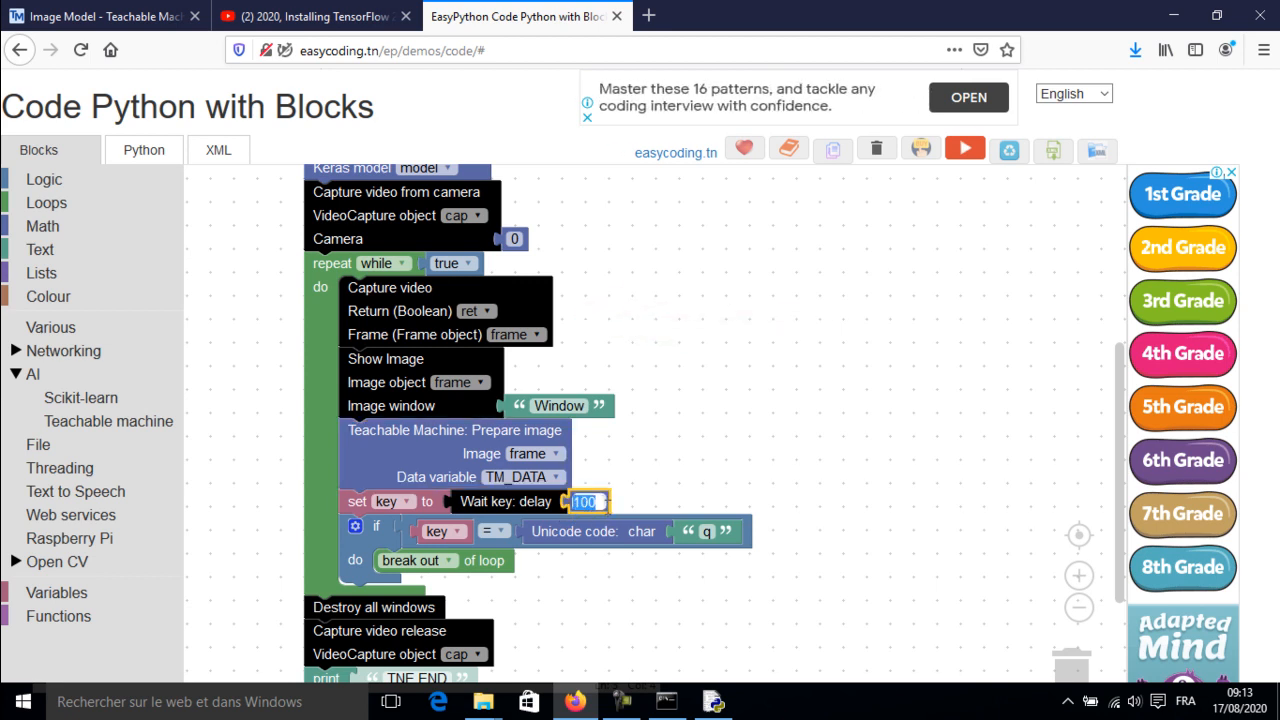
{"action": "type", "text": "2000"}
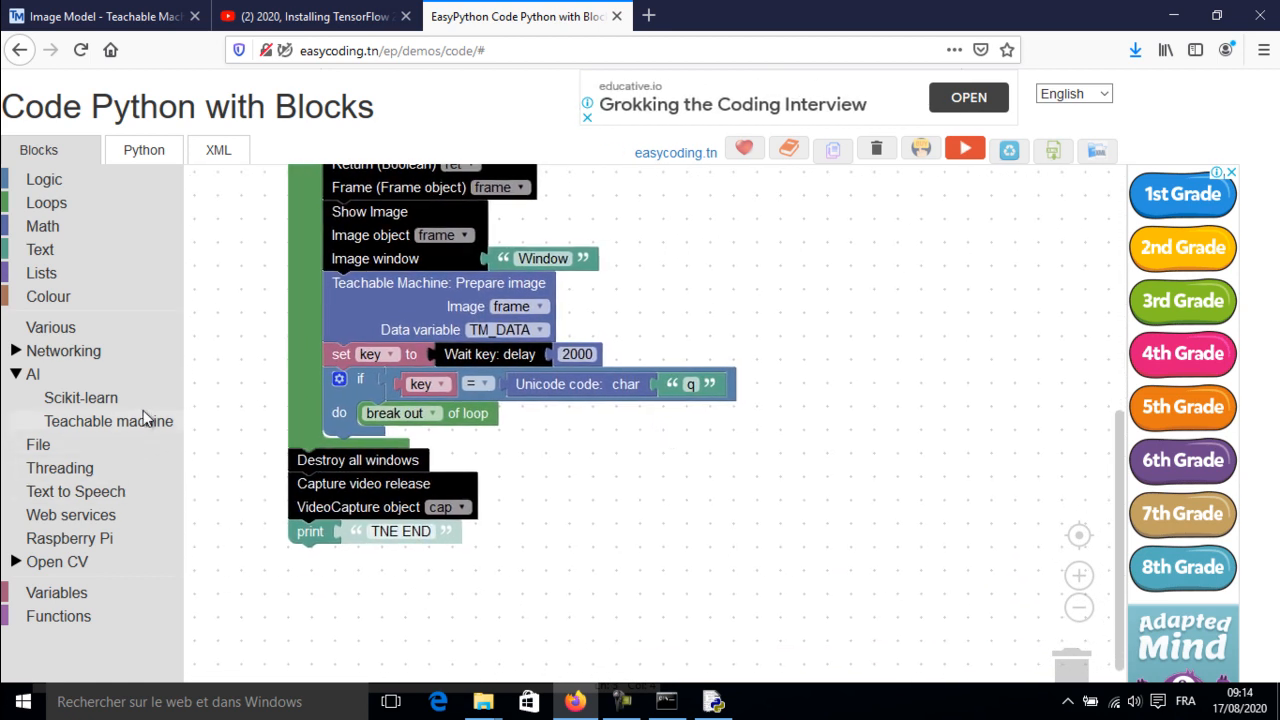
{"action": "left_click", "coordinate": [108, 420]}
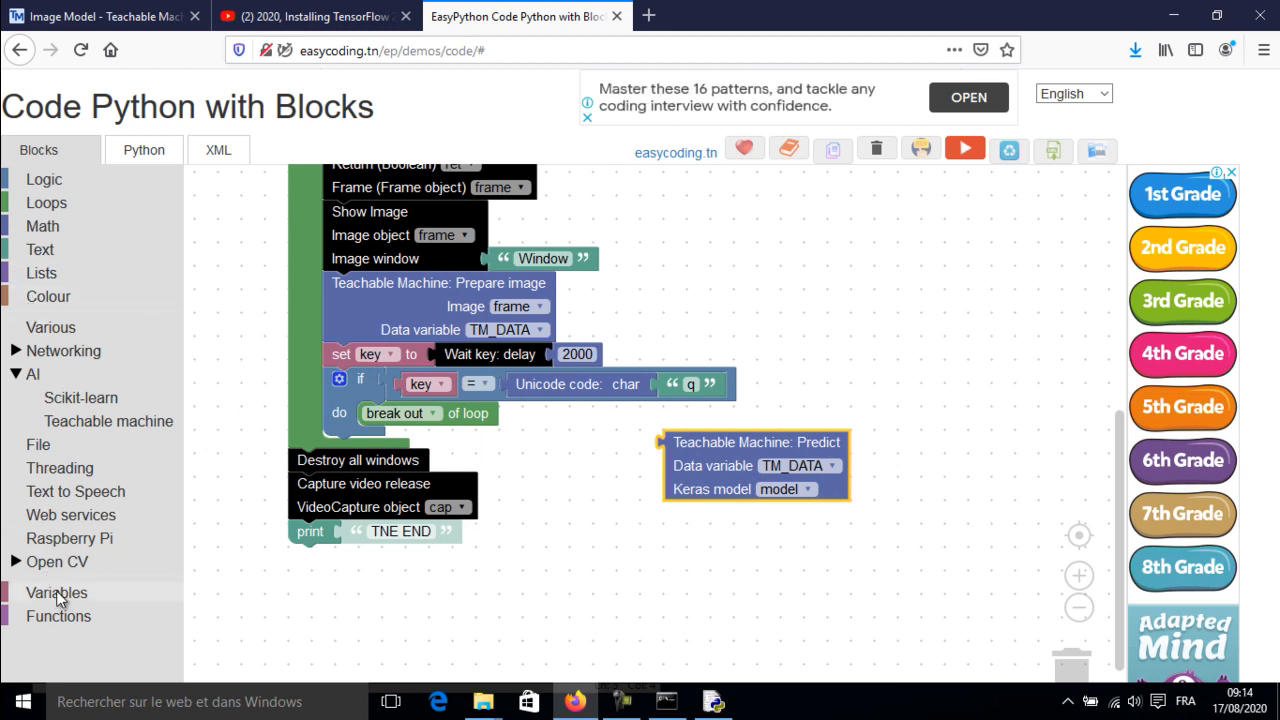
Create a new variable named PredictionVariable.
{"action": "left_click", "coordinate": [56, 592]}
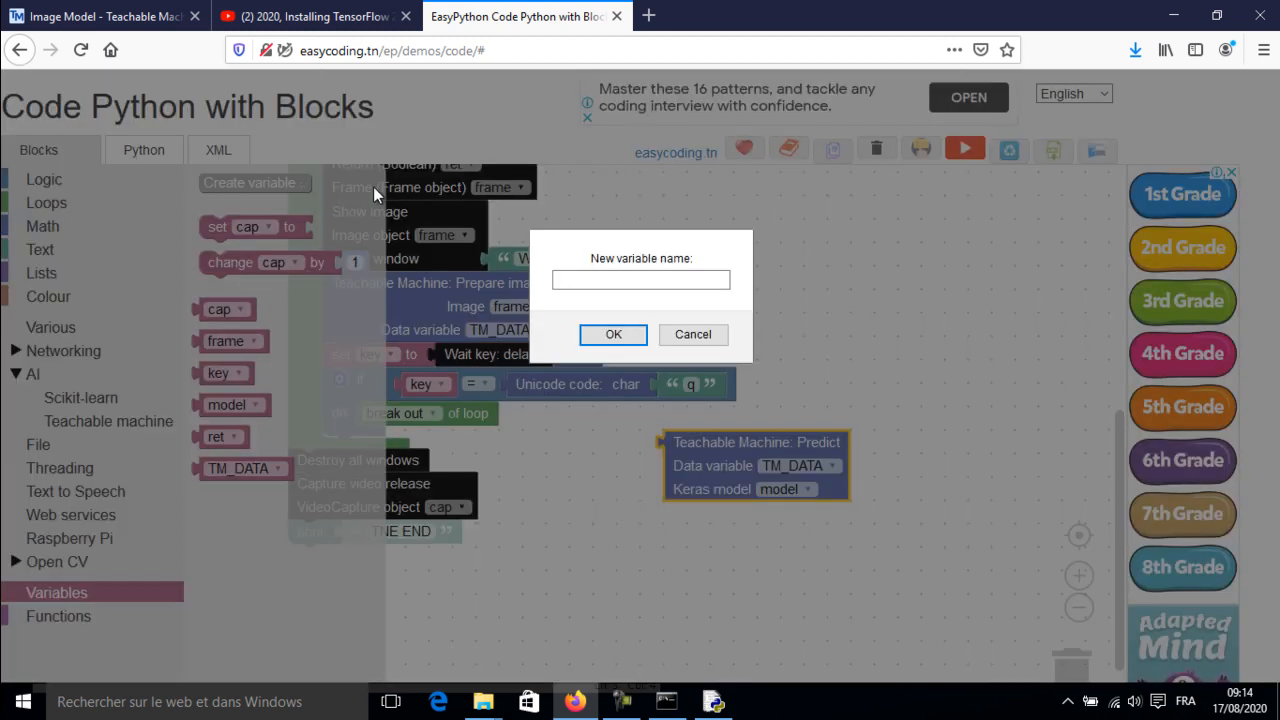
{"action": "type", "text": "Pred"}
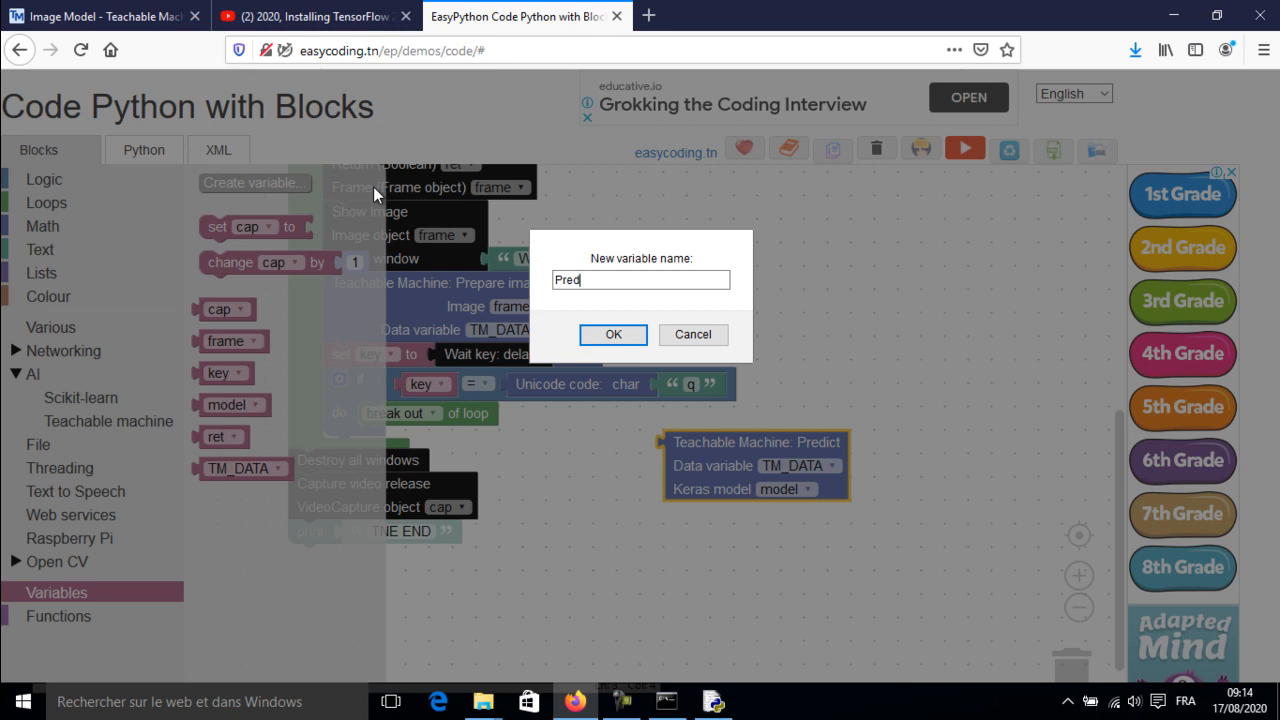
{"action": "type", "text": "iction"}
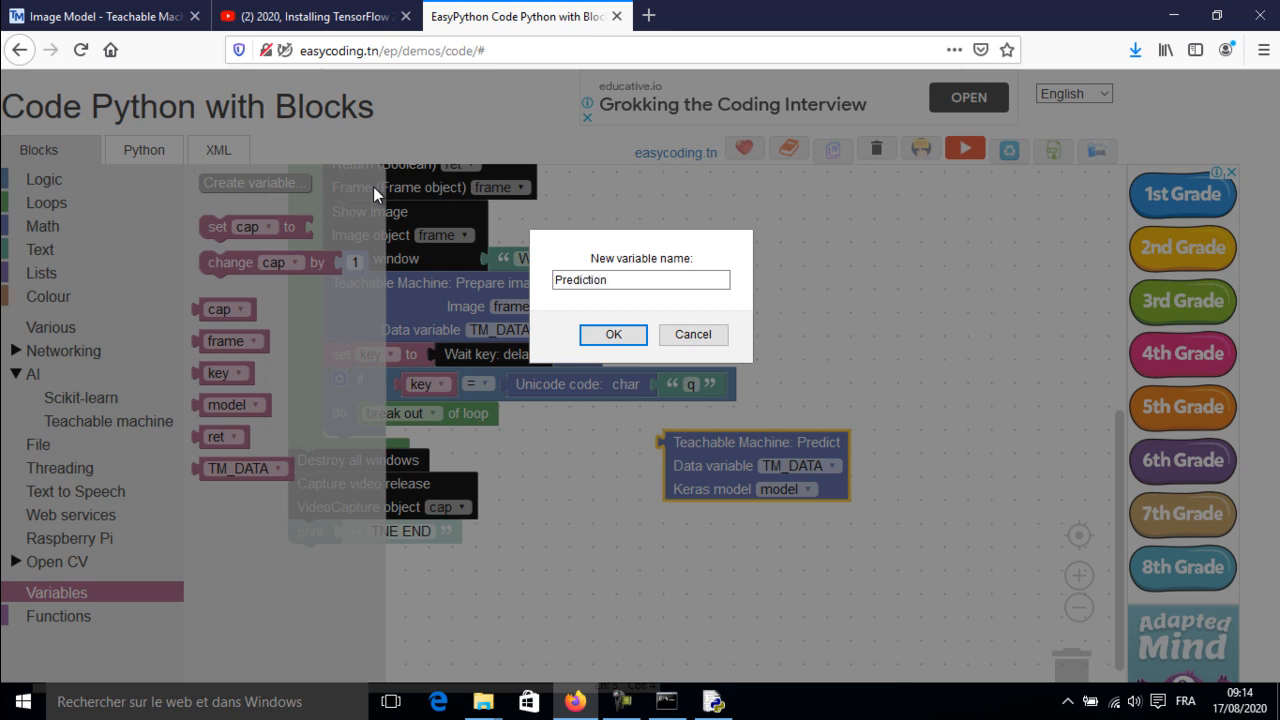
{"action": "type", "text": "Var"}
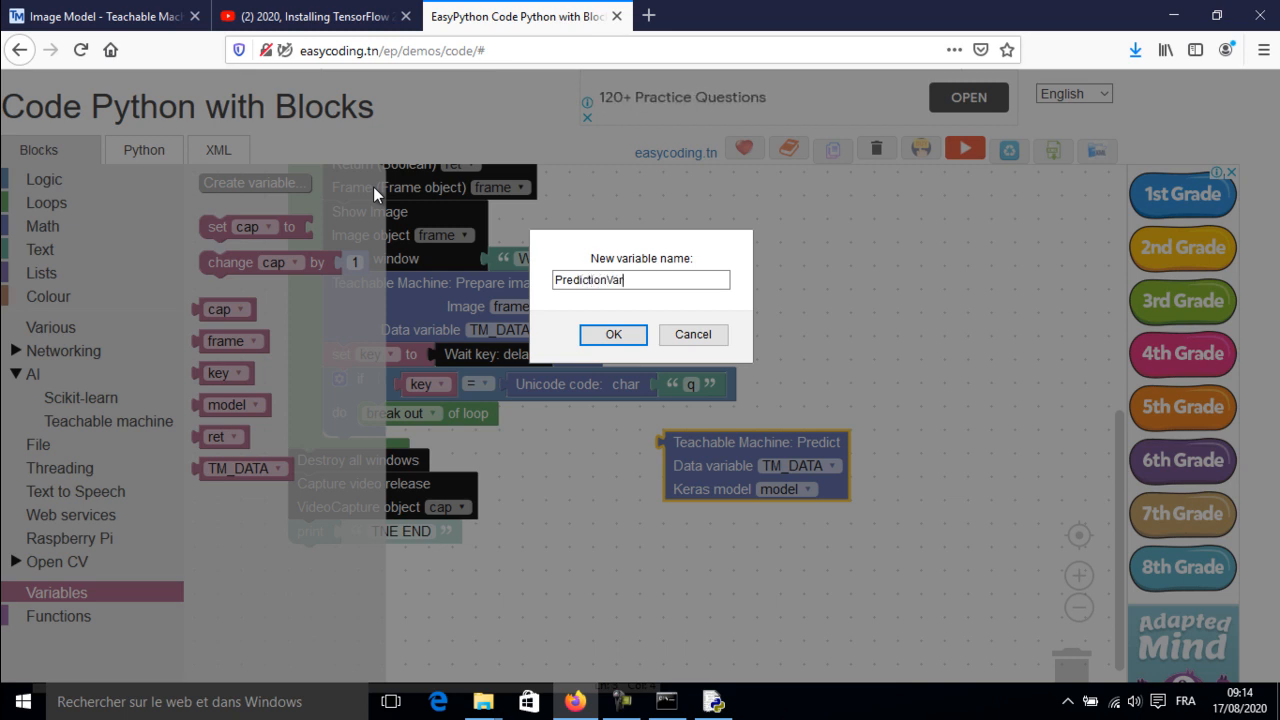
{"action": "left_click", "coordinate": [612, 334]}
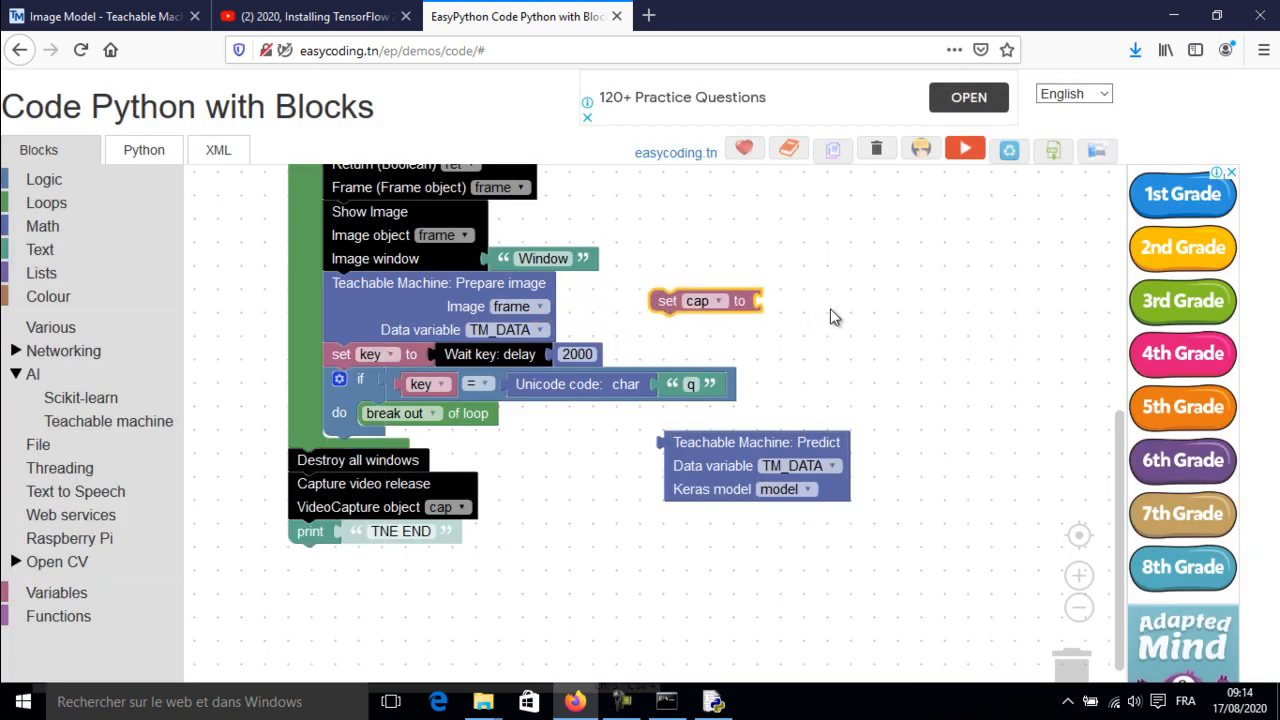
Assign the set block to PredictionVariable and feed it the Teachable Machine Predict result.
{"action": "left_click", "coordinate": [710, 300]}
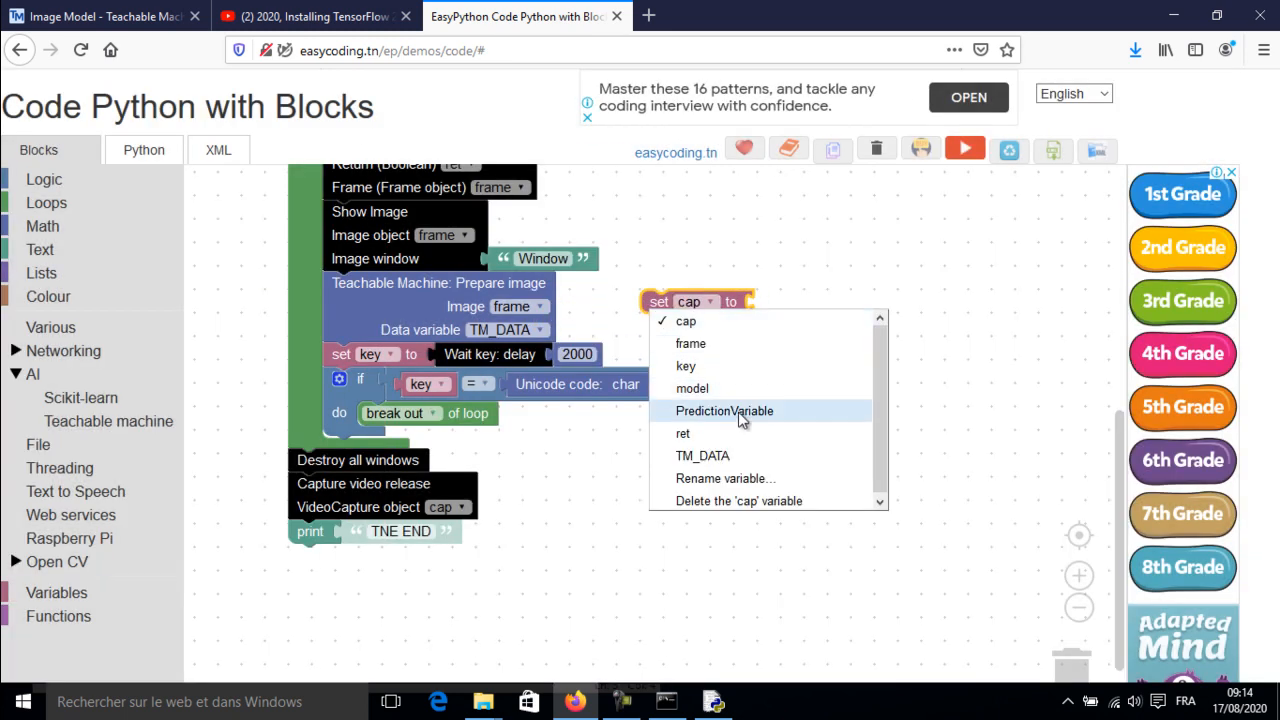
{"action": "left_click", "coordinate": [724, 410]}
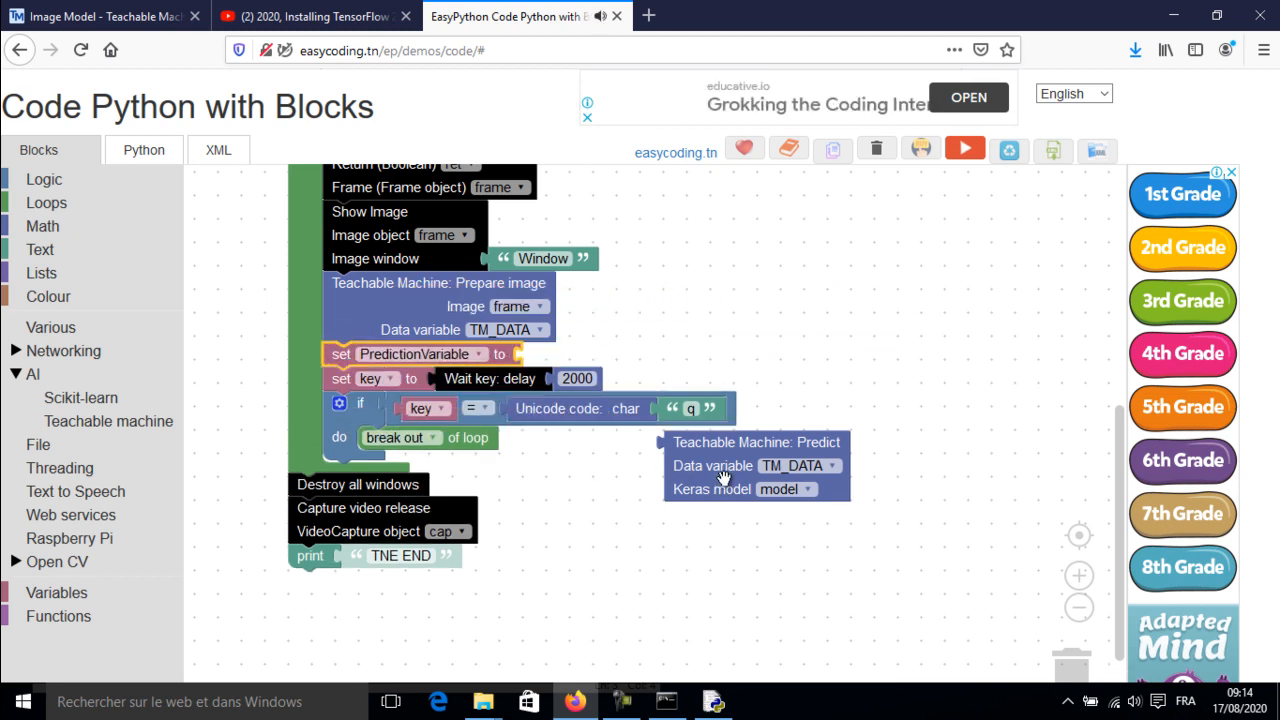
{"action": "left_click_drag", "start_coordinate": [756, 464], "coordinate": [616, 376]}
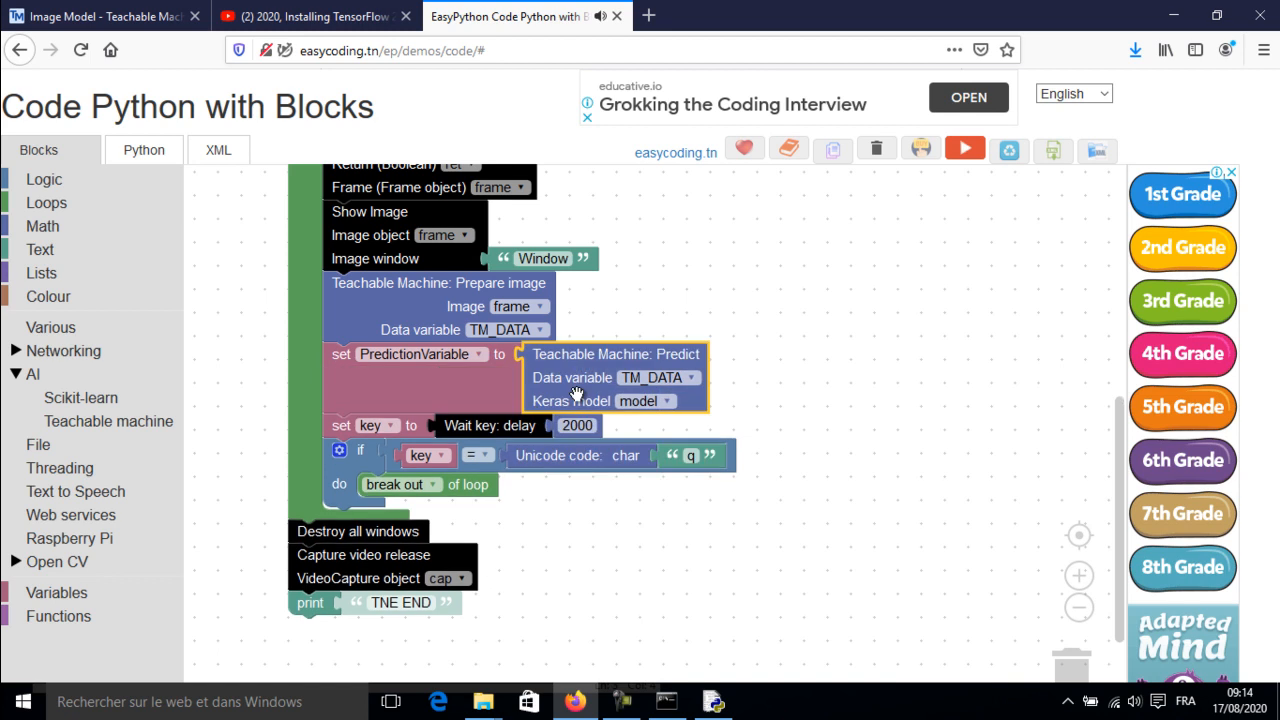
{"action": "mouse_move", "coordinate": [530, 344]}
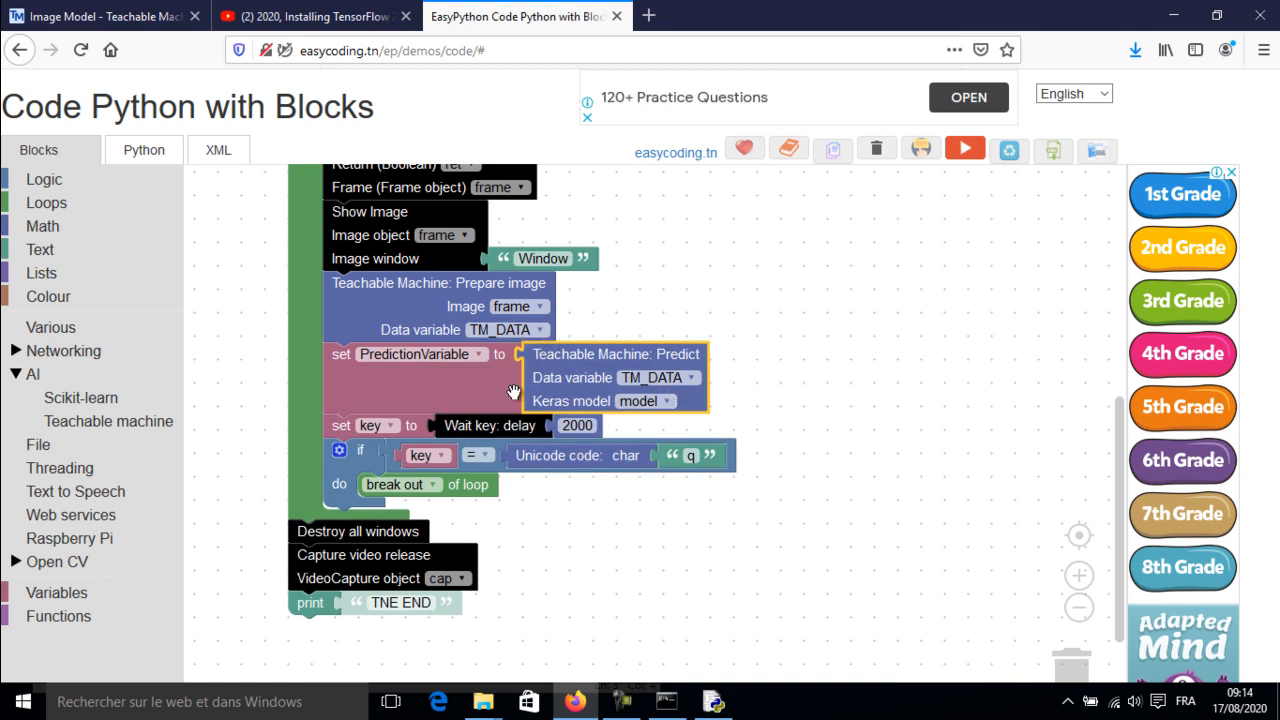
{"action": "mouse_move", "coordinate": [40, 248]}
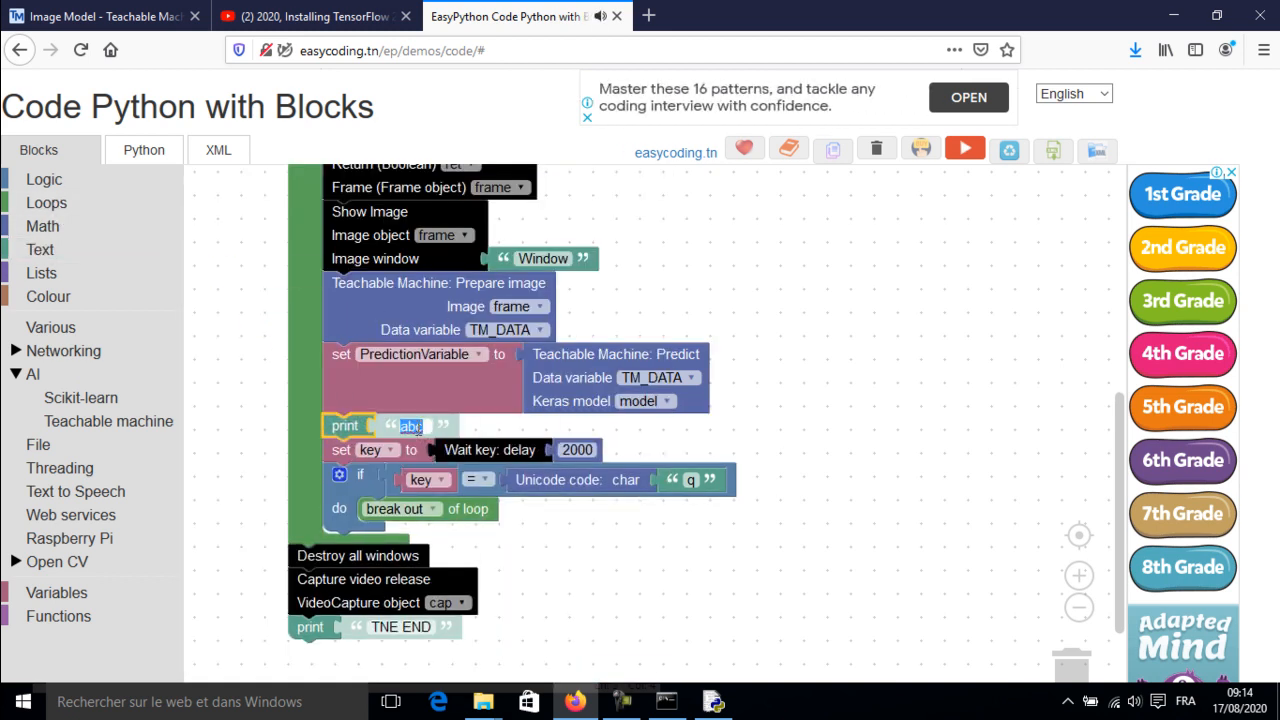
Print a 'Prediction:' label and PredictionVariable, then show the generated Python code.
{"action": "type", "text": "Prediction:"}
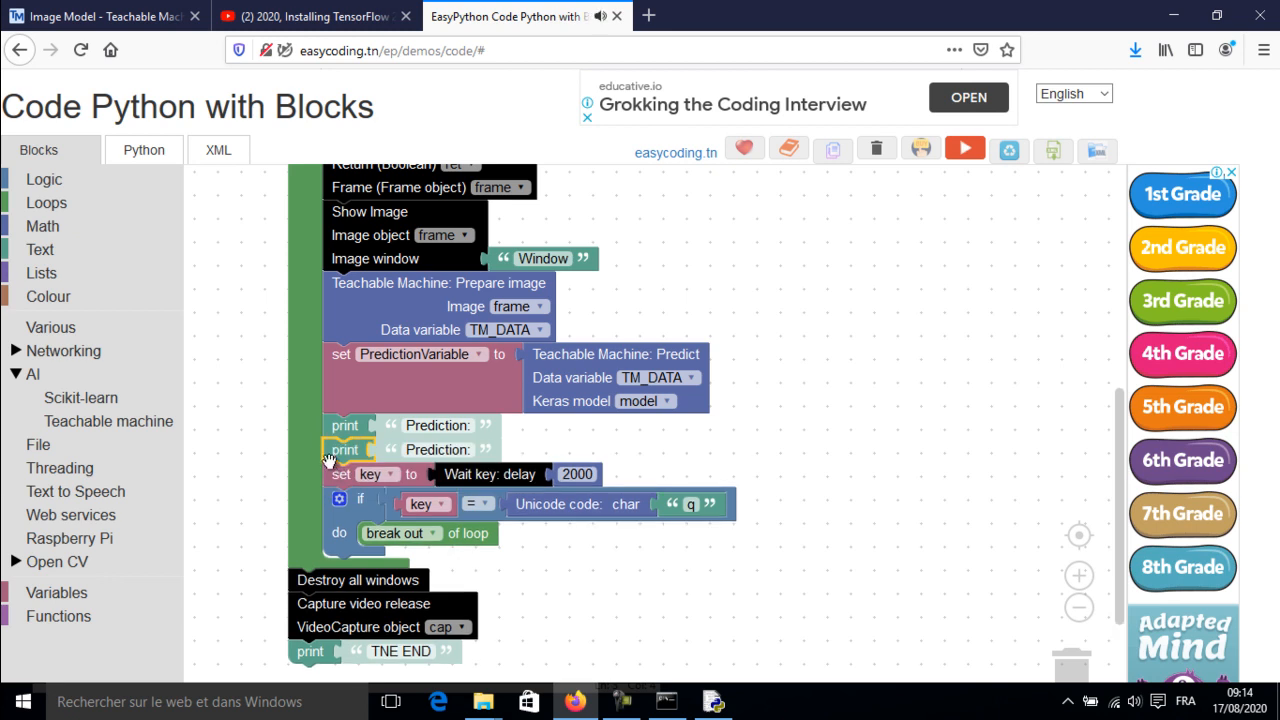
{"action": "mouse_move", "coordinate": [84, 598]}
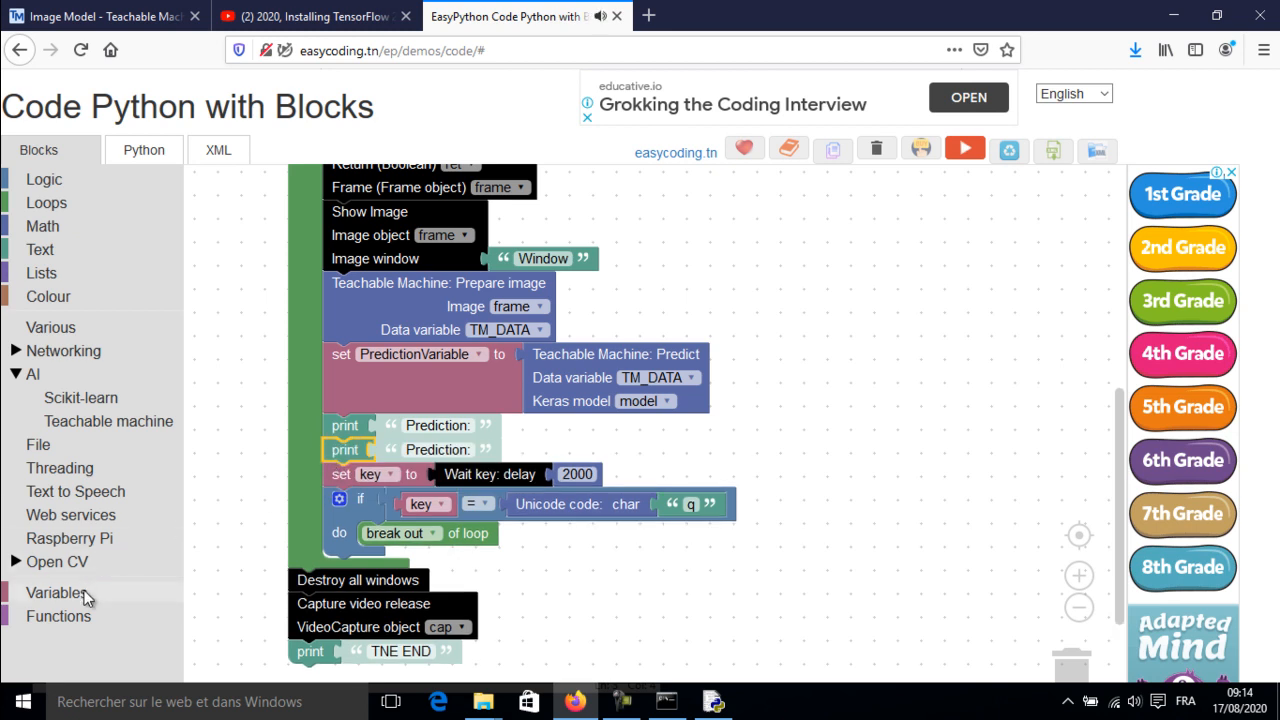
{"action": "left_click", "coordinate": [56, 592]}
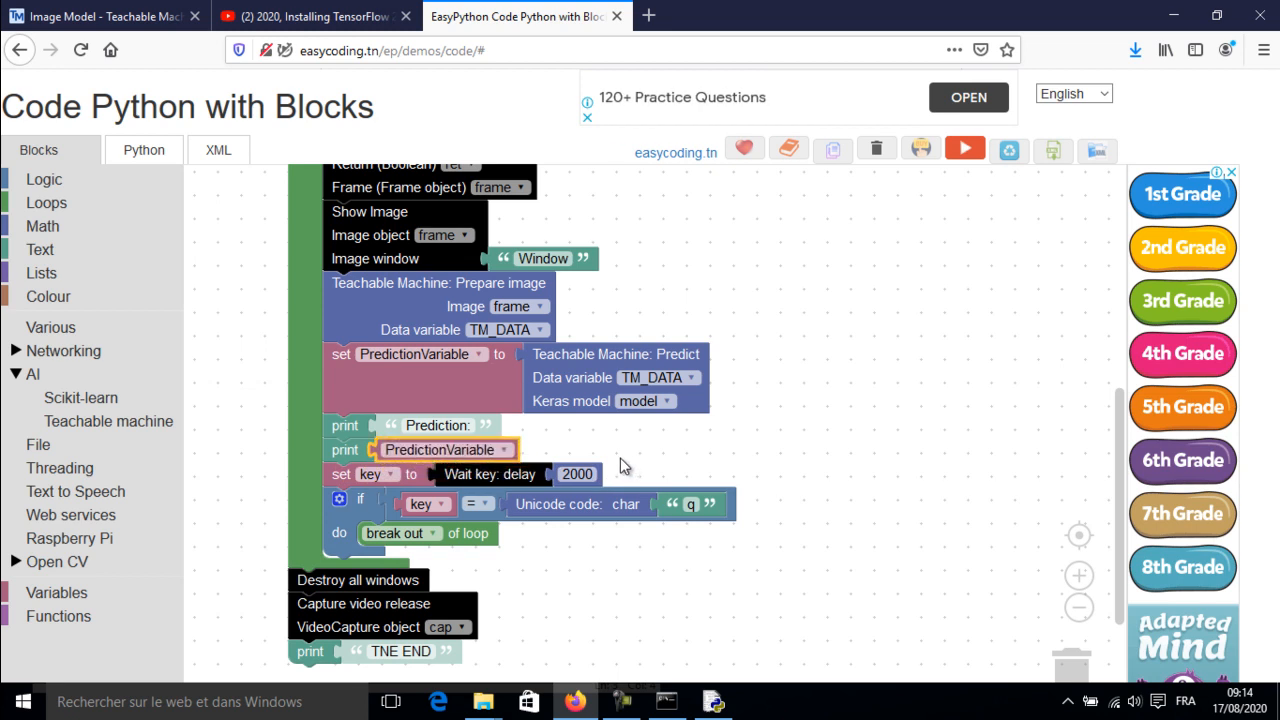
{"action": "left_click", "coordinate": [144, 148]}
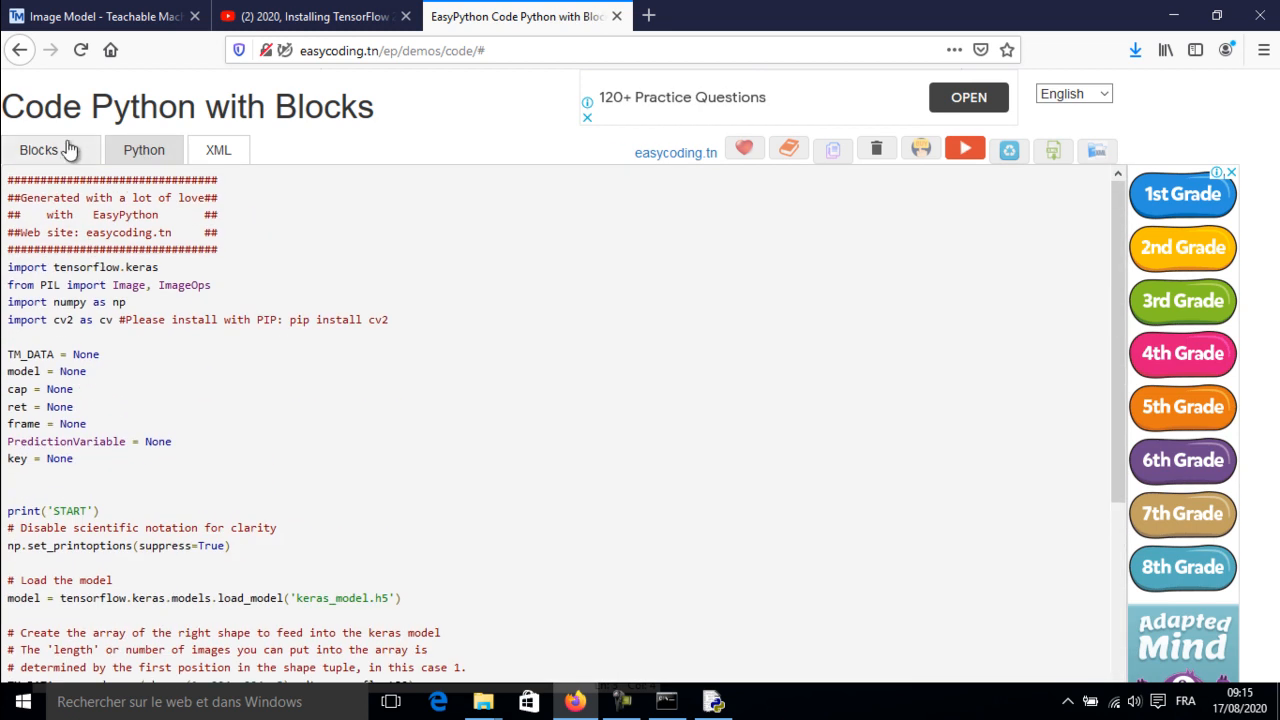
Paste the code into a new IDLE file and save it as TeachableMachine.py in converted_keras.
{"action": "left_click", "coordinate": [40, 150]}
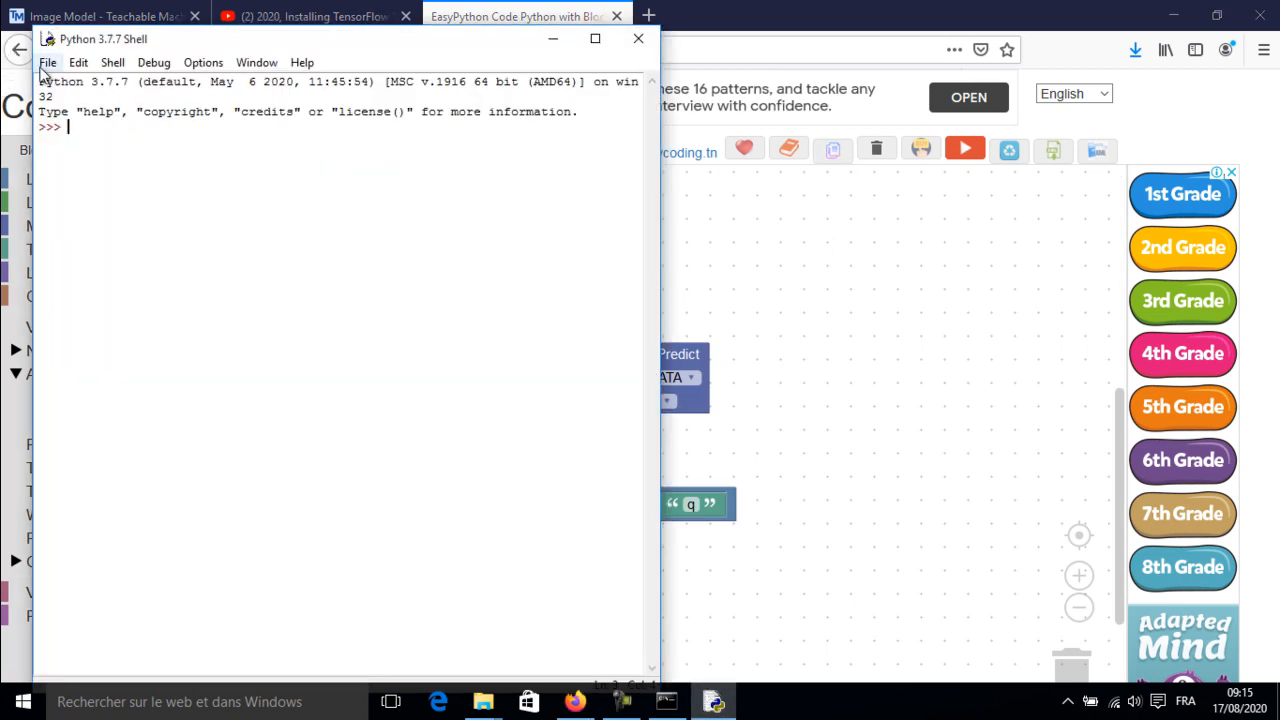
{"action": "left_click", "coordinate": [48, 62]}
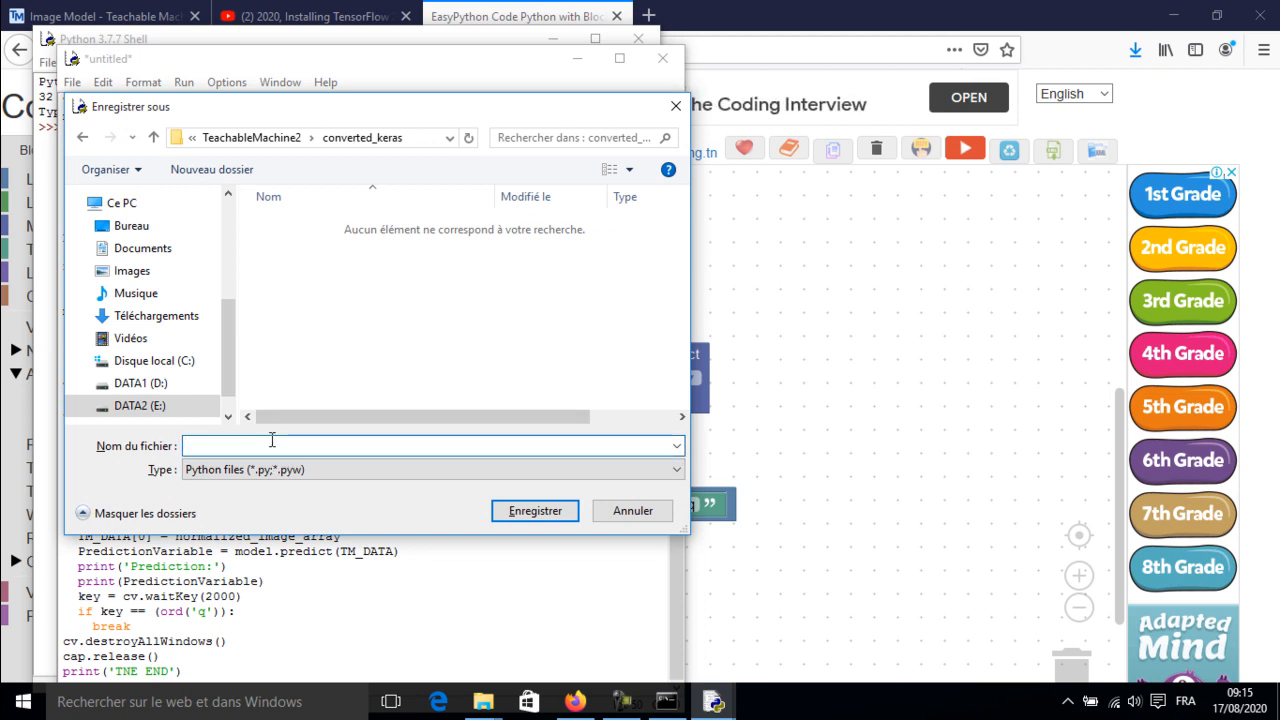
{"action": "type", "text": "Teachable"}
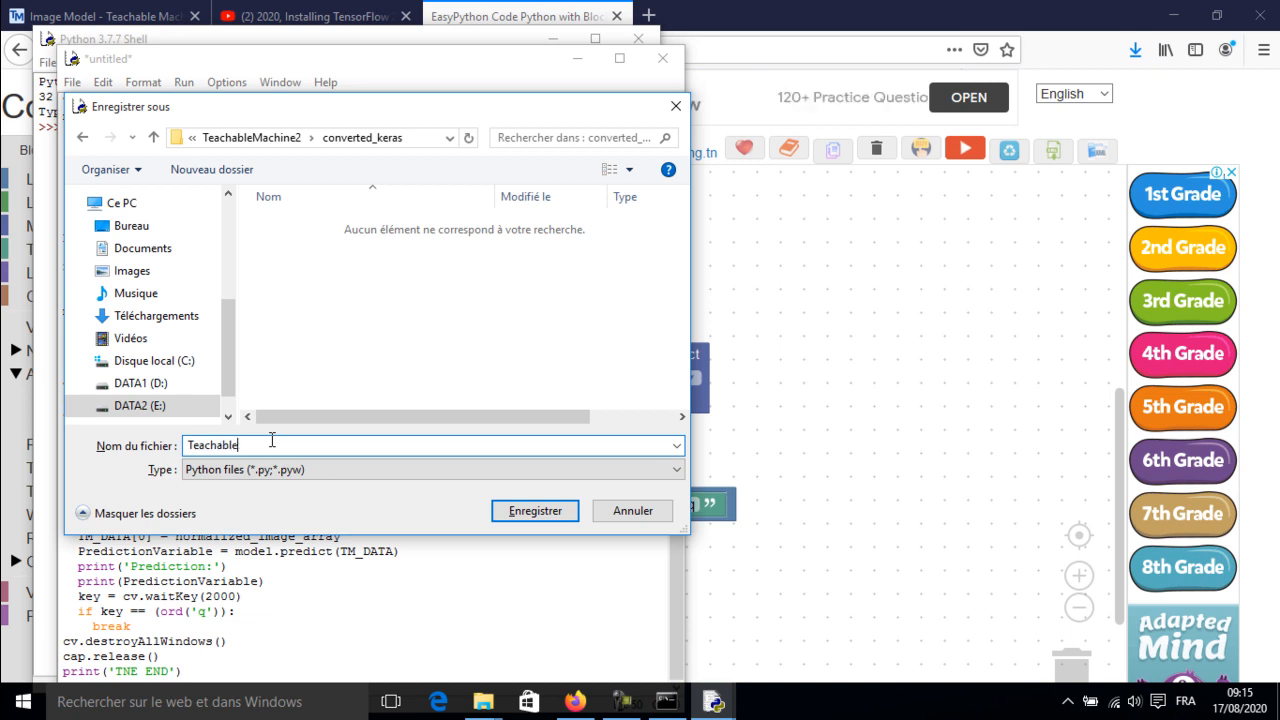
{"action": "type", "text": "Ma"}
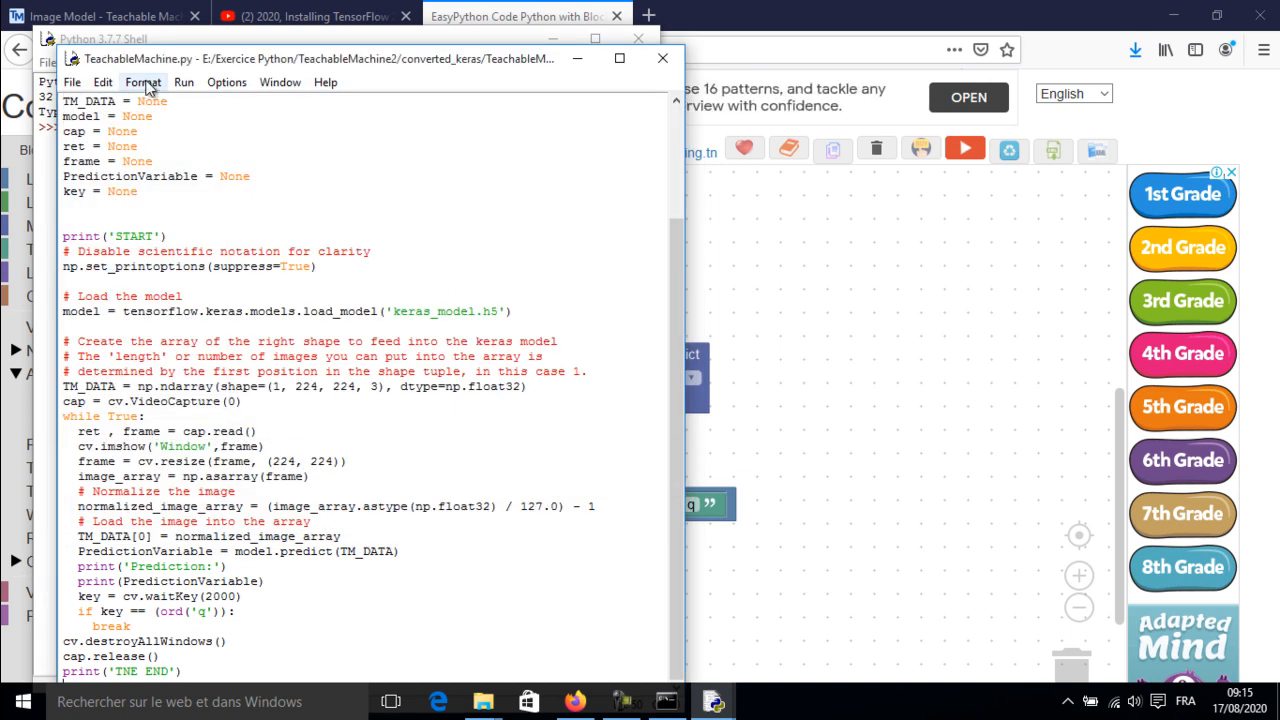
Run TeachableMachine.py so the webcam feed opens and the shell streams prediction arrays.
{"action": "left_click", "coordinate": [184, 82]}
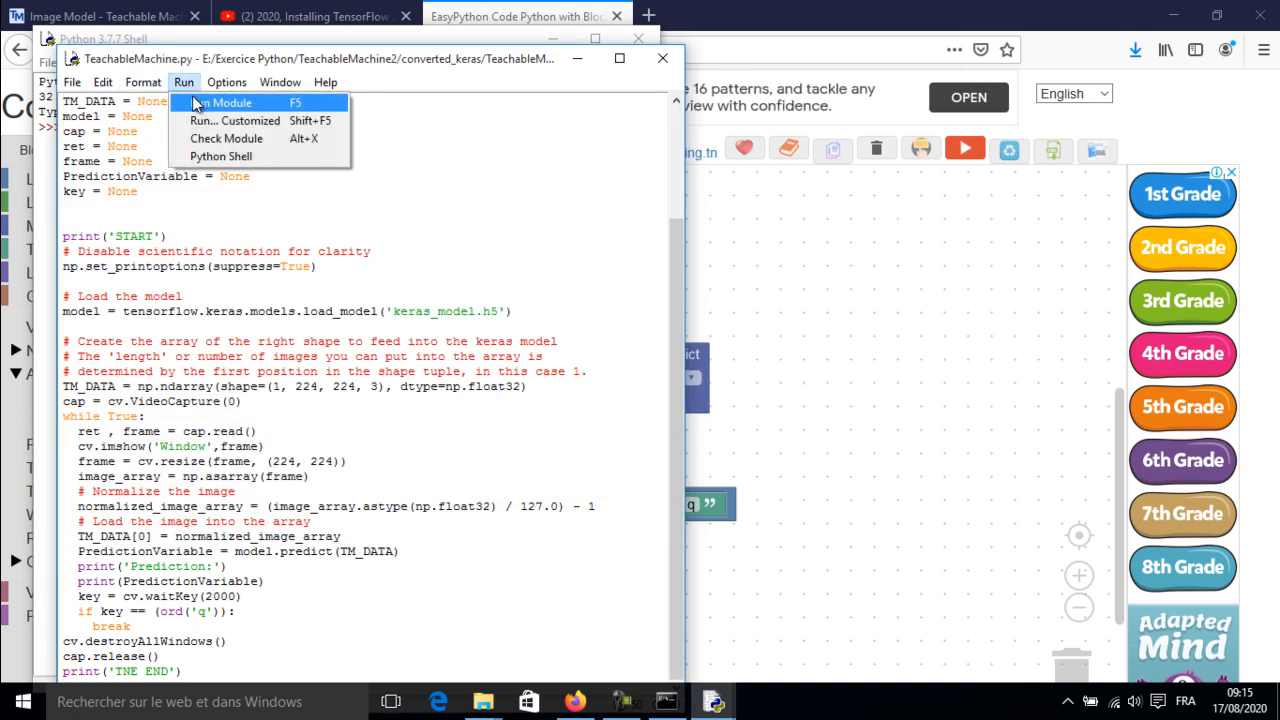
{"action": "left_click", "coordinate": [224, 102]}
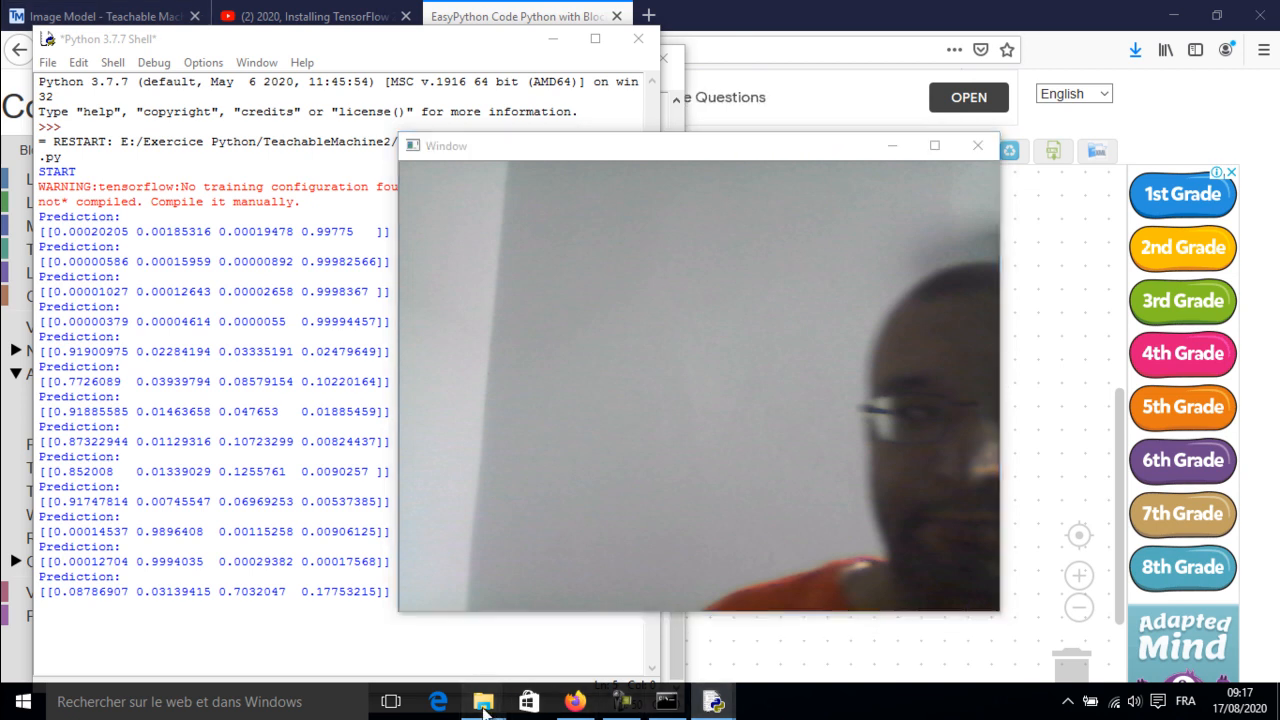
{"action": "mouse_move", "coordinate": [484, 700]}
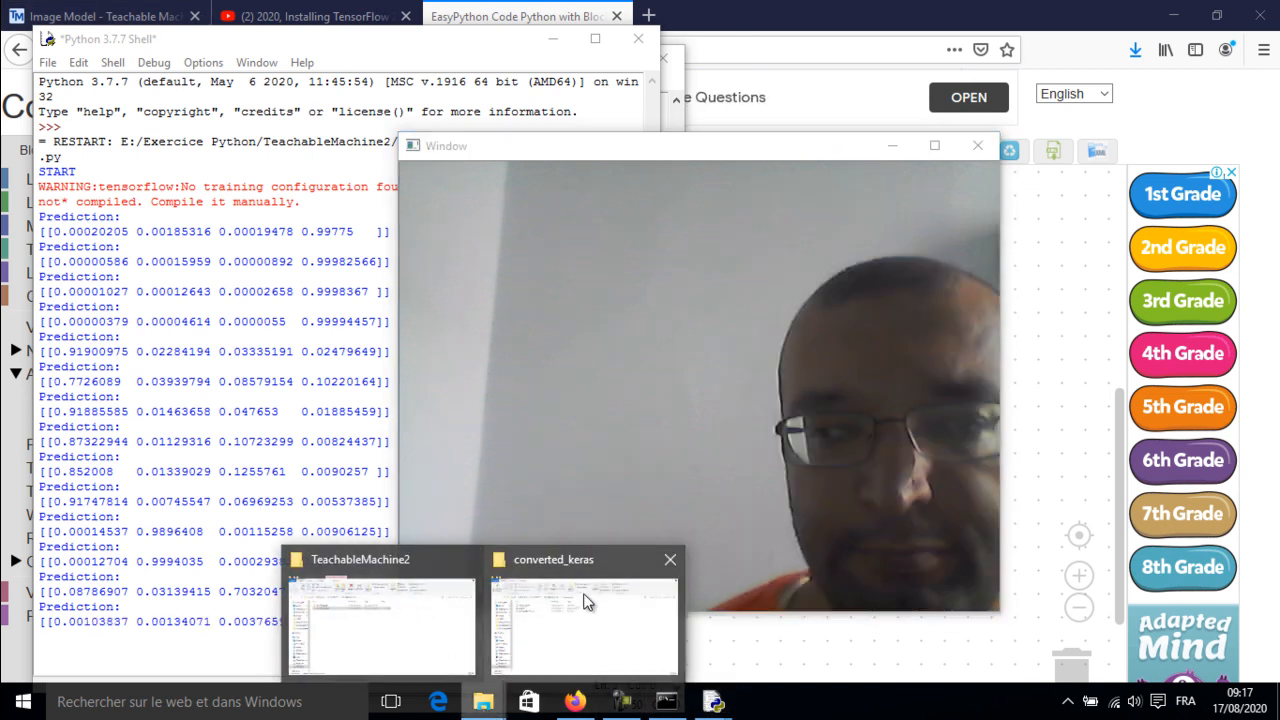
{"action": "right_click", "coordinate": [208, 224]}
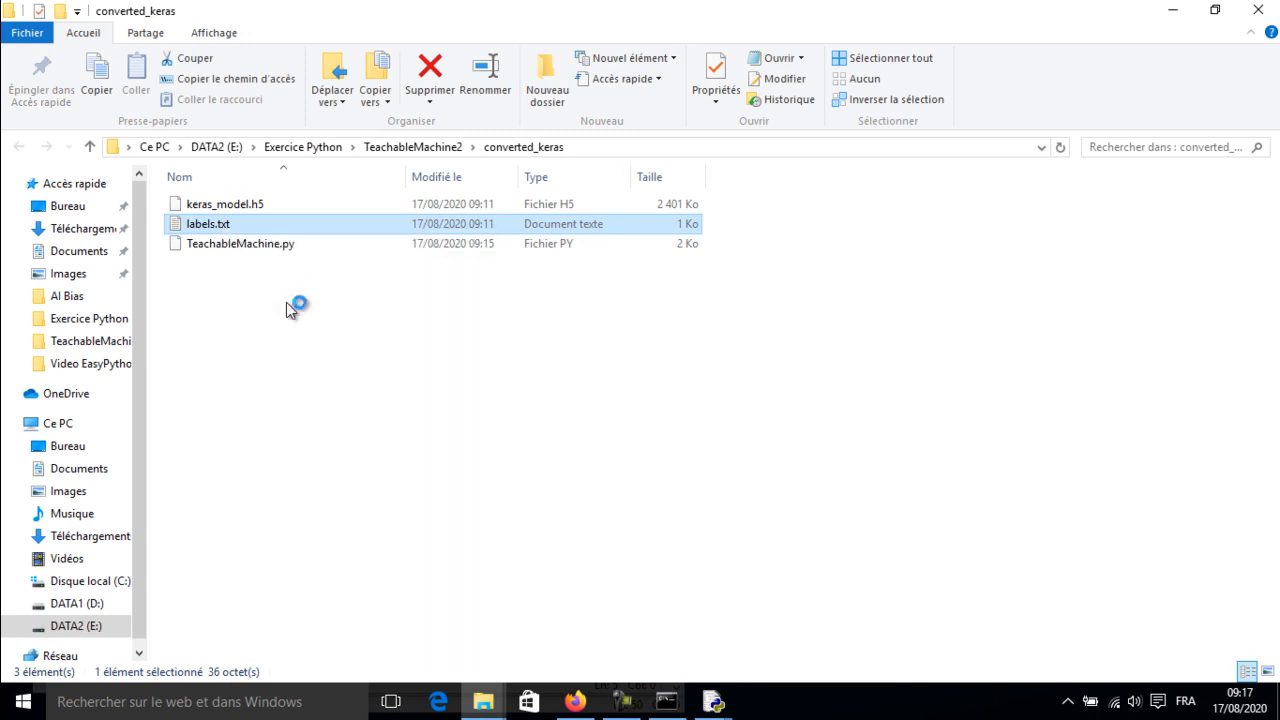
Open labels.txt (0 Background, 1 Story, 2 Phone, 3 ADEL) beside the shell's predictions.
{"action": "double_click", "coordinate": [208, 224]}
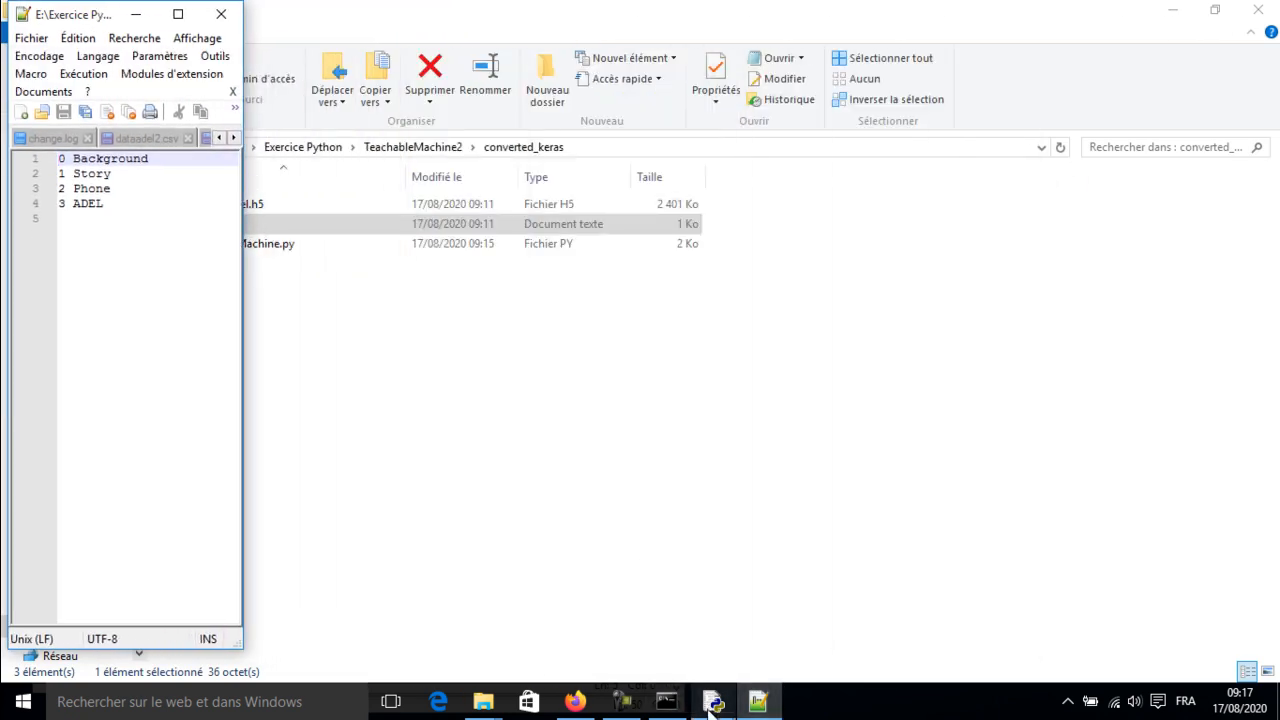
{"action": "mouse_move", "coordinate": [712, 700]}
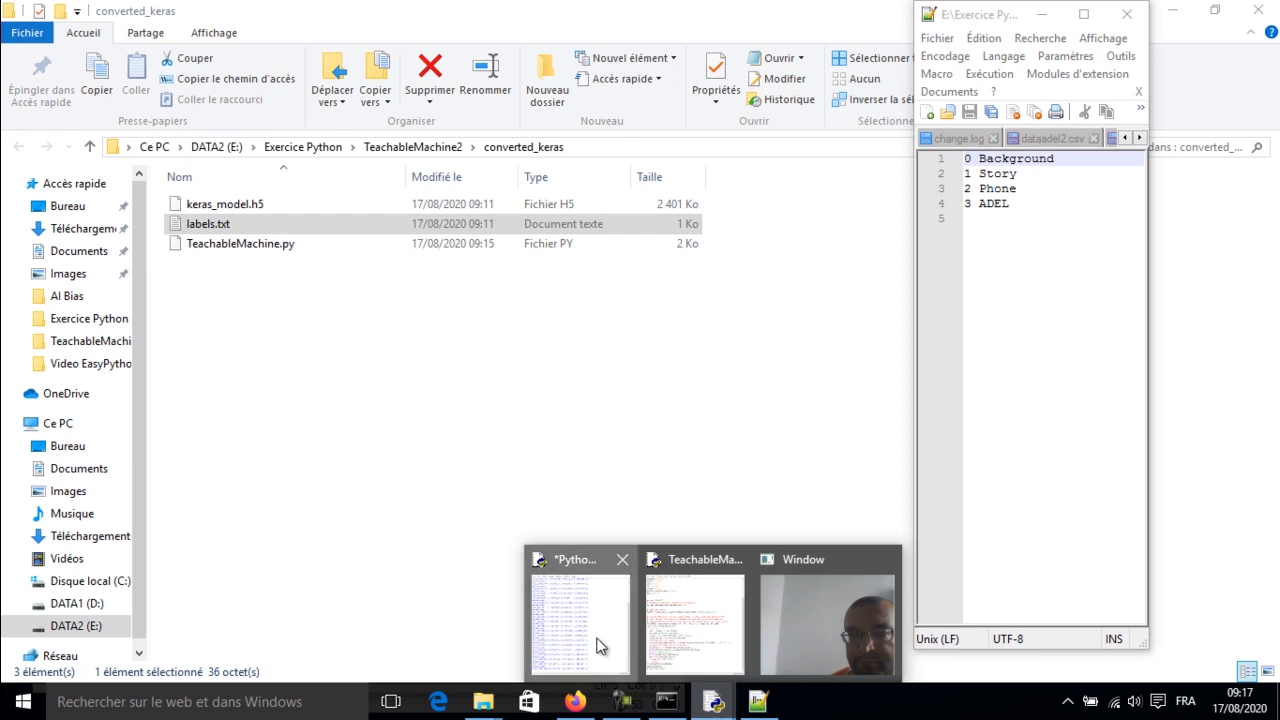
{"action": "left_click", "coordinate": [580, 624]}
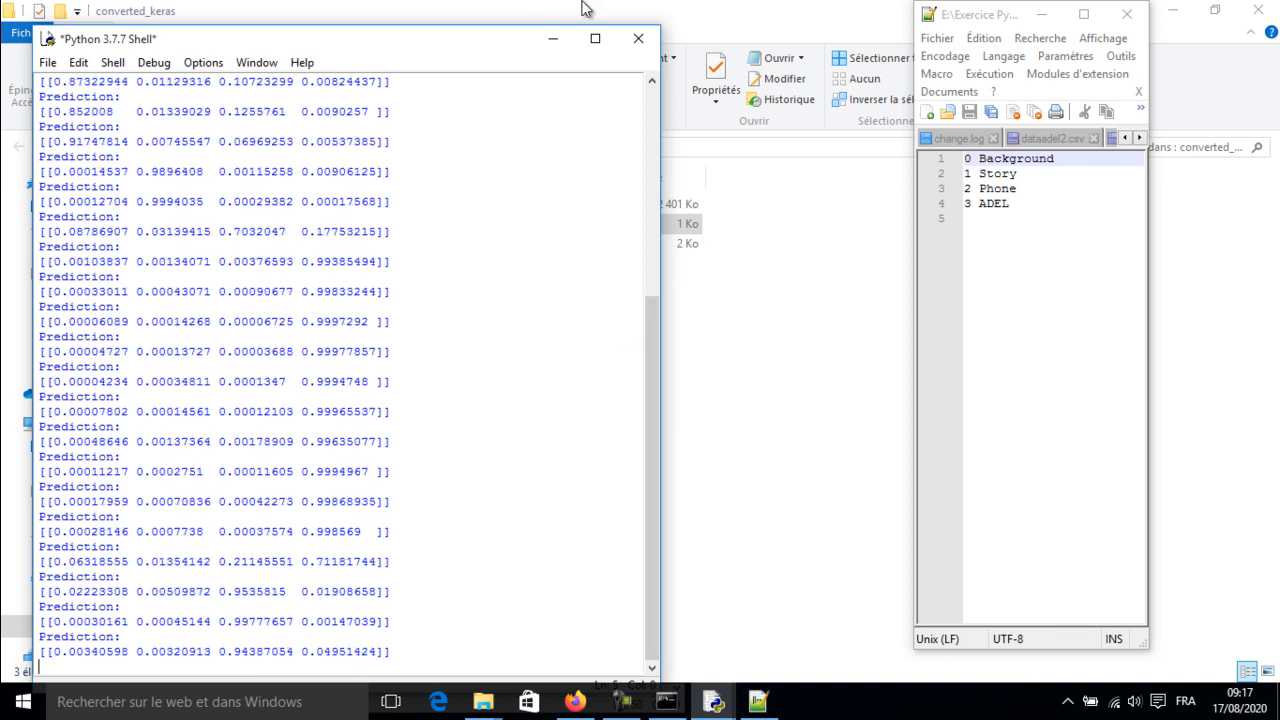
{"action": "mouse_move", "coordinate": [666, 700]}
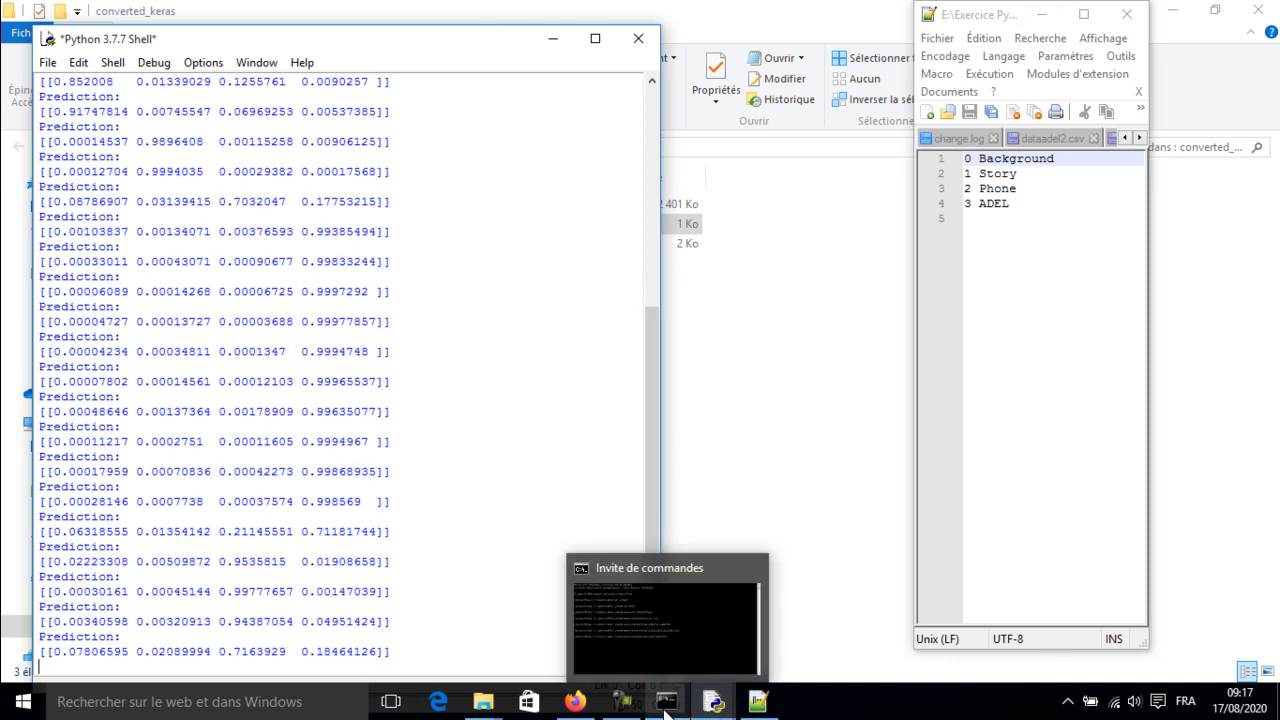
{"action": "mouse_move", "coordinate": [756, 700]}
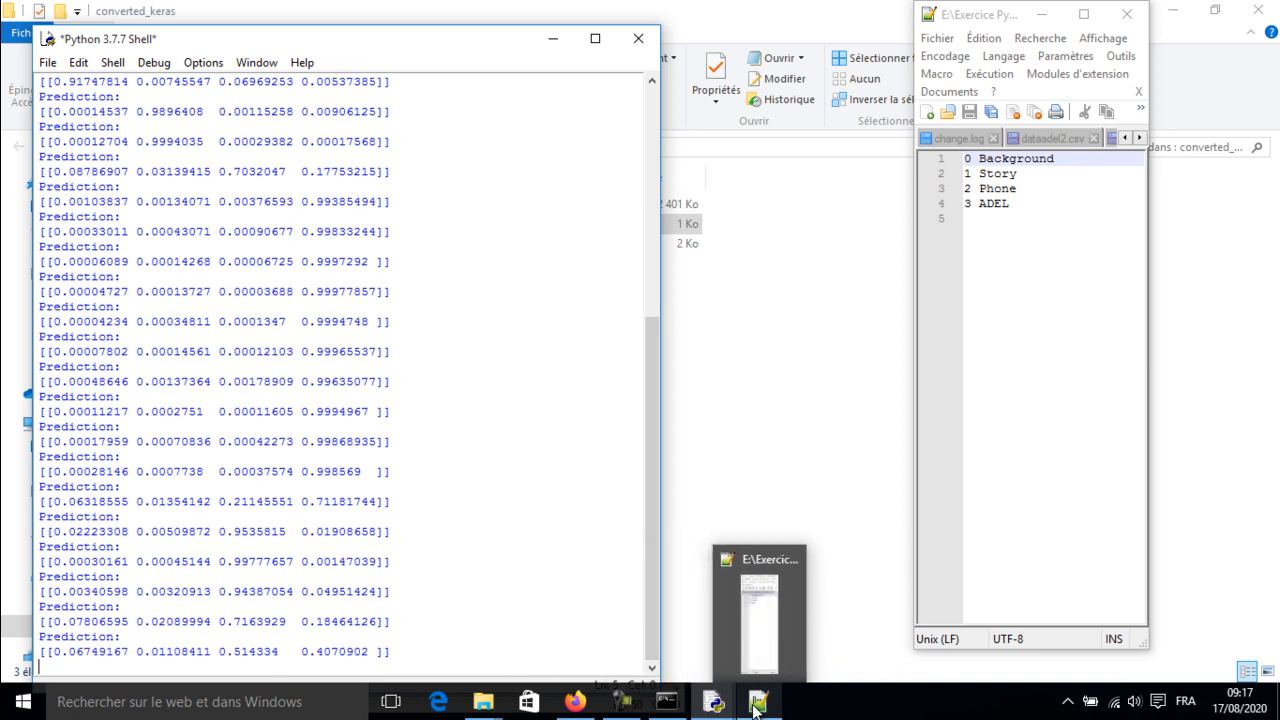